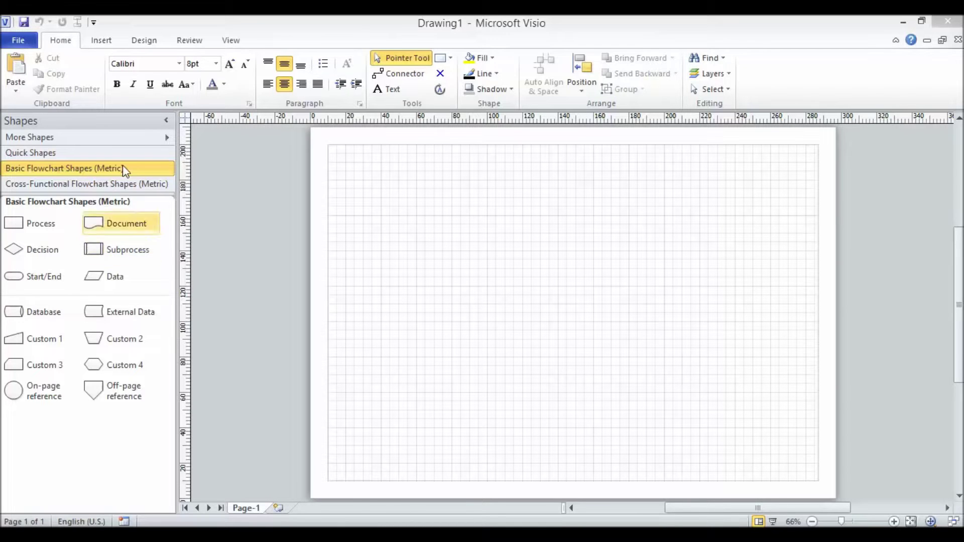
Show the empty Document Stencil via More Shapes alongside the flowchart stencils.
left_click(29, 138)
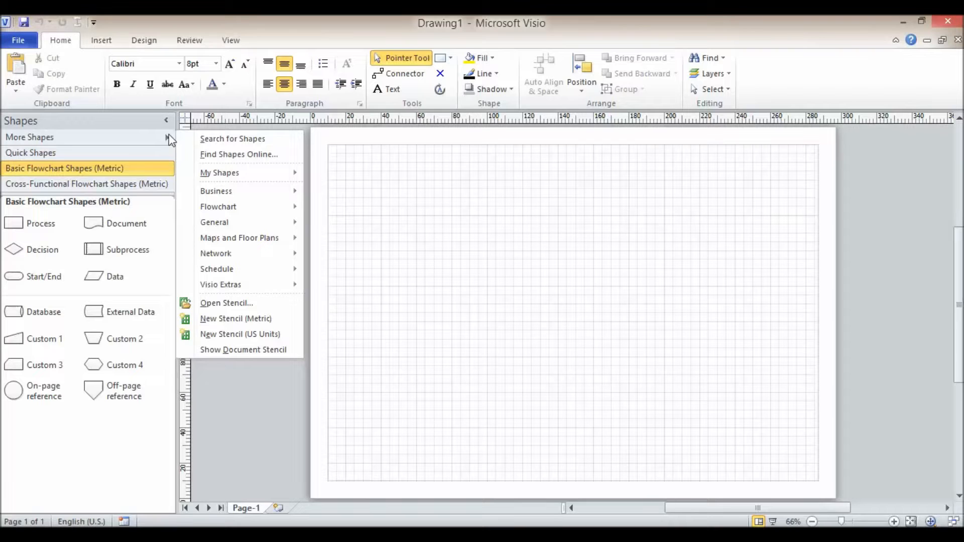
mouse_move(43, 141)
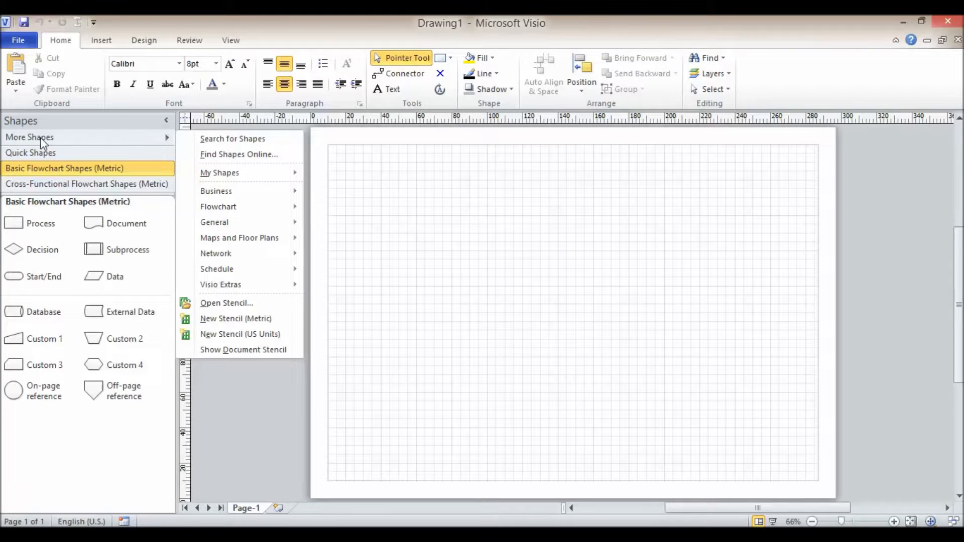
mouse_move(157, 139)
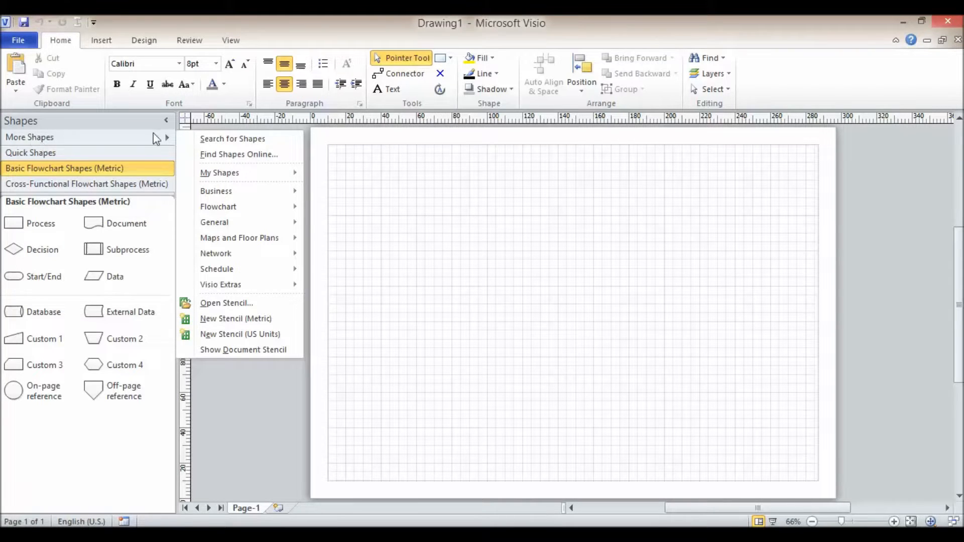
mouse_move(93, 144)
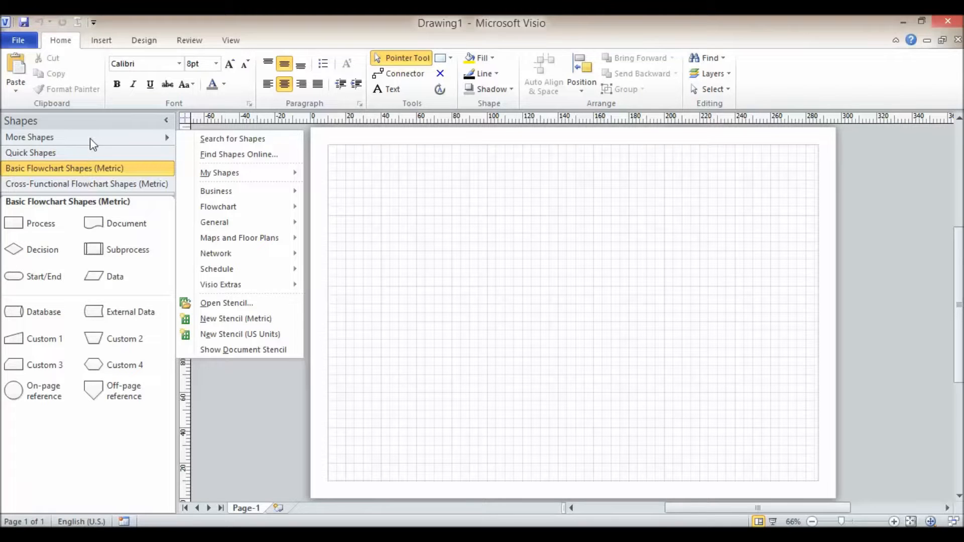
mouse_move(243, 349)
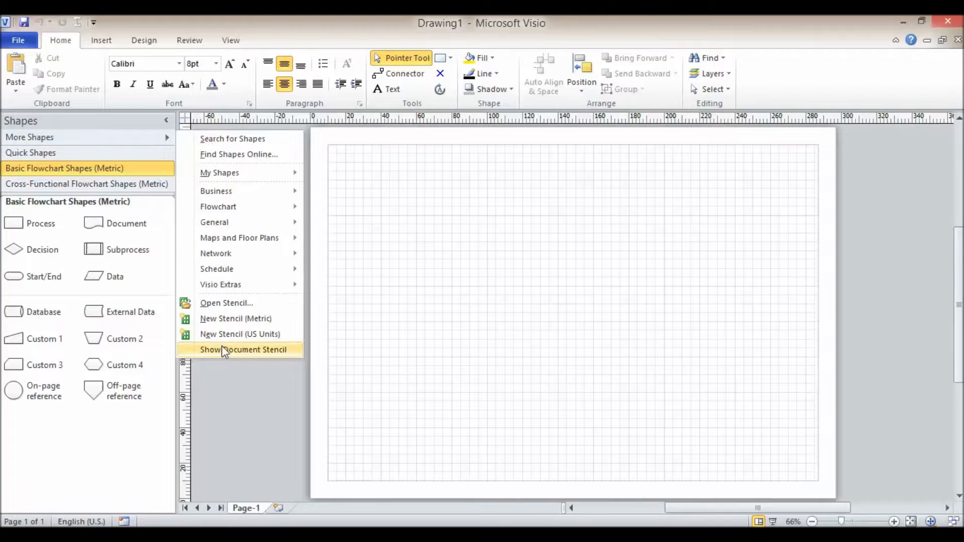
left_click(243, 350)
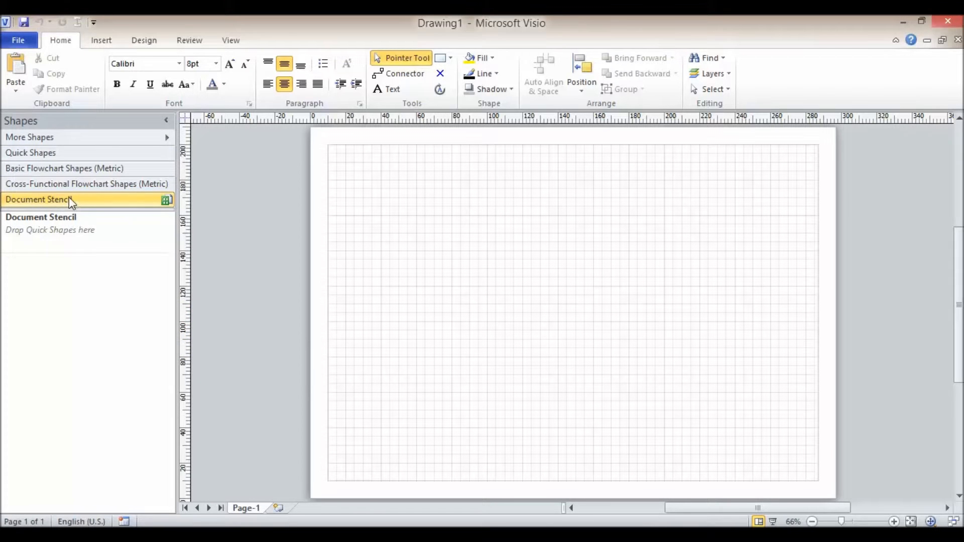
mouse_move(123, 203)
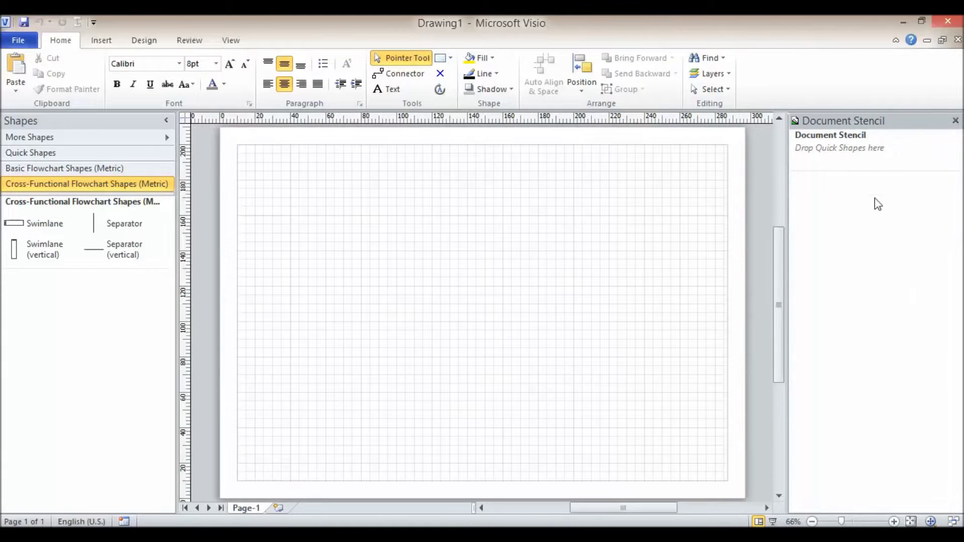
mouse_move(864, 206)
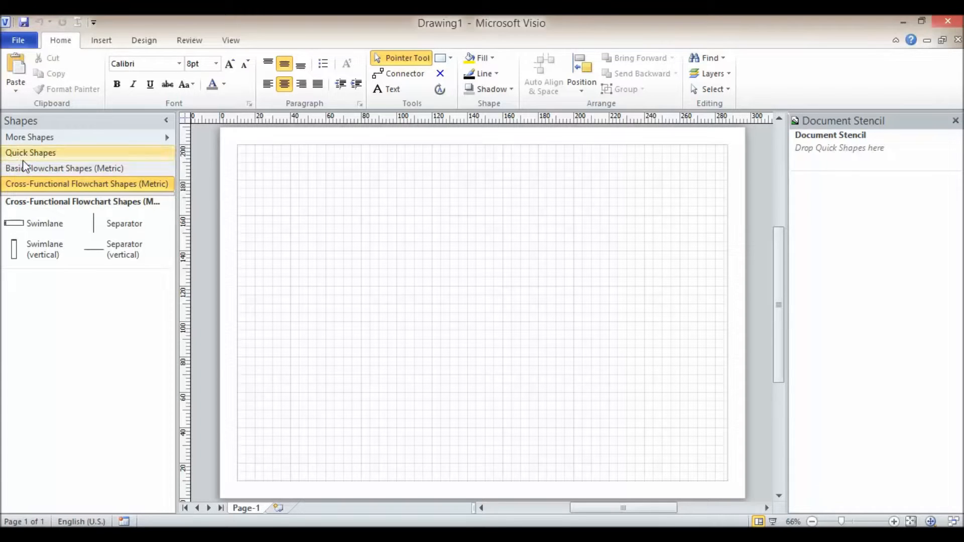
Drag a Process shape from Basic Flowchart Shapes onto the page's top-left, adding a Process master.
left_click(65, 167)
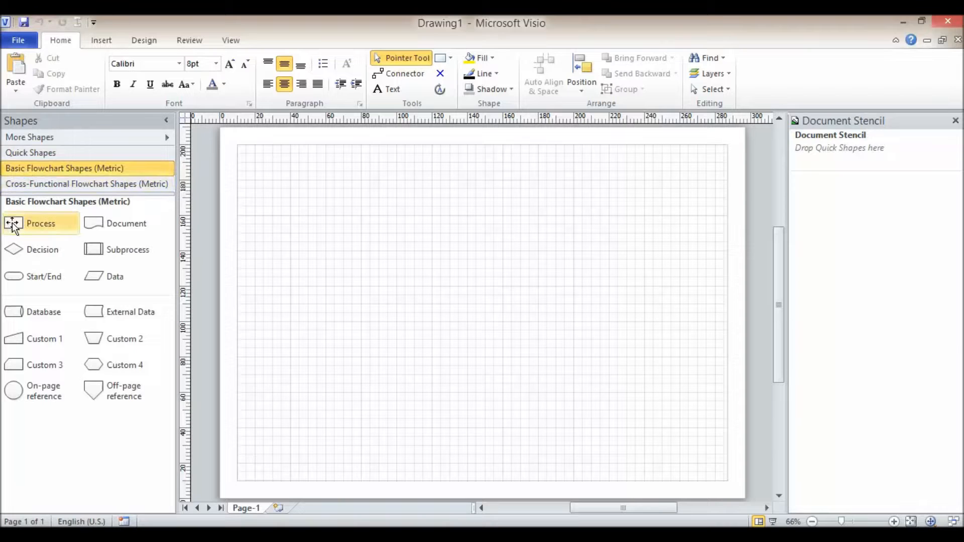
left_click_drag(40, 223, 294, 182)
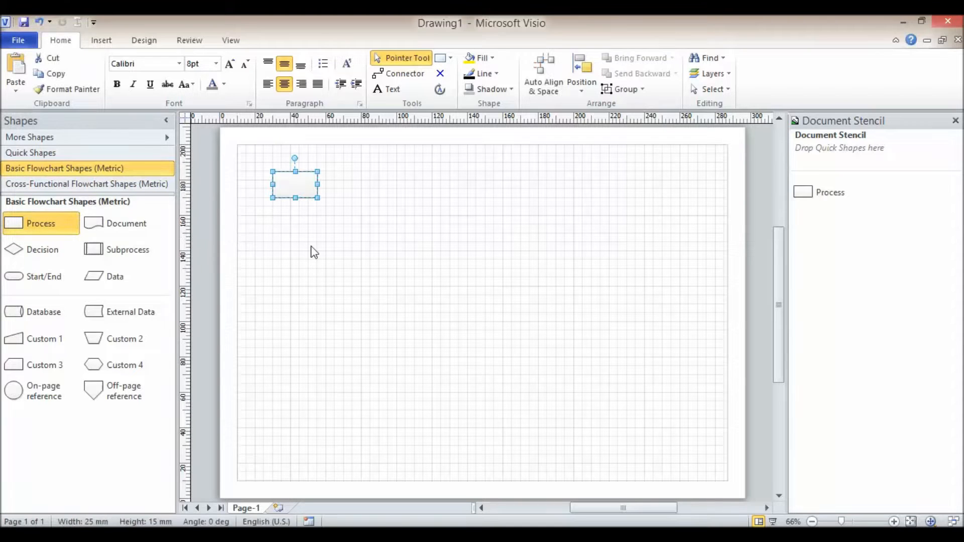
mouse_move(816, 242)
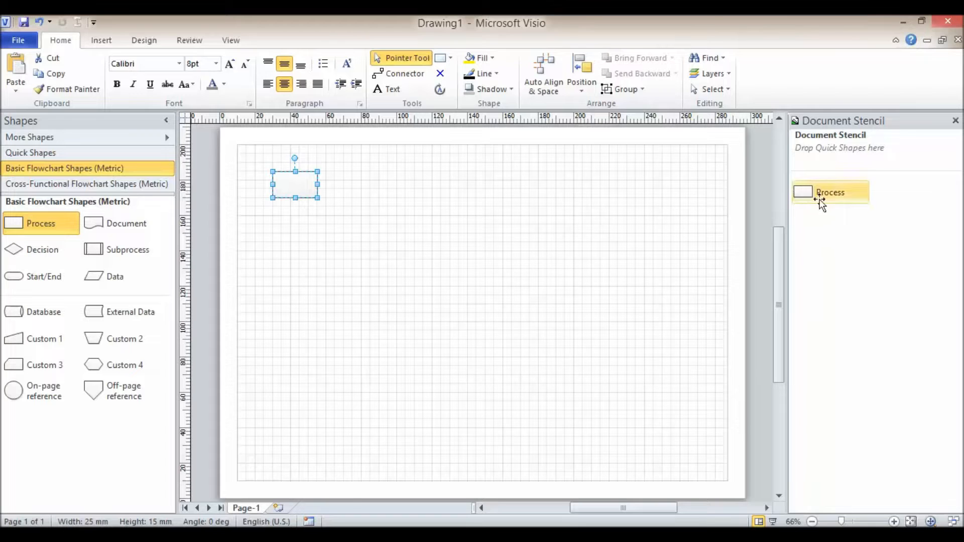
mouse_move(324, 330)
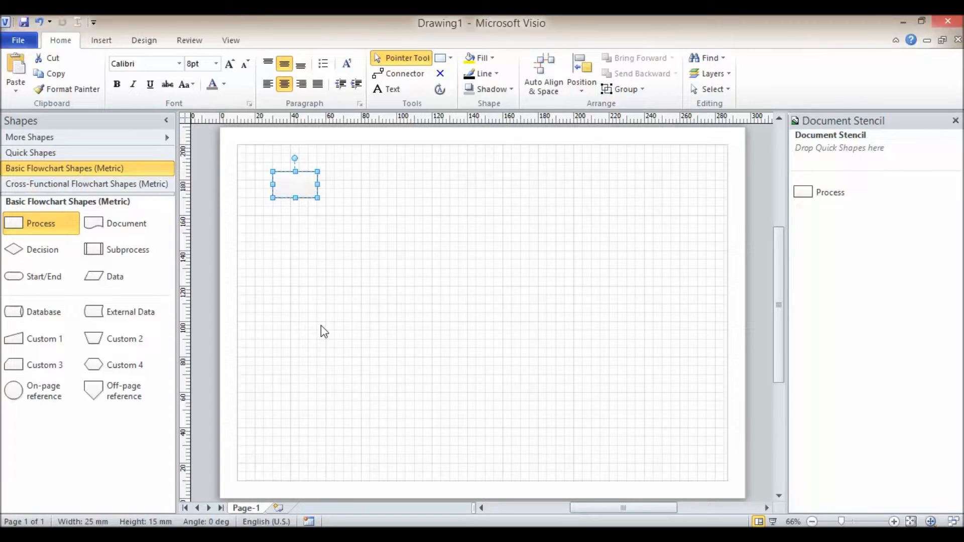
mouse_move(301, 273)
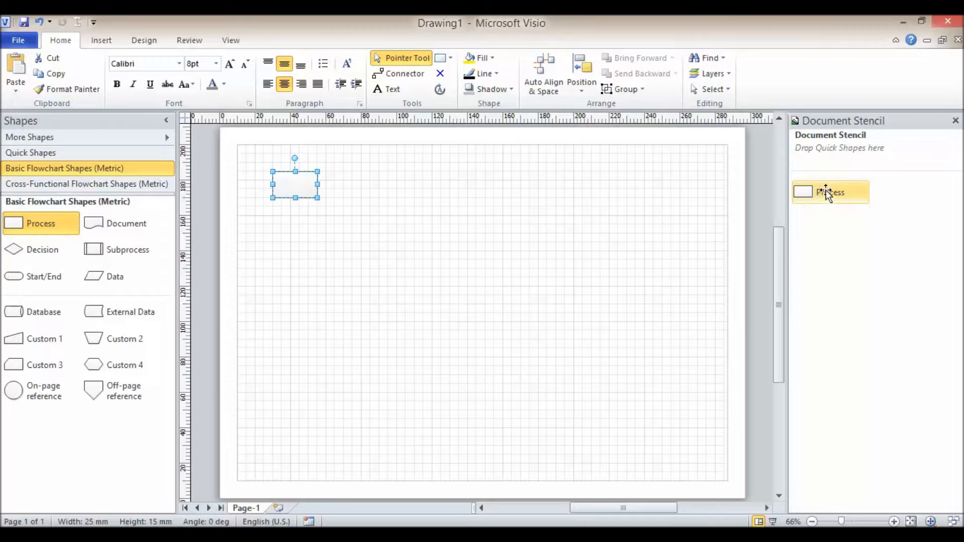
mouse_move(817, 200)
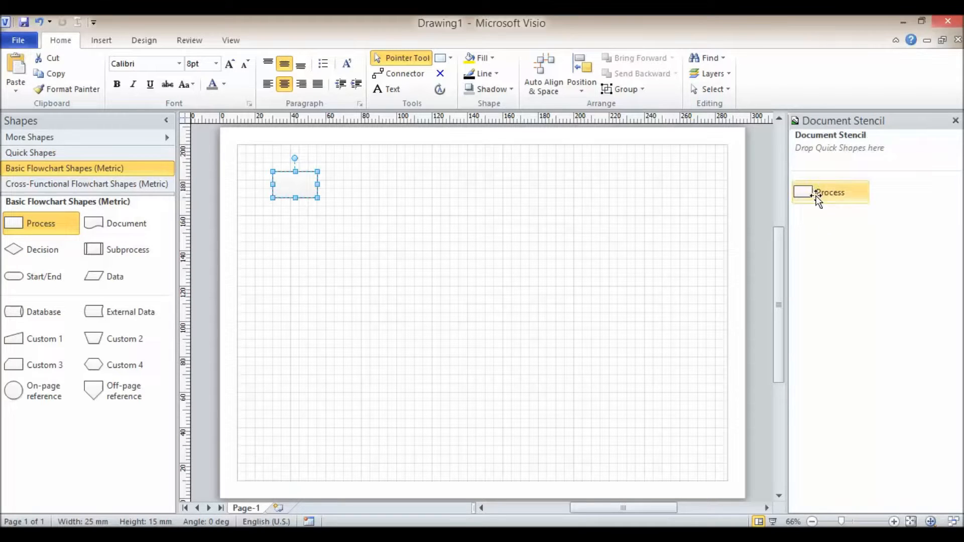
mouse_move(831, 192)
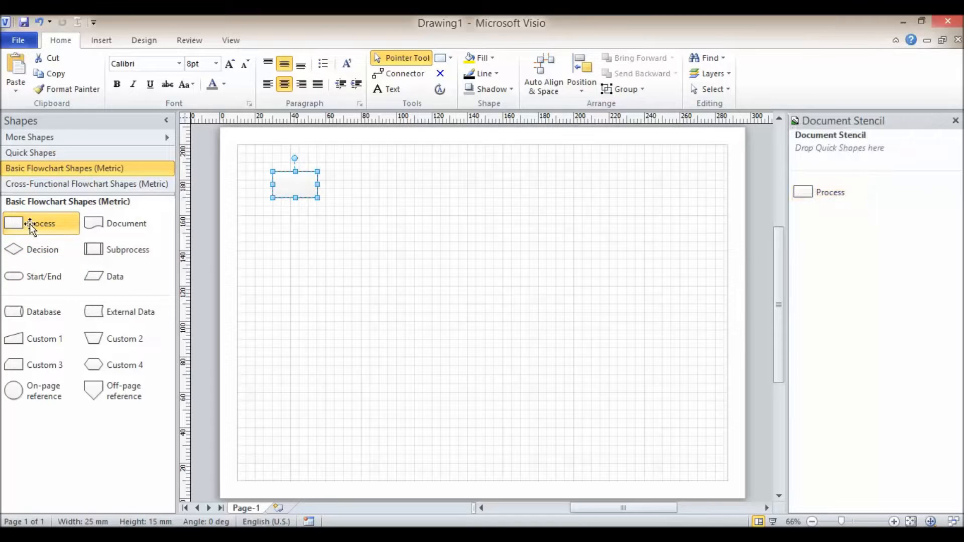
Bring up the Edit Master options for the Process master in the Document Stencil.
right_click(37, 223)
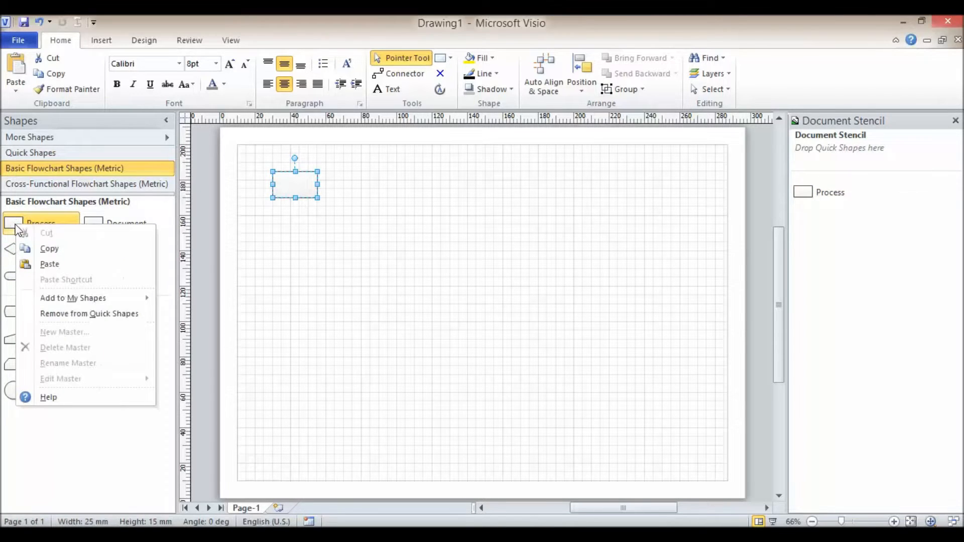
mouse_move(66, 351)
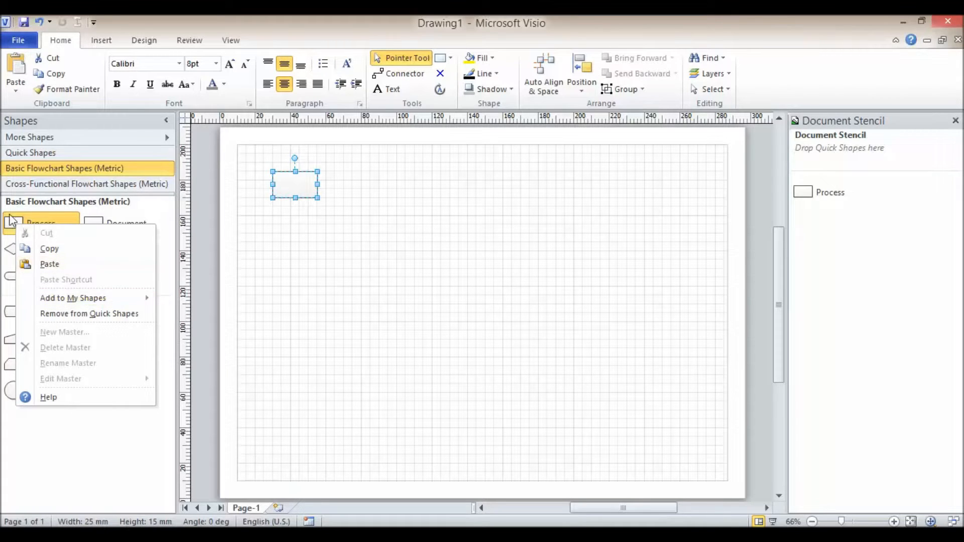
left_click(154, 214)
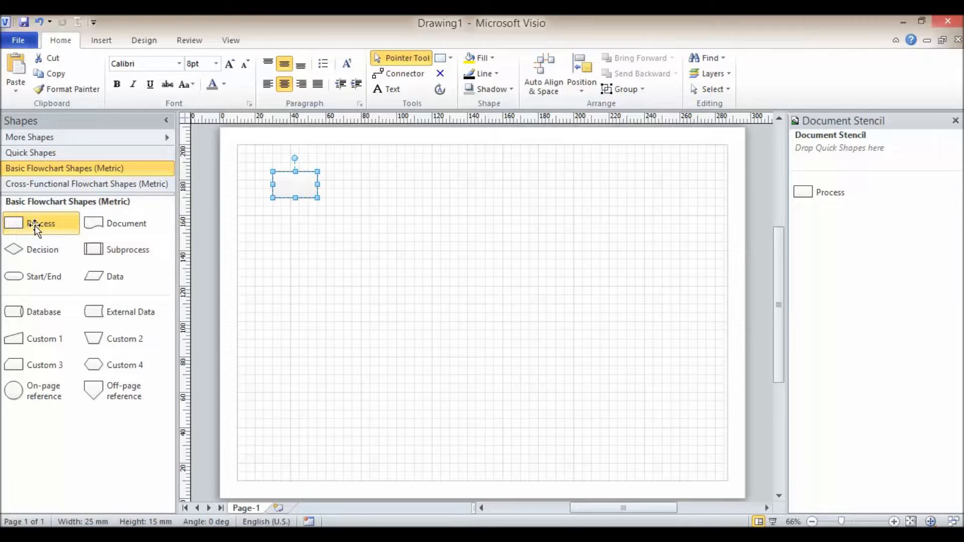
mouse_move(116, 229)
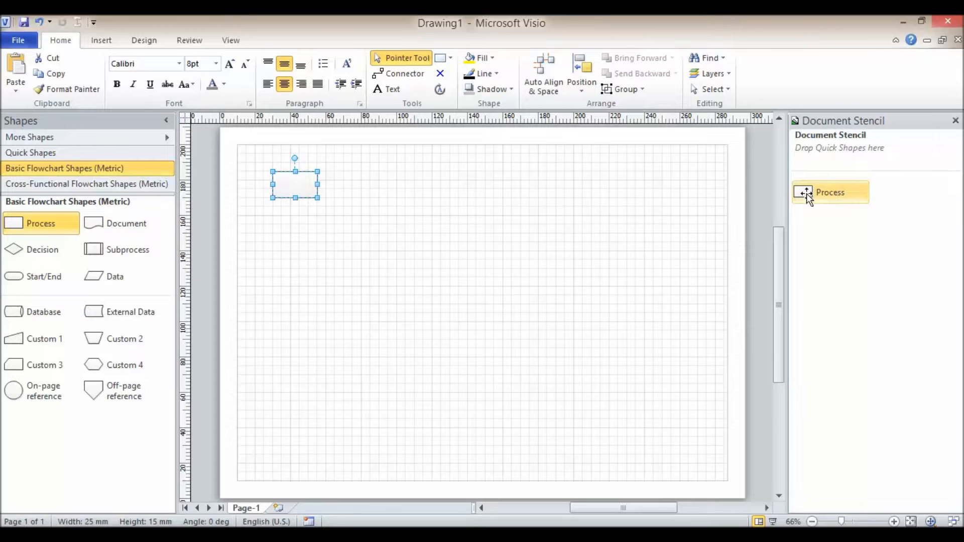
right_click(830, 193)
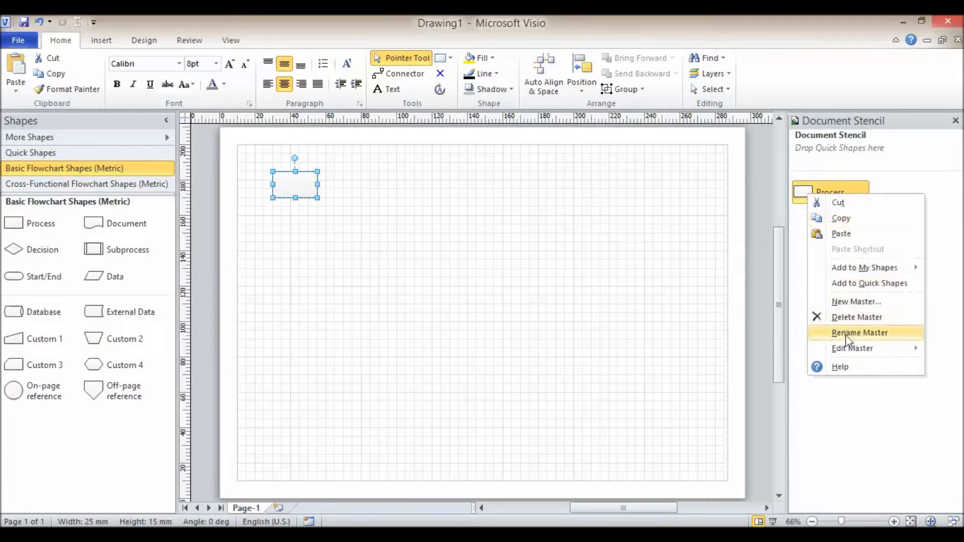
mouse_move(850, 317)
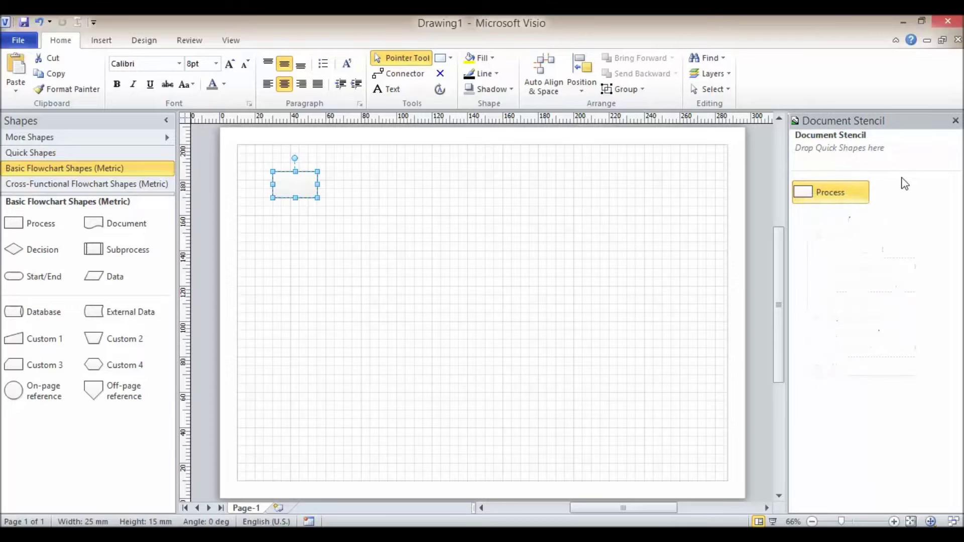
mouse_move(831, 253)
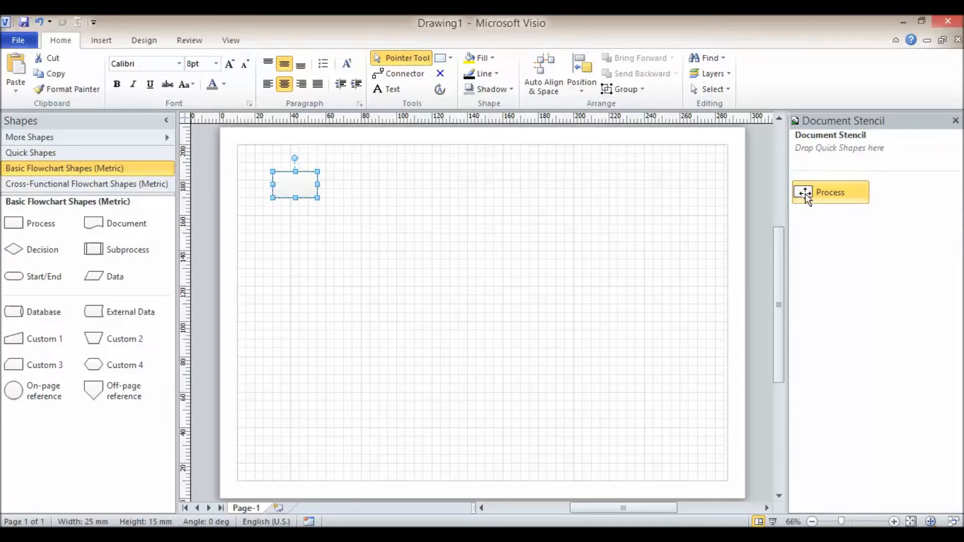
right_click(830, 193)
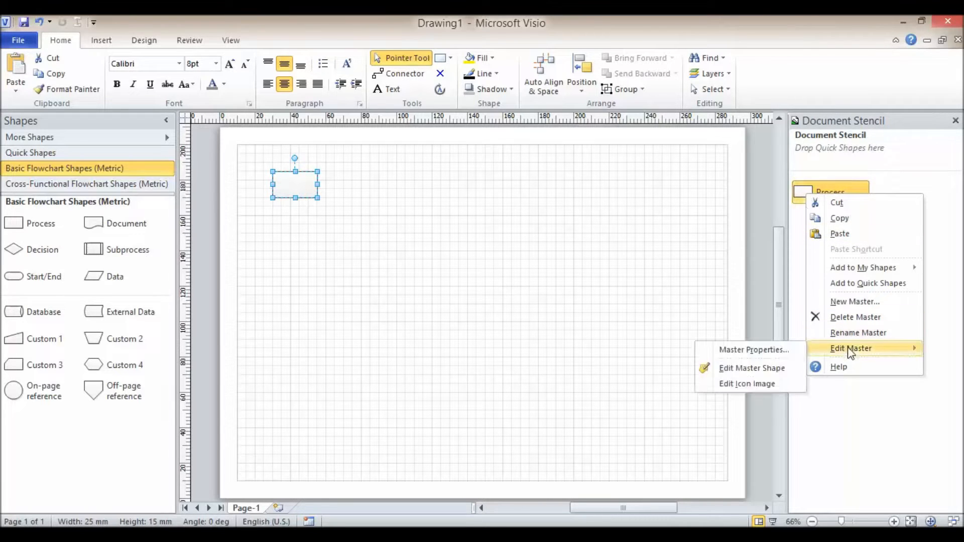
Edit the Process master shape and change its rectangle fill from blue to green.
left_click(751, 367)
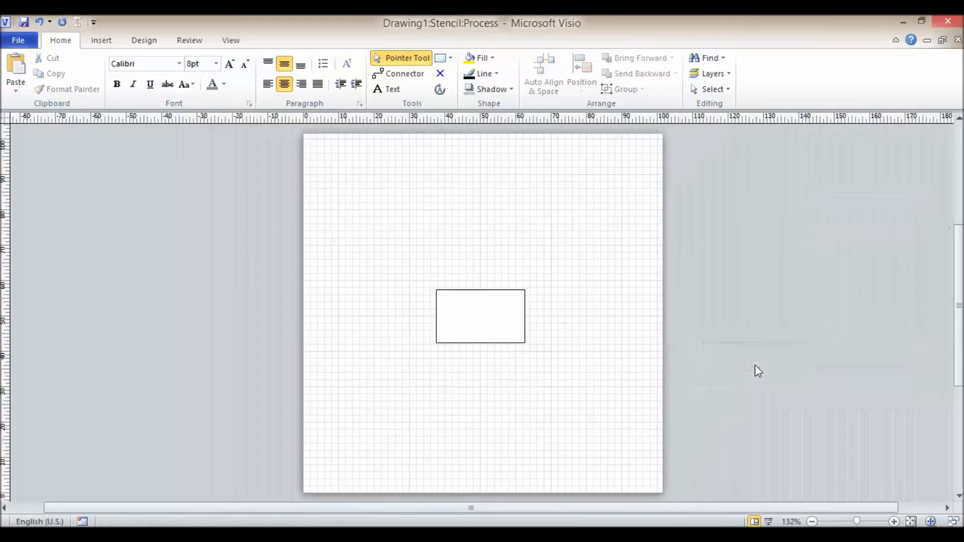
mouse_move(601, 434)
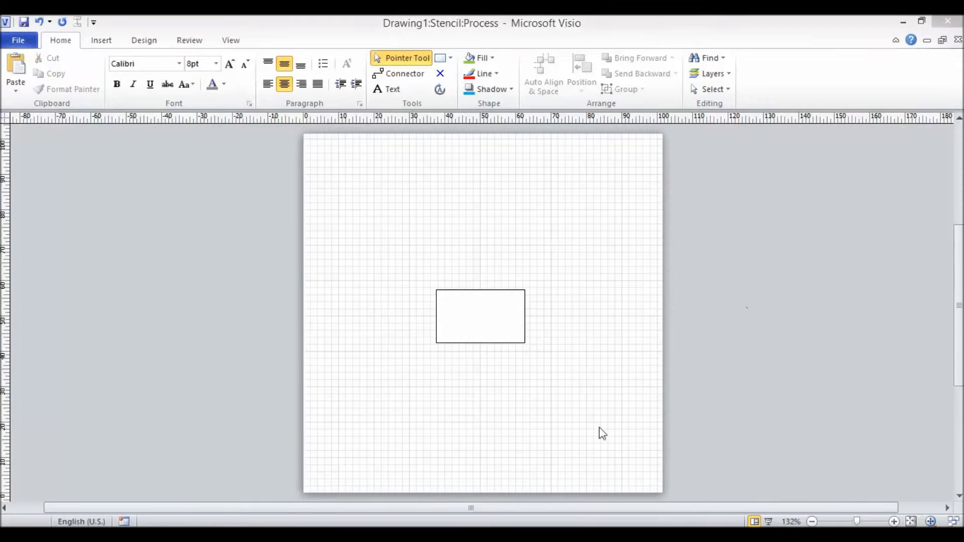
mouse_move(516, 398)
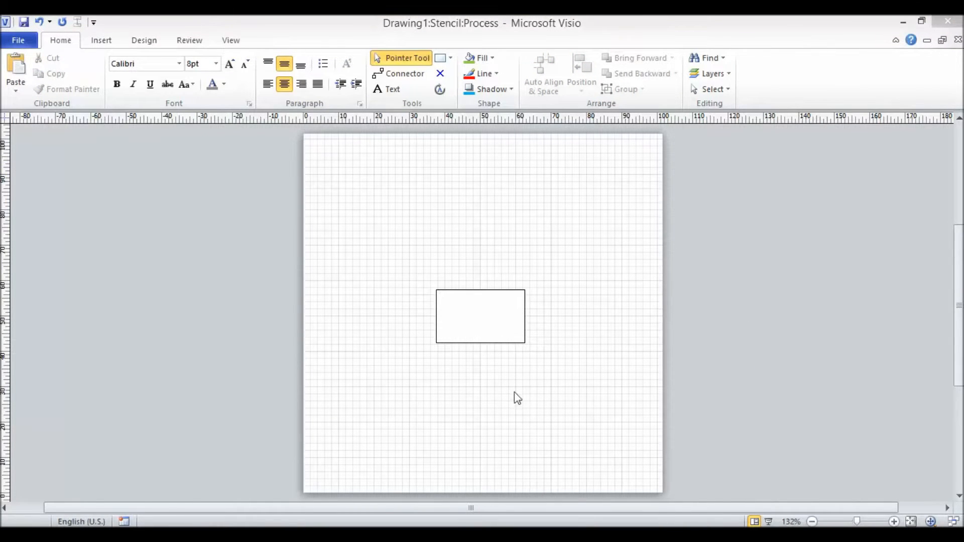
mouse_move(665, 259)
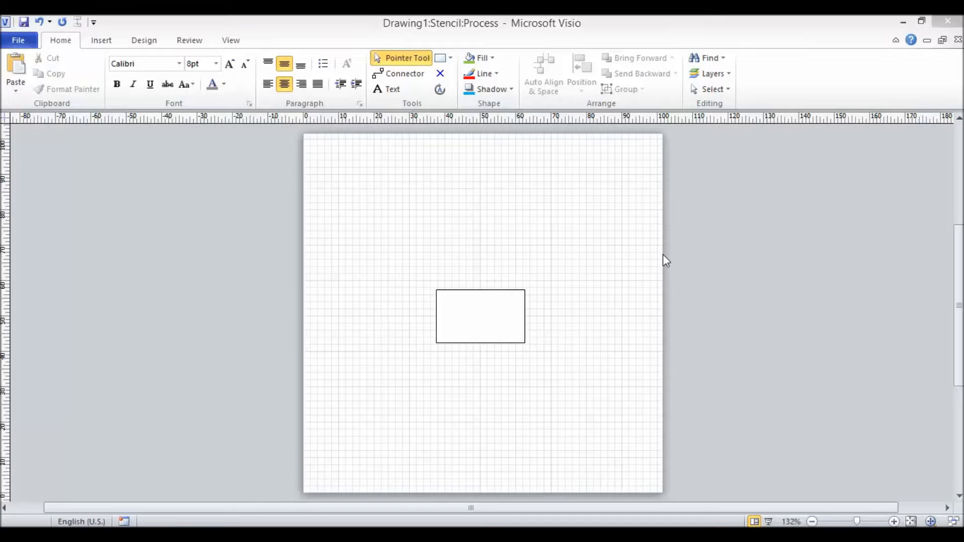
left_click(480, 316)
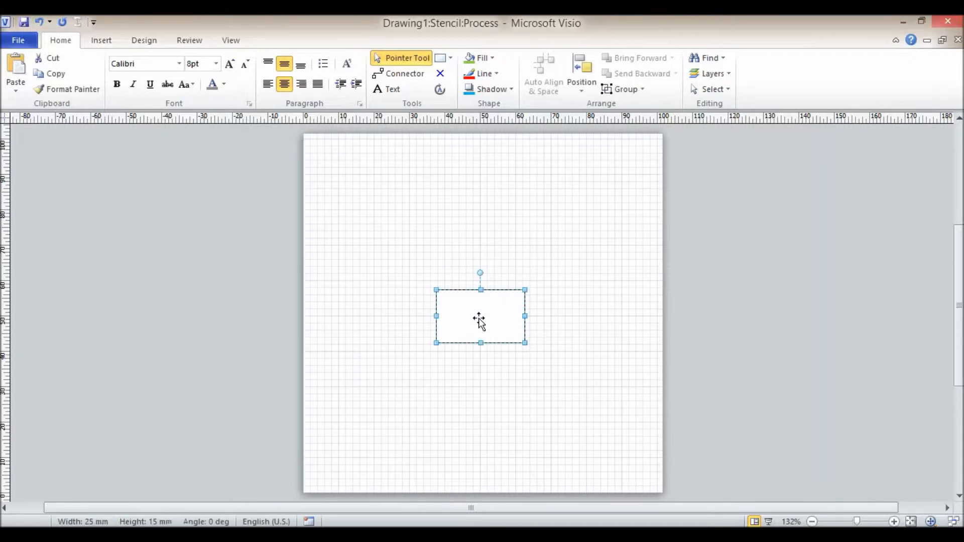
left_click(483, 57)
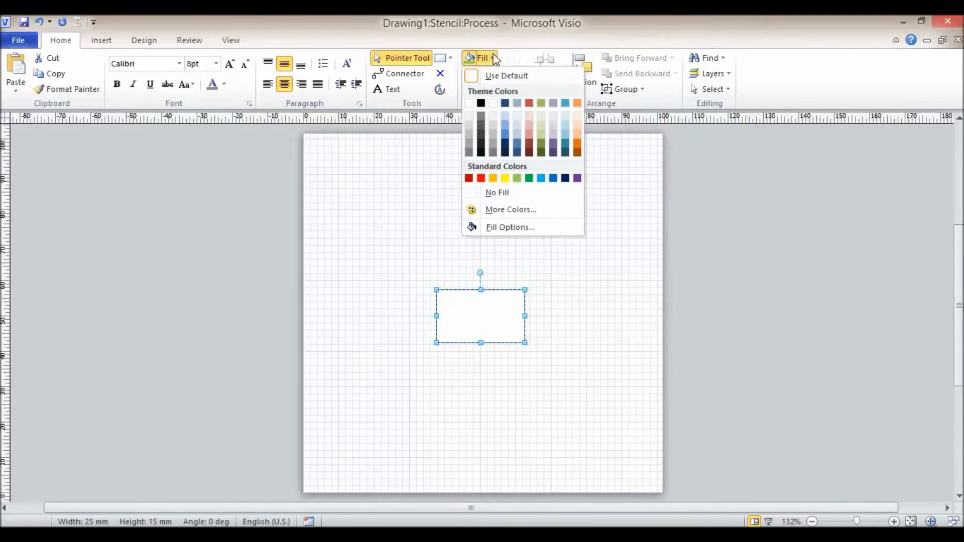
left_click(516, 178)
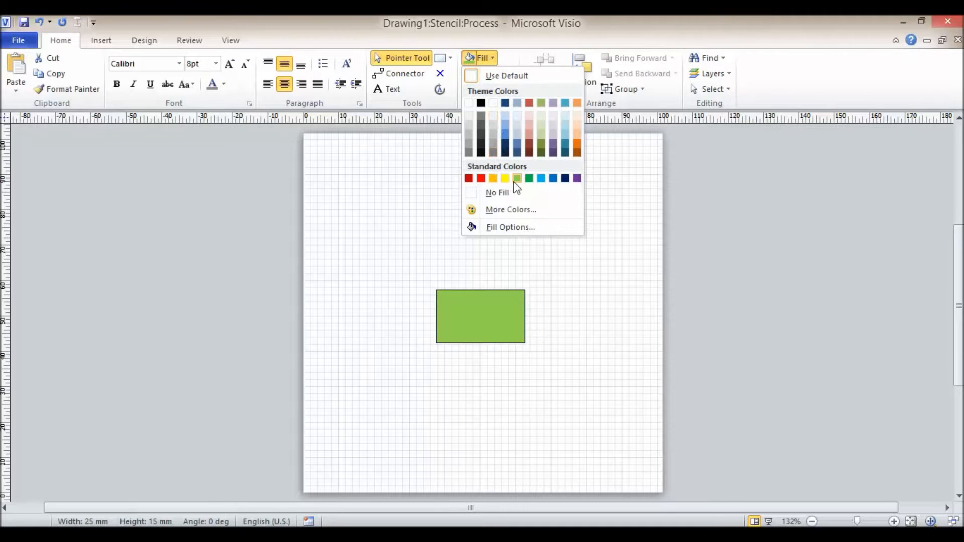
left_click(528, 177)
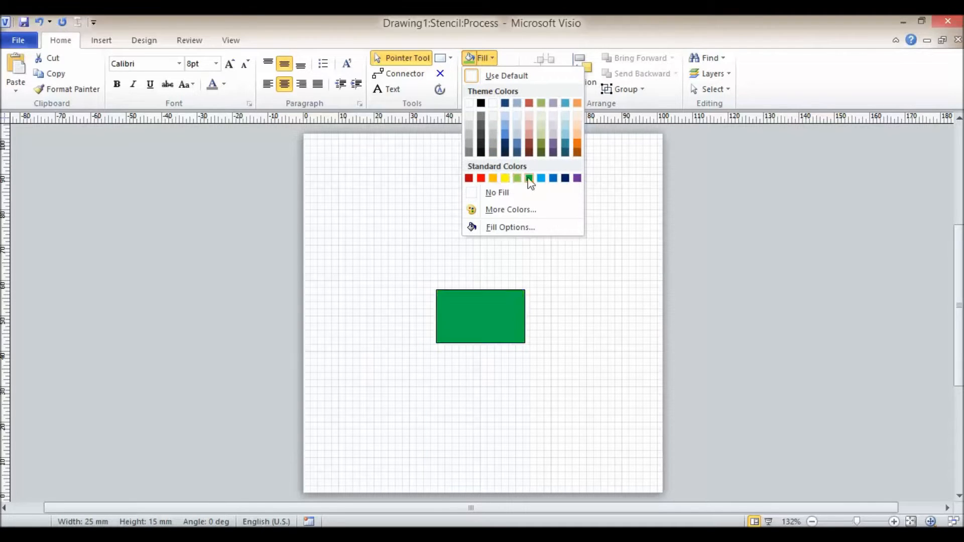
left_click(528, 179)
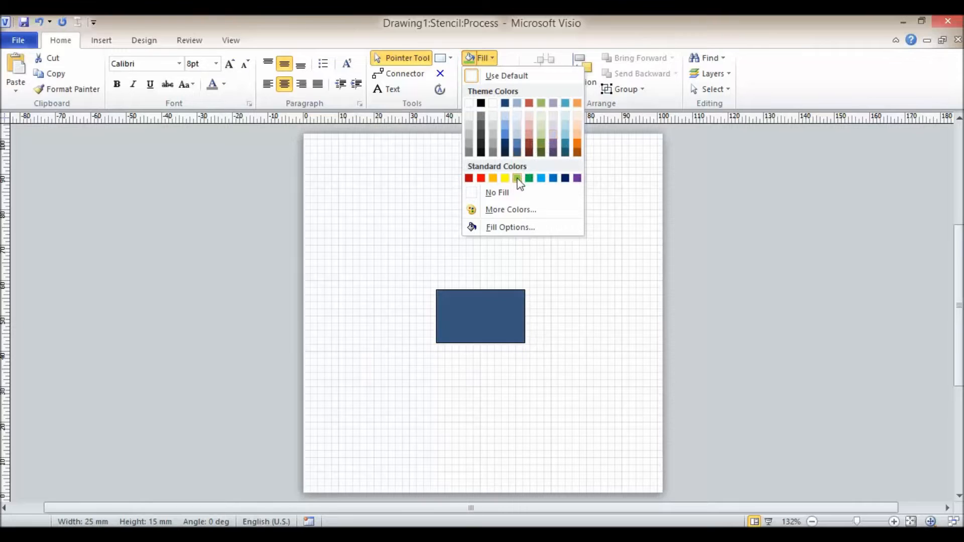
left_click(516, 179)
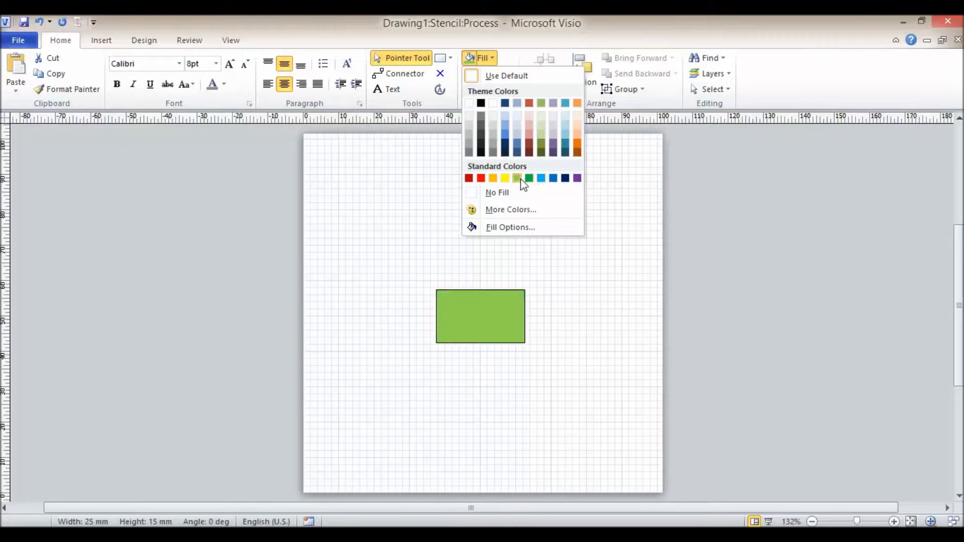
left_click(516, 179)
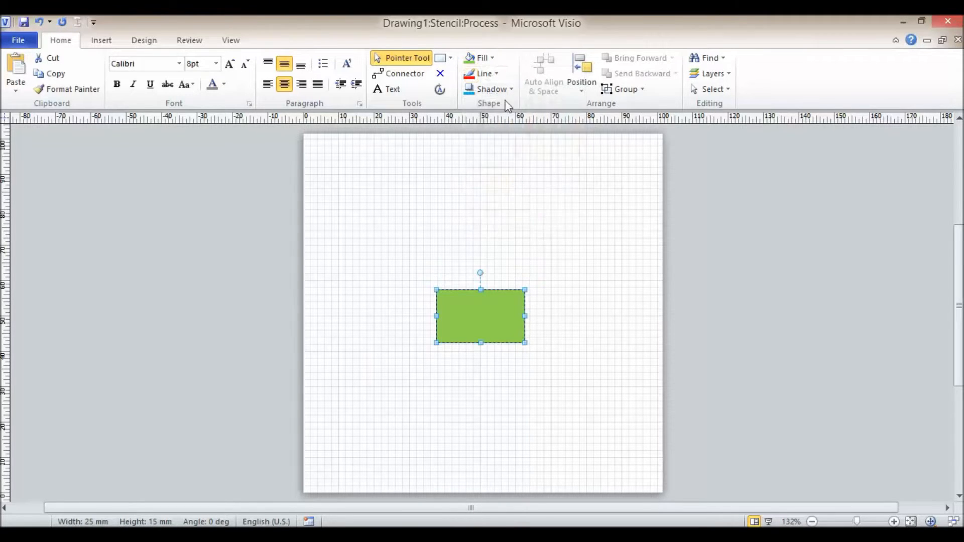
left_click(488, 73)
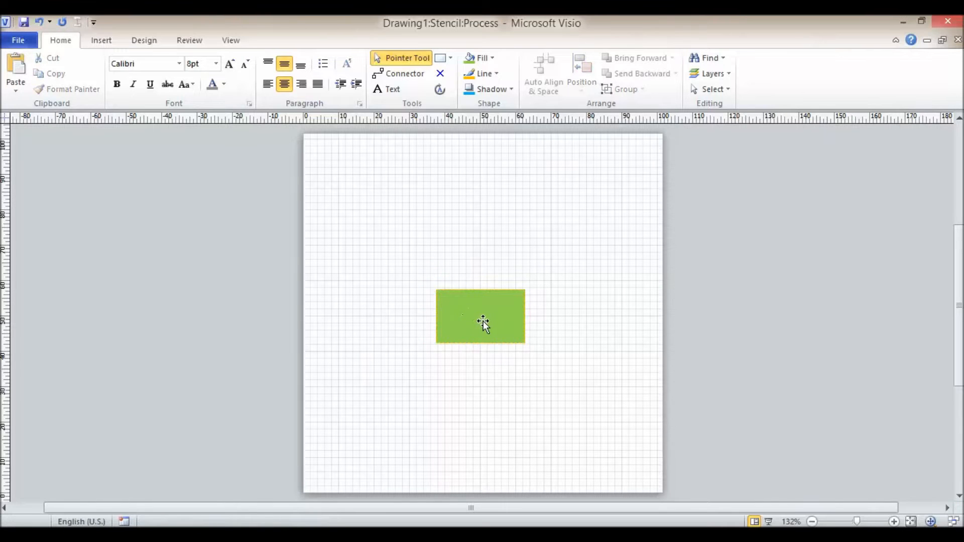
Label the master rectangle 'Text' in 16pt bold yellow.
double_click(480, 316)
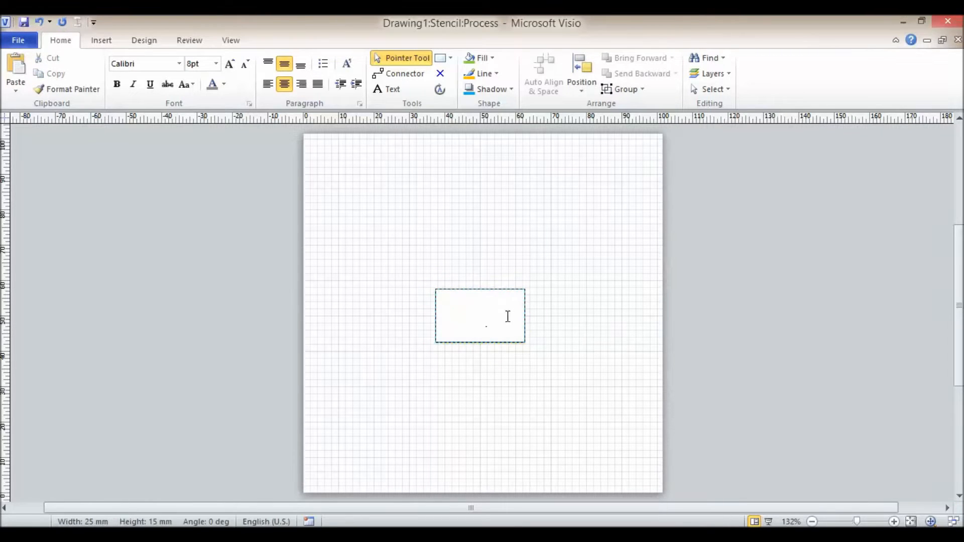
type("Text")
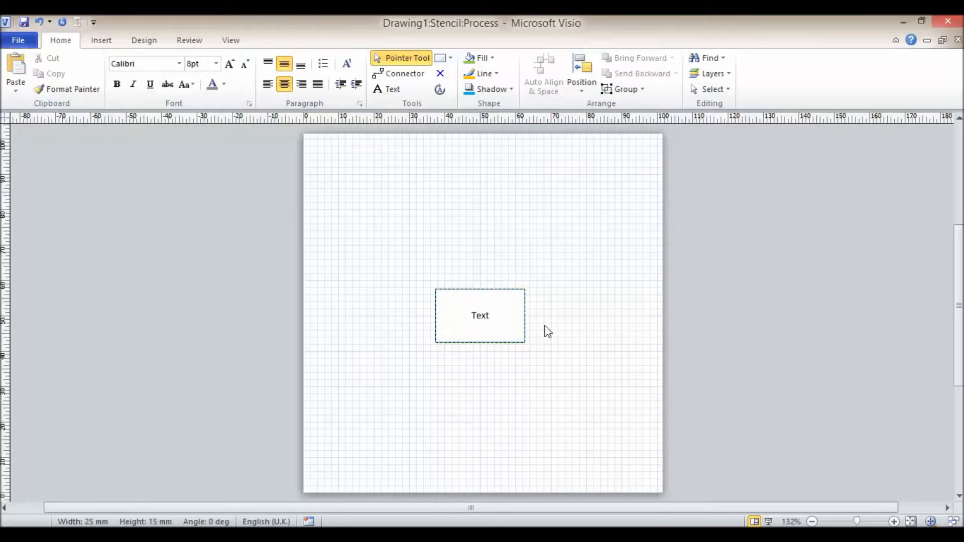
double_click(480, 316)
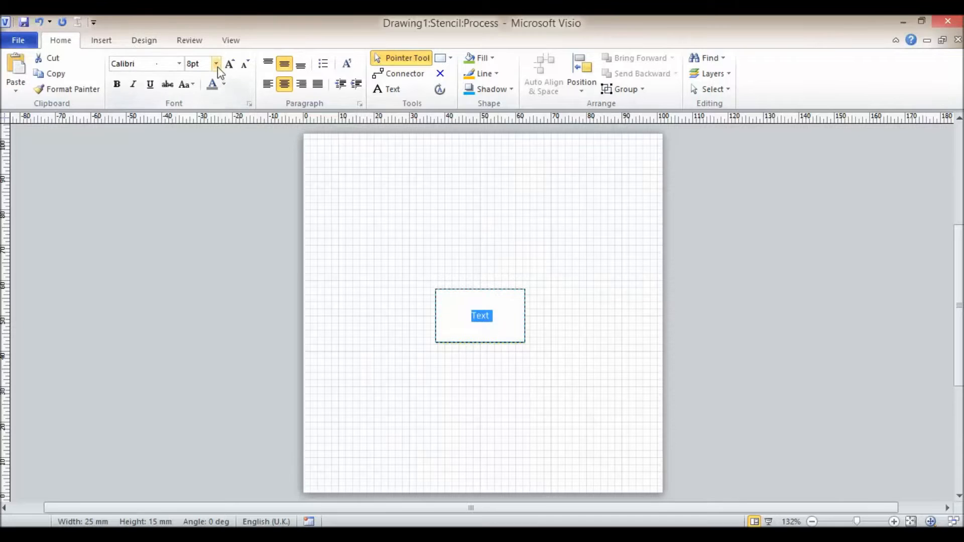
left_click(216, 63)
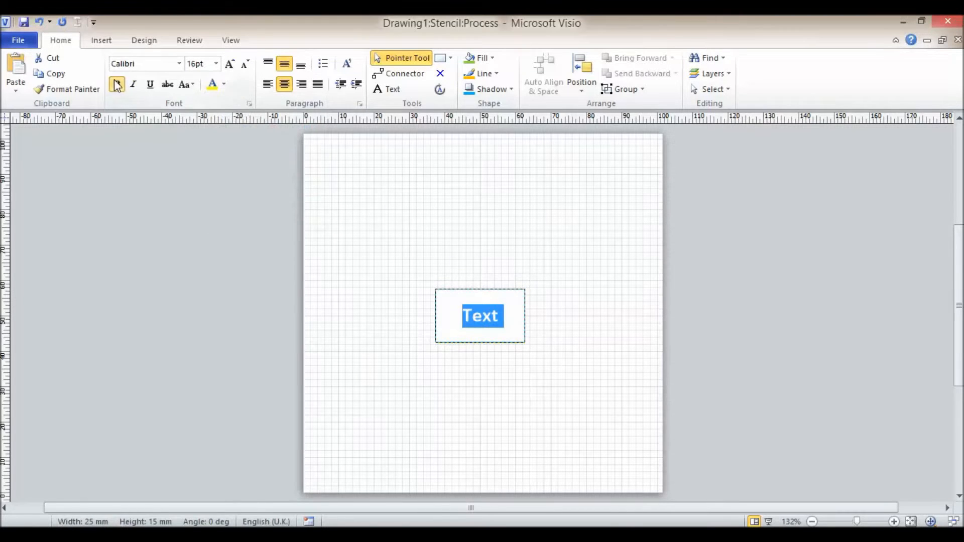
left_click(410, 277)
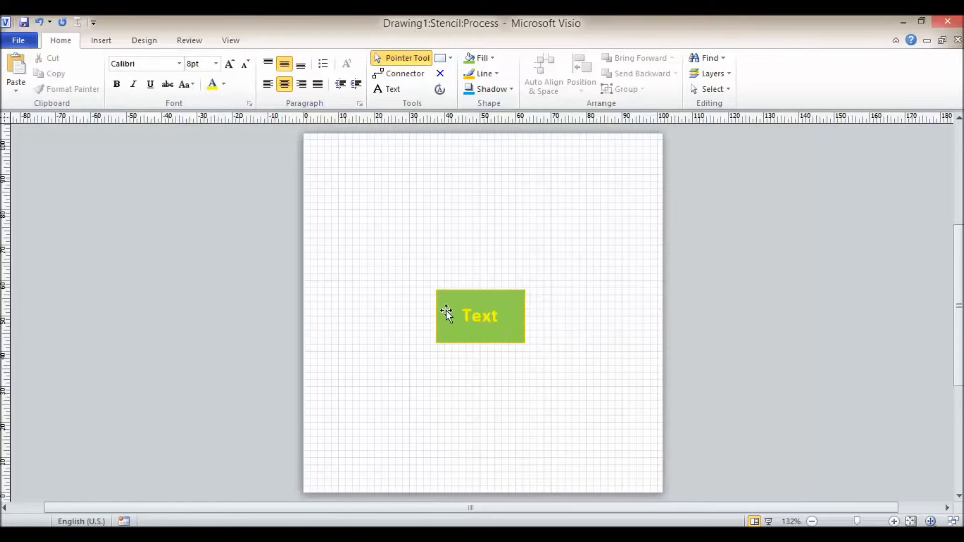
Enlarge the rectangle, close the master window and confirm Yes to update the master.
left_click(480, 316)
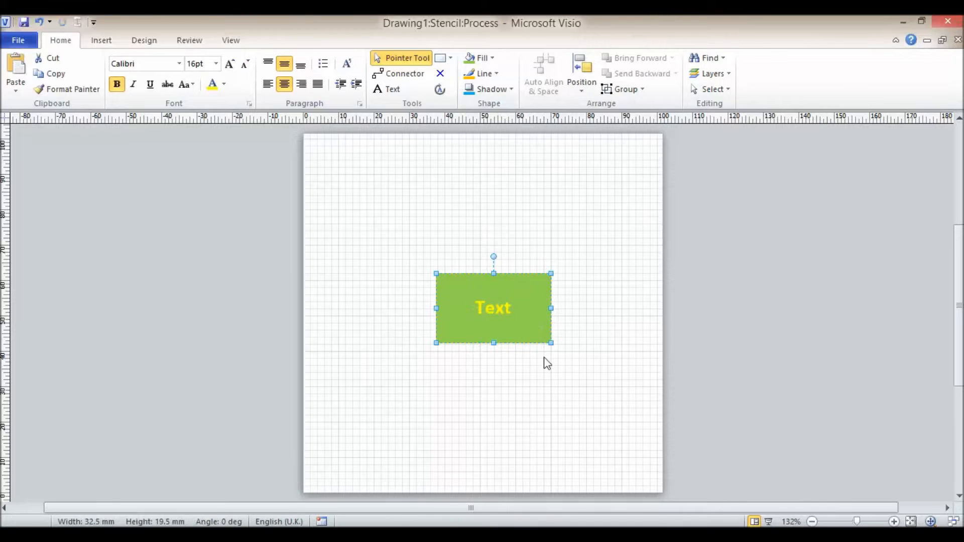
mouse_move(635, 240)
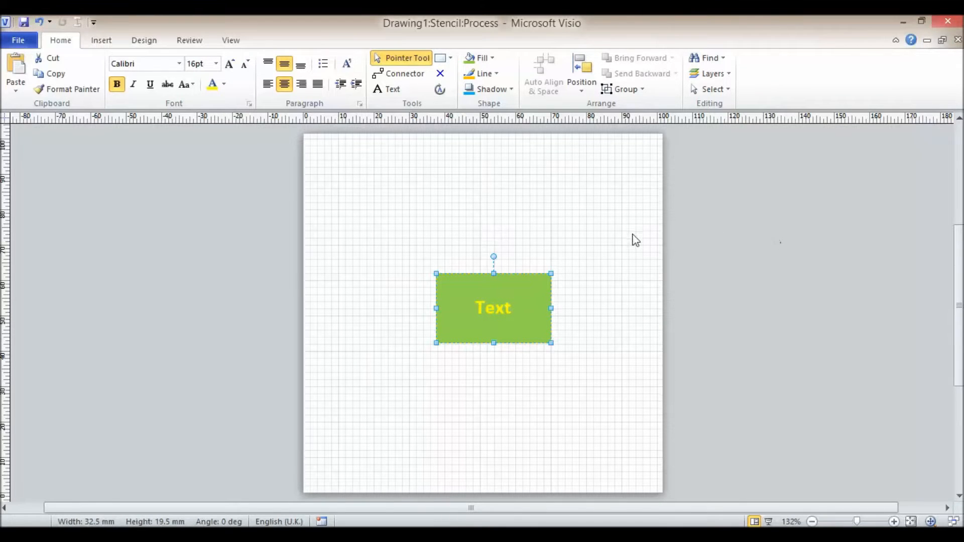
left_click(607, 277)
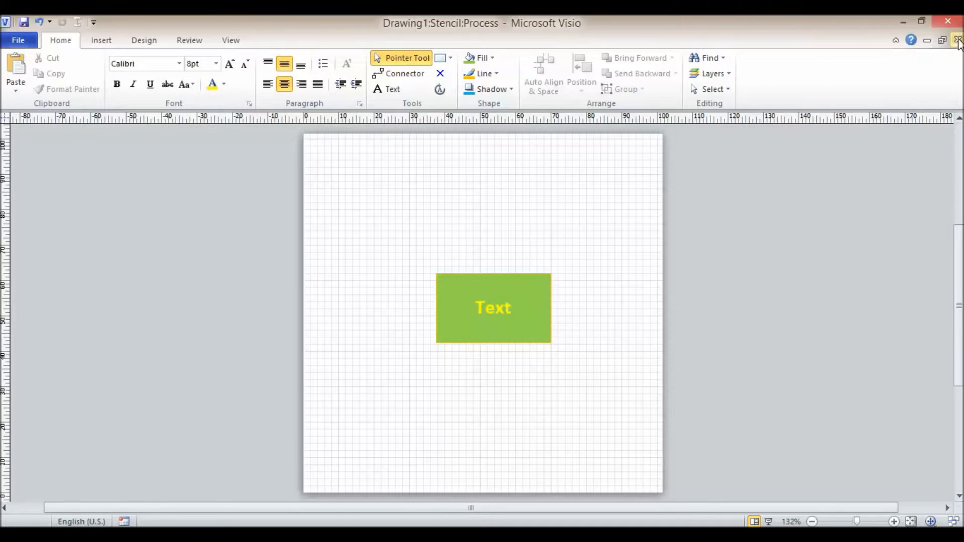
mouse_move(957, 39)
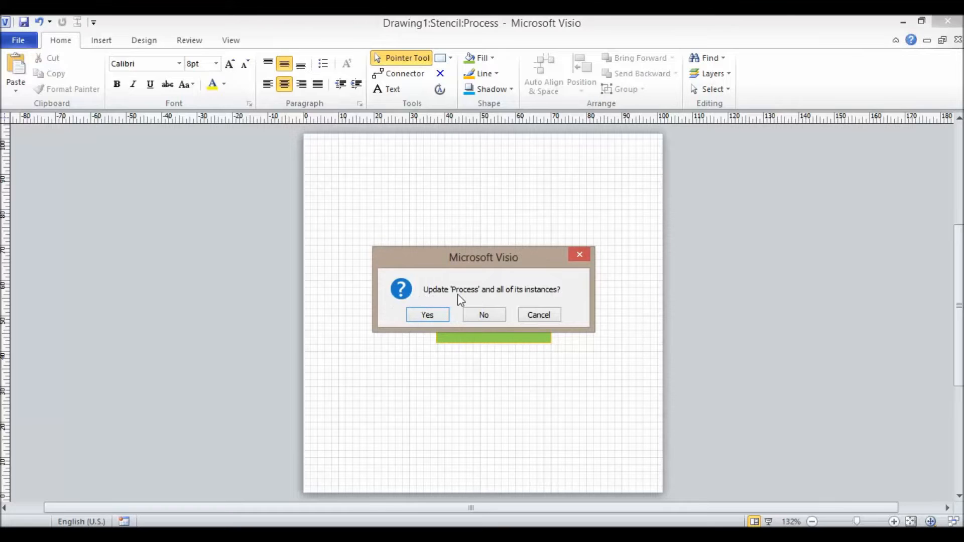
mouse_move(425, 314)
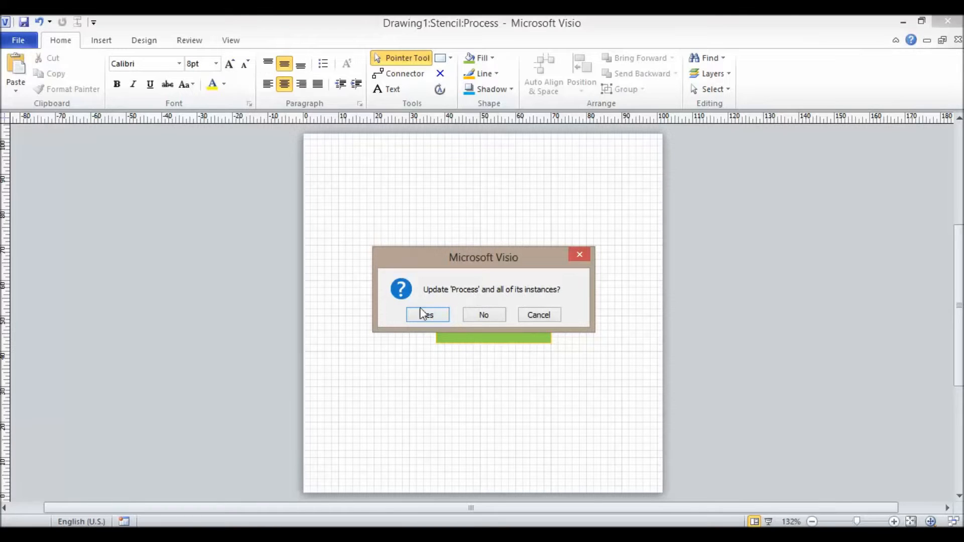
left_click(427, 314)
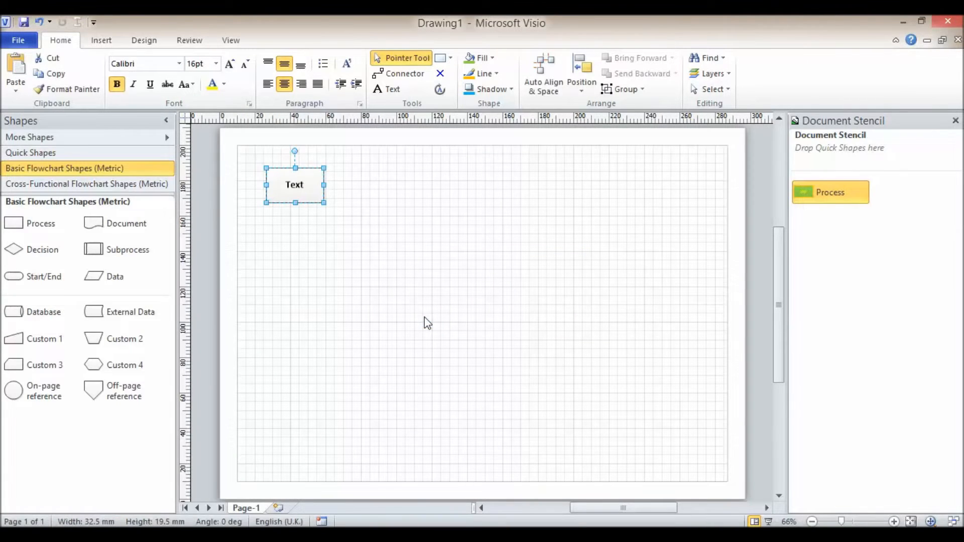
Apply a Design theme so the existing Process shape shows light green.
left_click(831, 191)
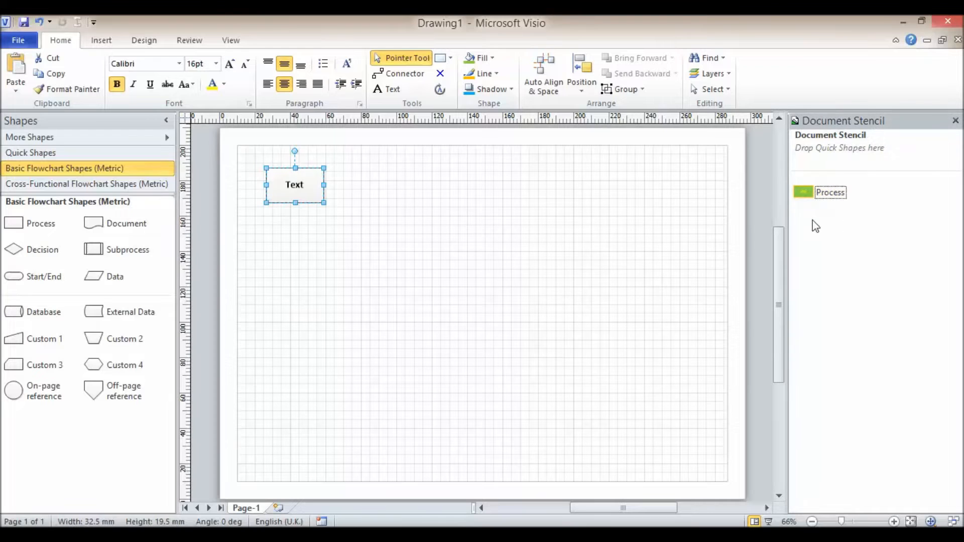
mouse_move(301, 187)
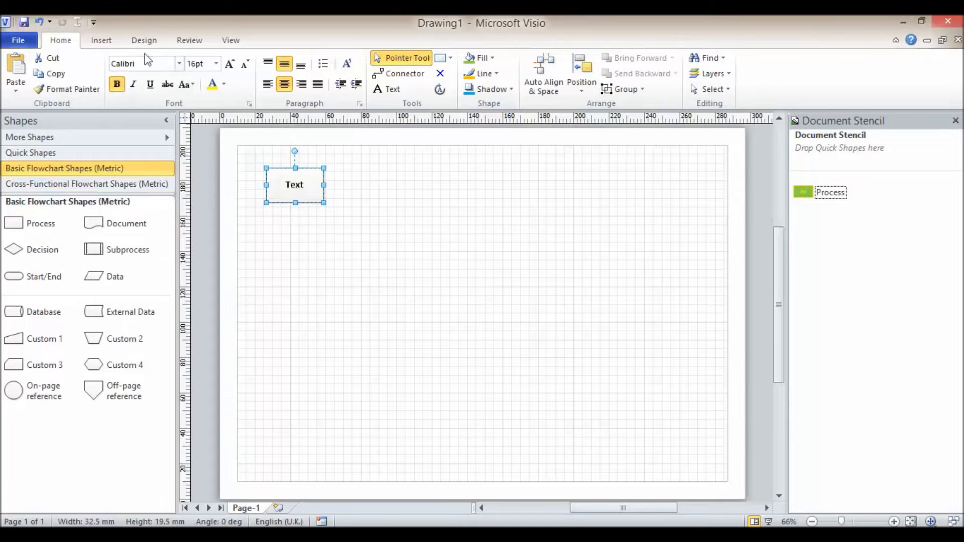
left_click(144, 40)
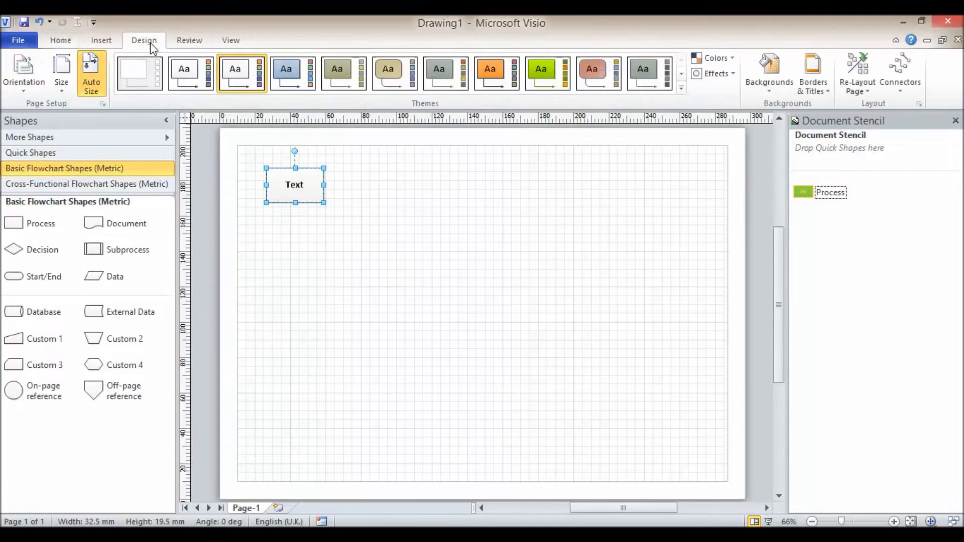
left_click(139, 72)
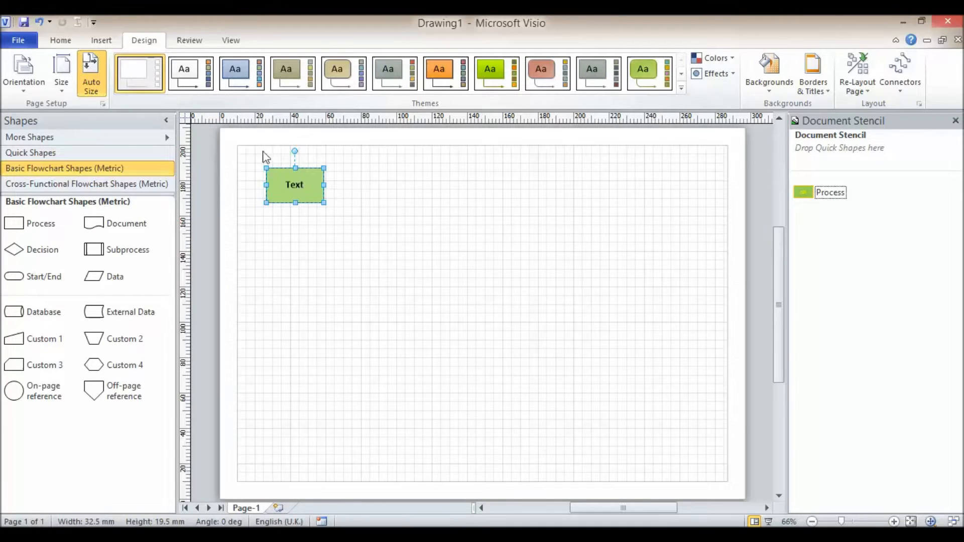
mouse_move(627, 202)
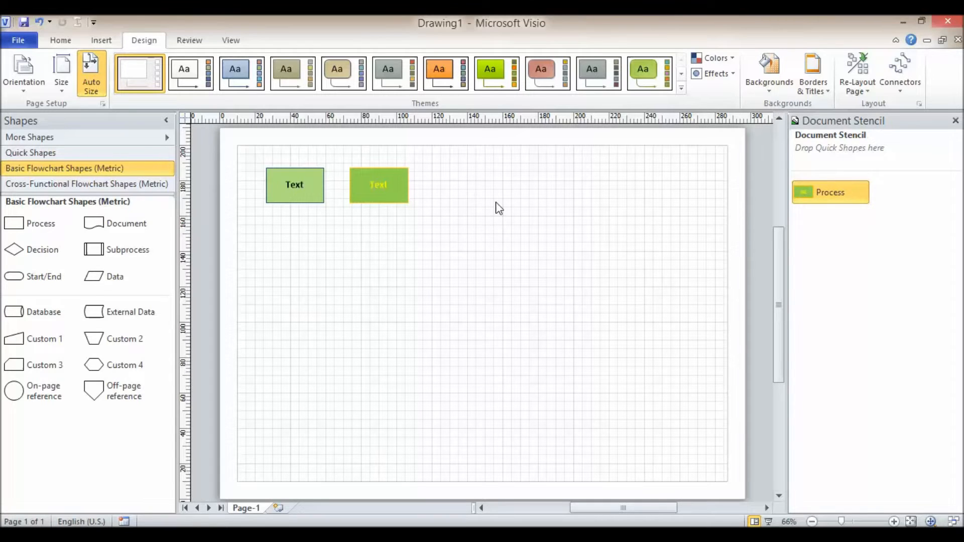
Delete the light green shape and arrange two matching green Process shapes with yellow text.
left_click(294, 185)
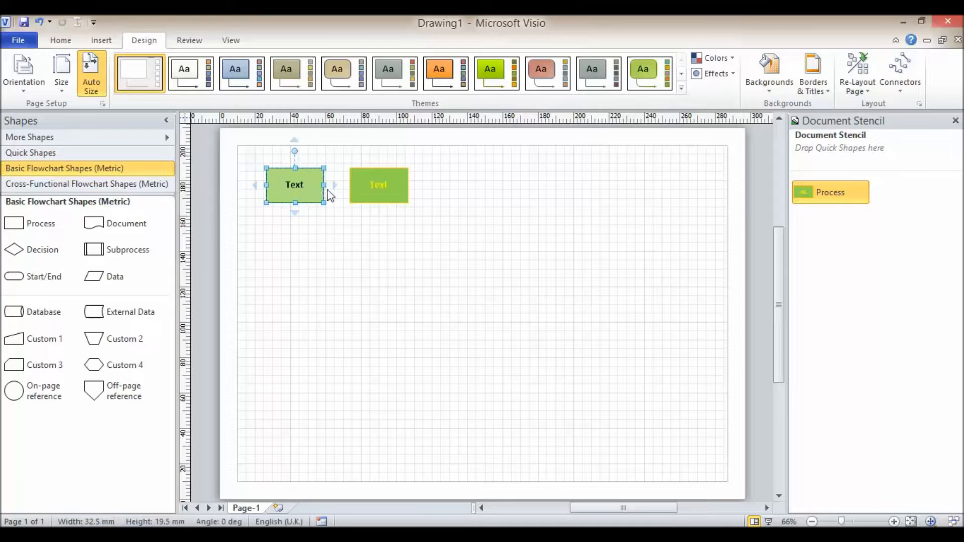
key("Delete")
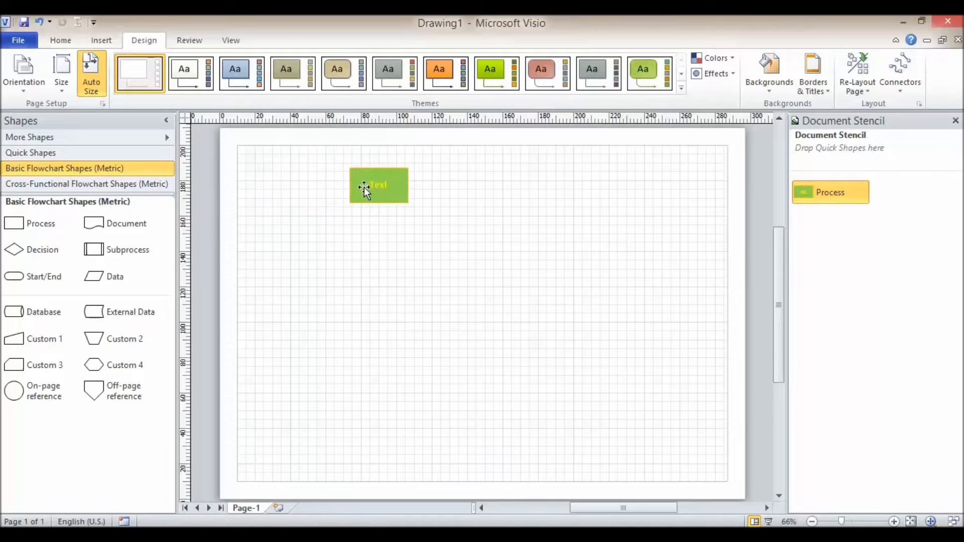
left_click_drag(379, 184, 279, 188)
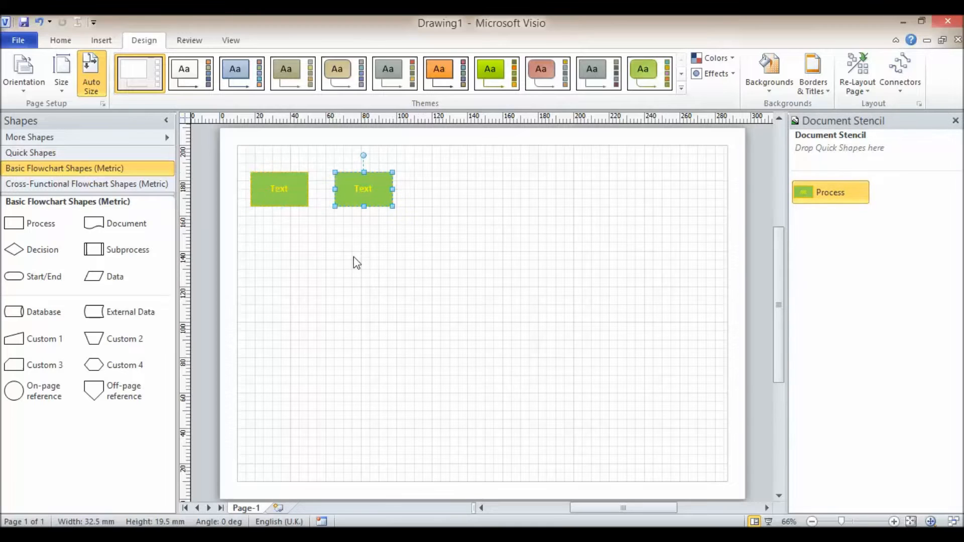
left_click(719, 280)
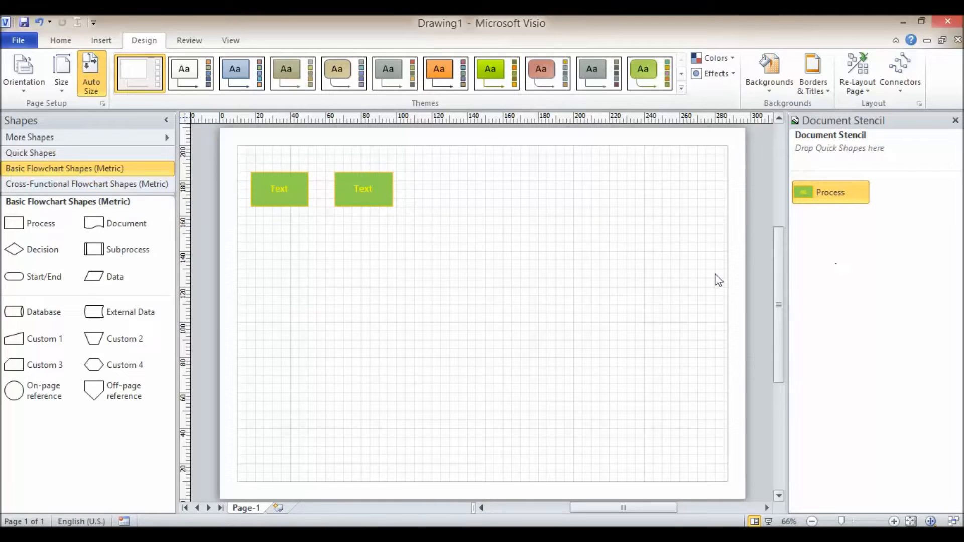
mouse_move(814, 195)
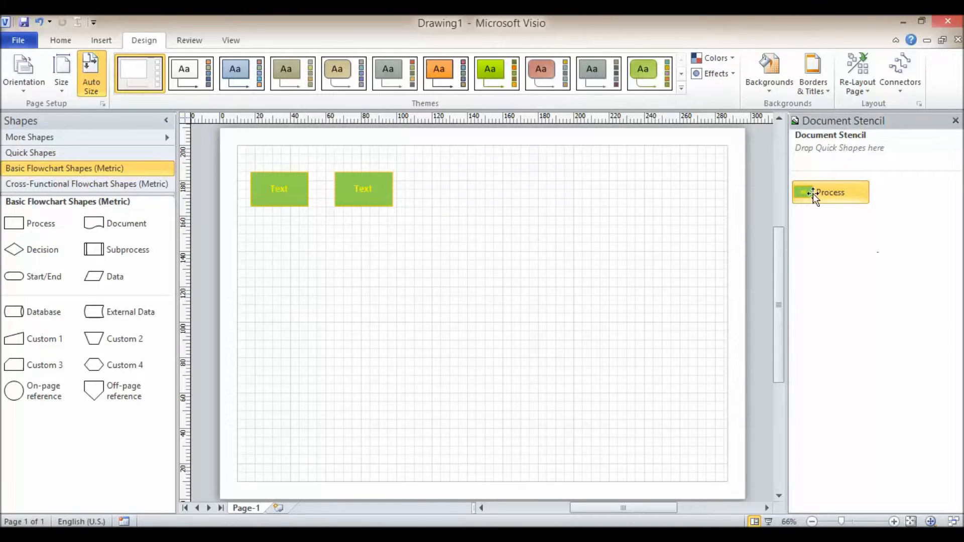
Recolour the Process master's label red and update both instances on the page.
right_click(830, 192)
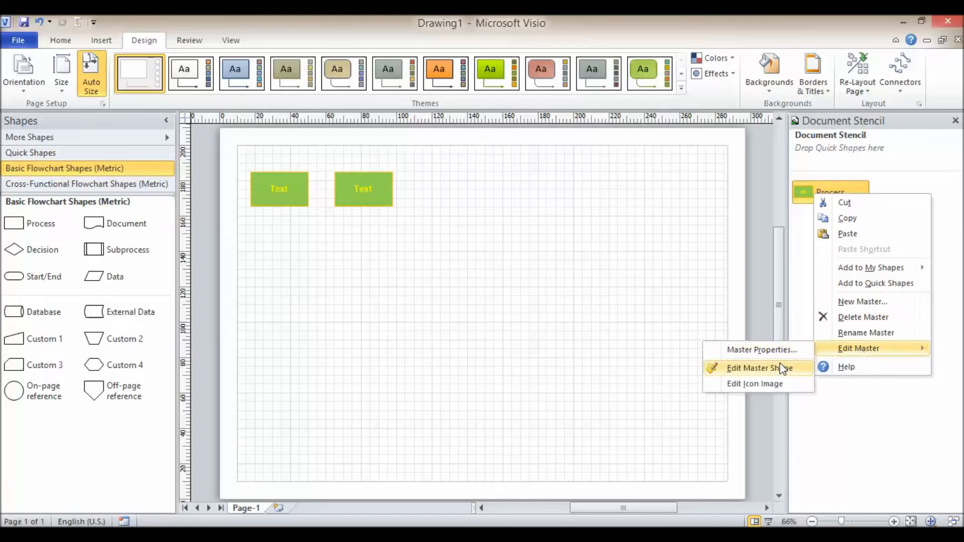
left_click(755, 367)
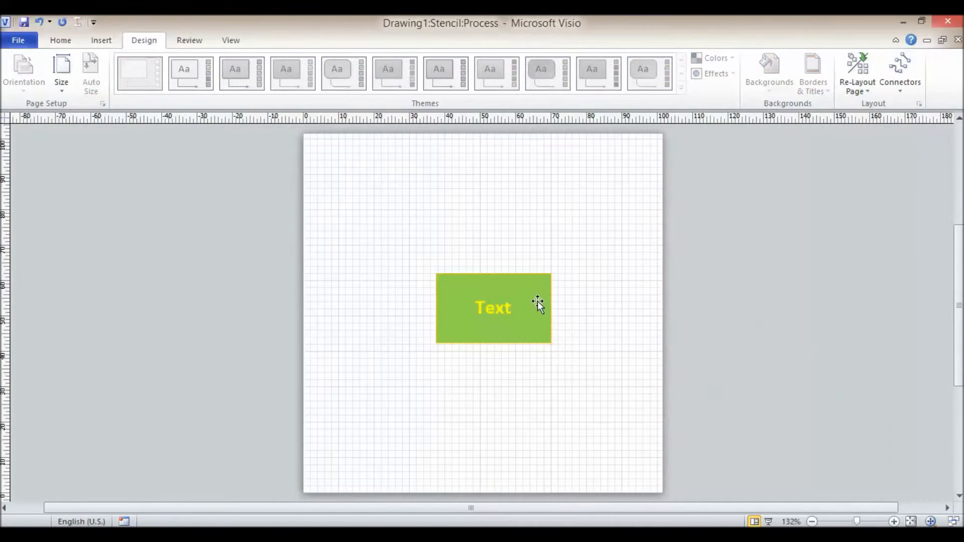
double_click(493, 308)
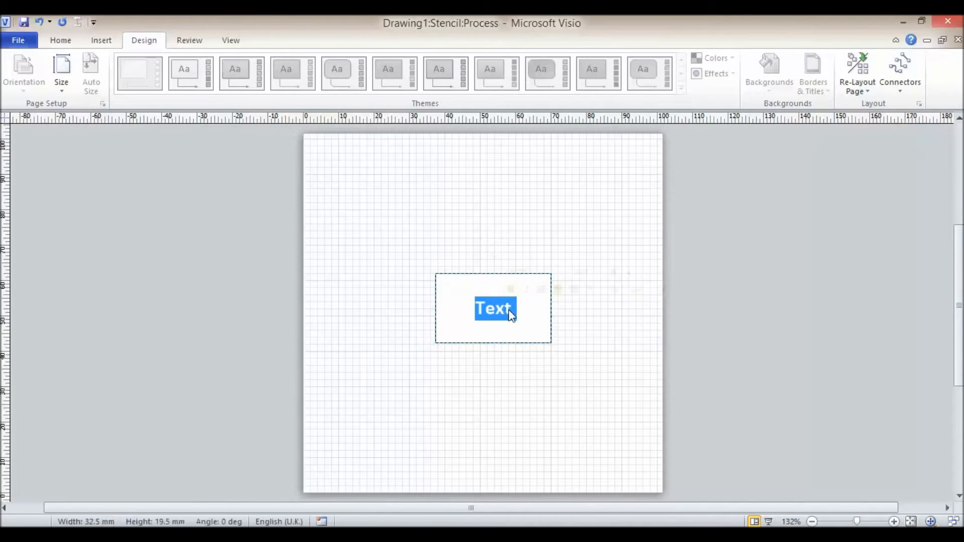
left_click(59, 40)
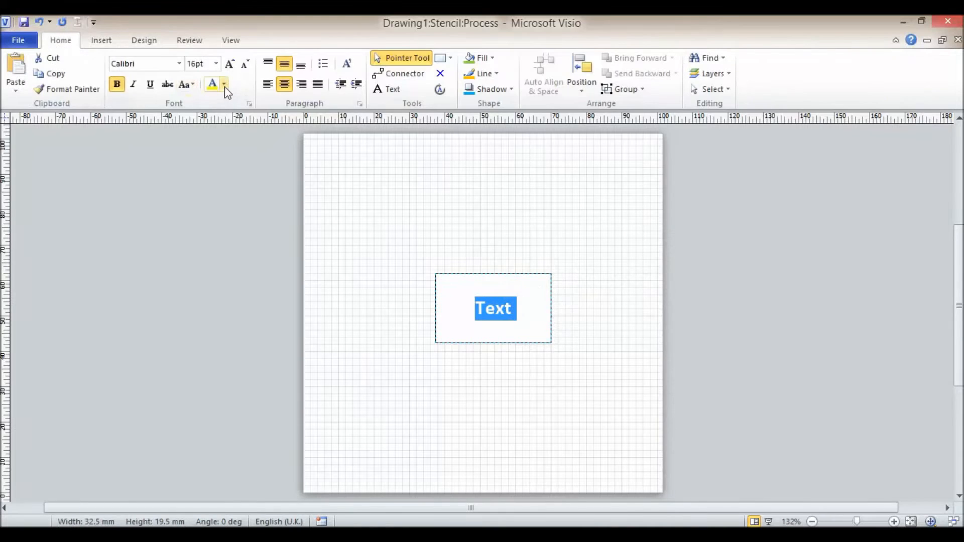
left_click(224, 85)
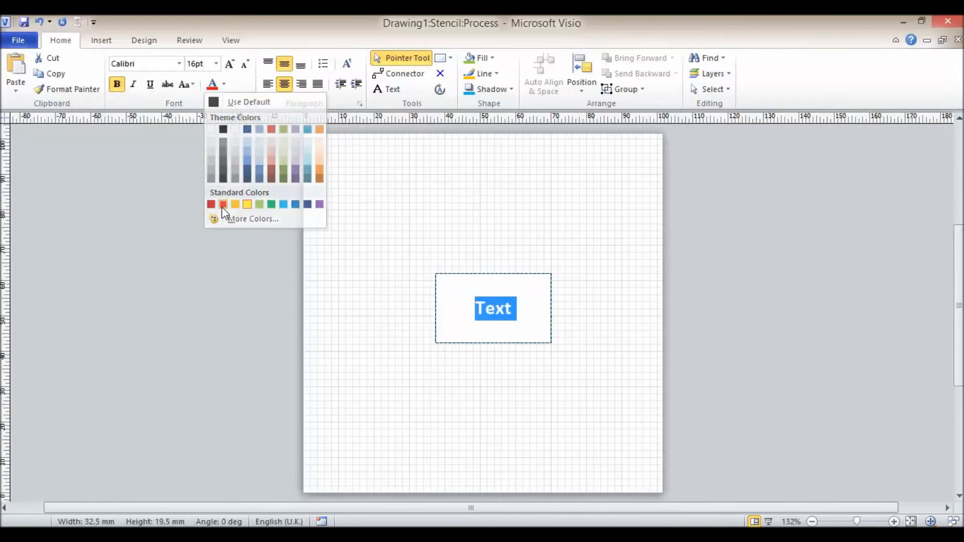
left_click(211, 204)
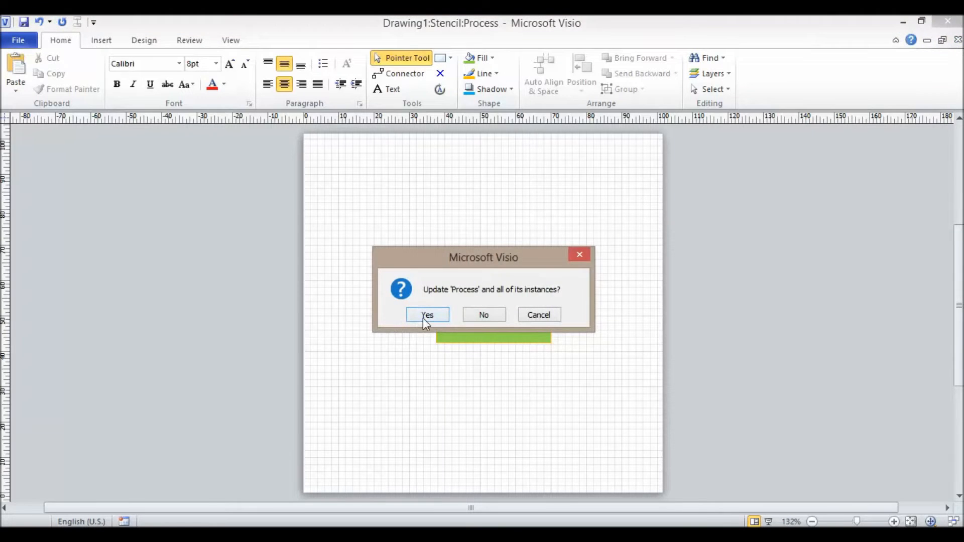
left_click(427, 314)
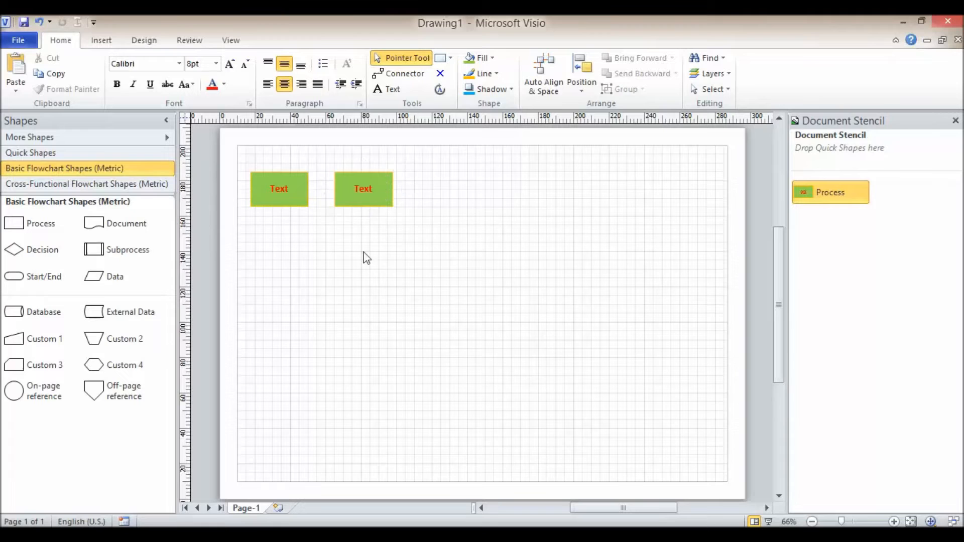
mouse_move(568, 283)
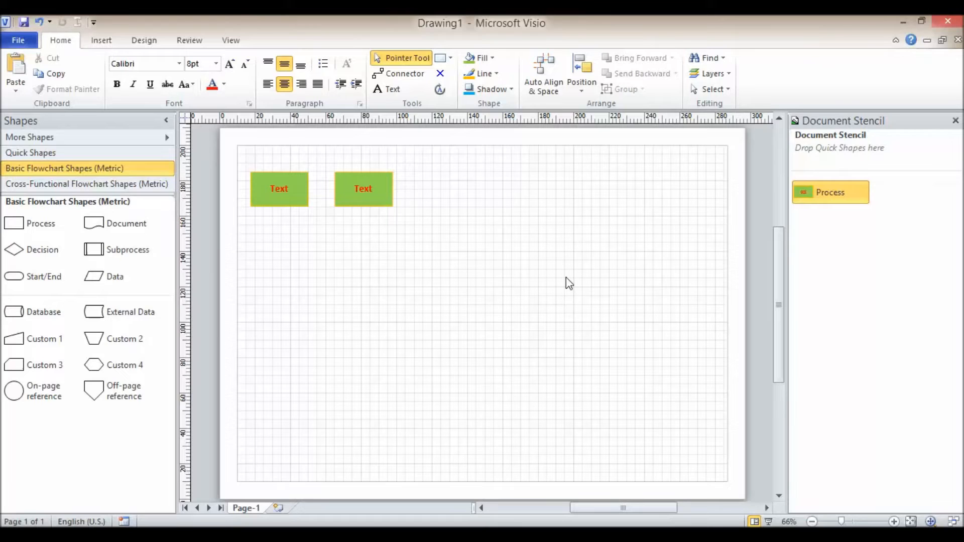
mouse_move(748, 311)
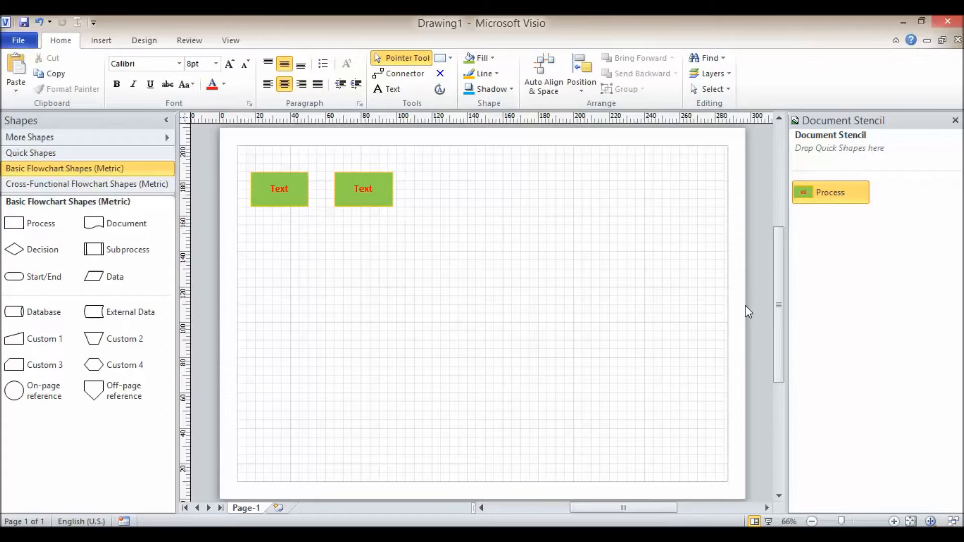
Reopen the Process master via Edit Master > Edit Master Shape.
right_click(830, 192)
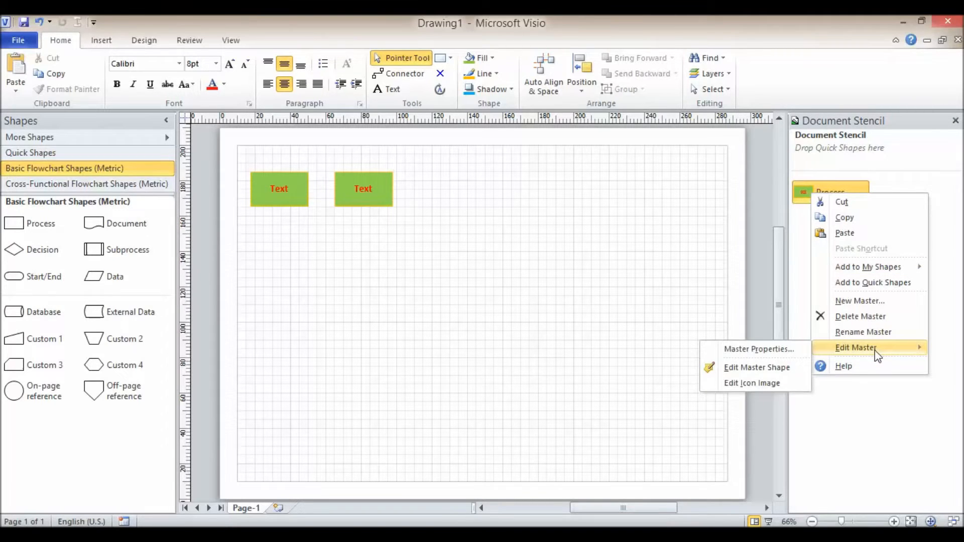
mouse_move(828, 359)
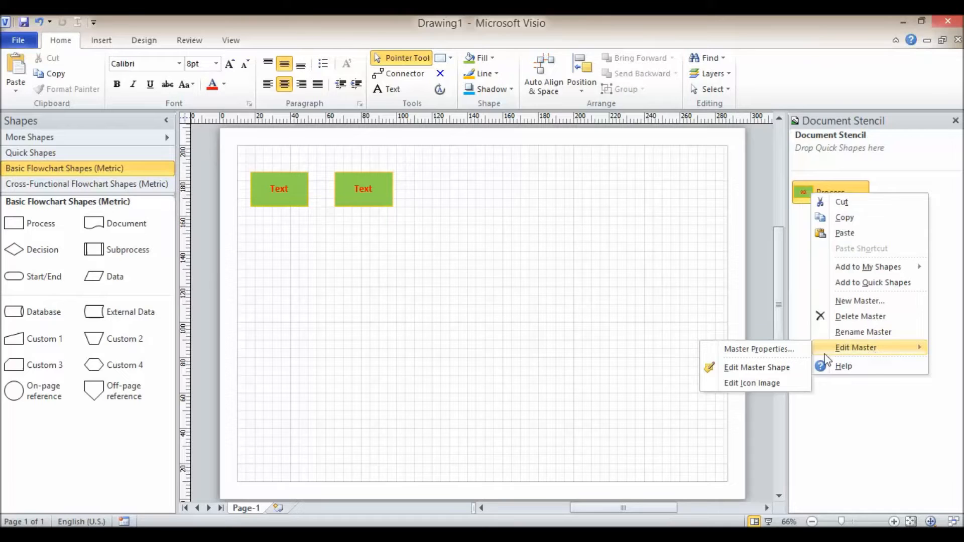
left_click(756, 368)
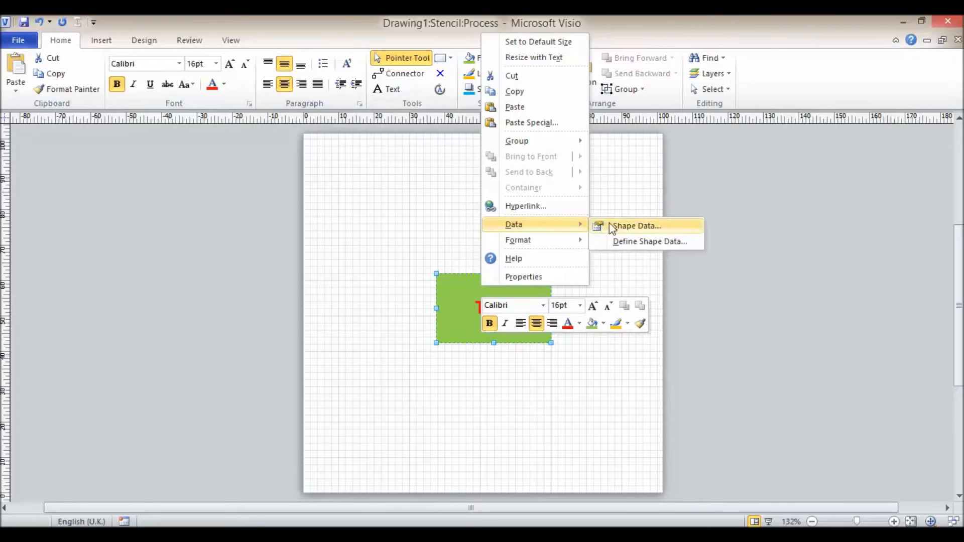
left_click(636, 226)
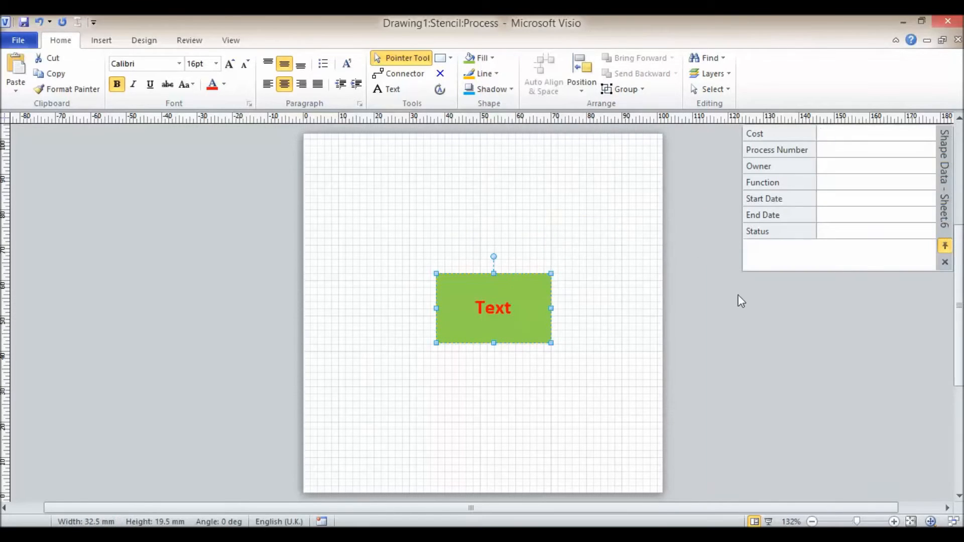
mouse_move(776, 142)
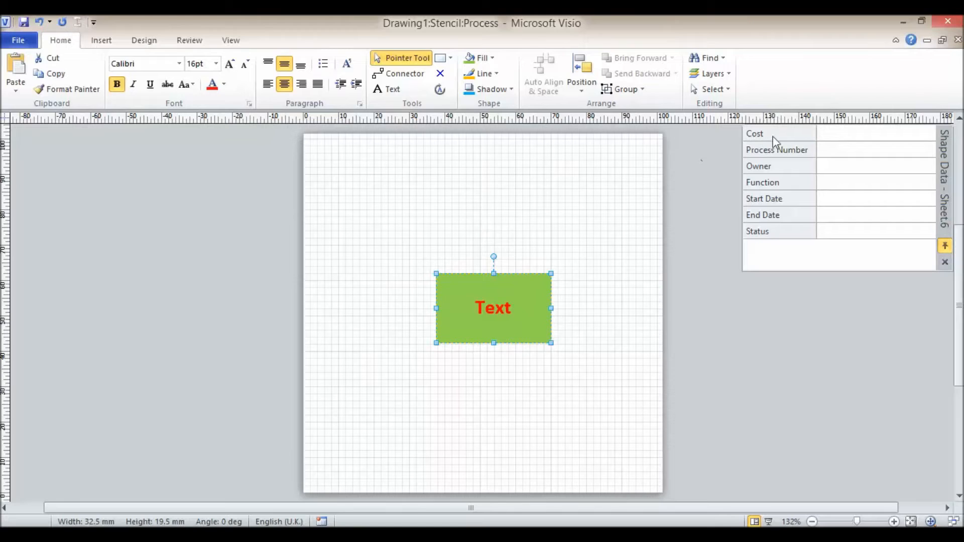
mouse_move(772, 254)
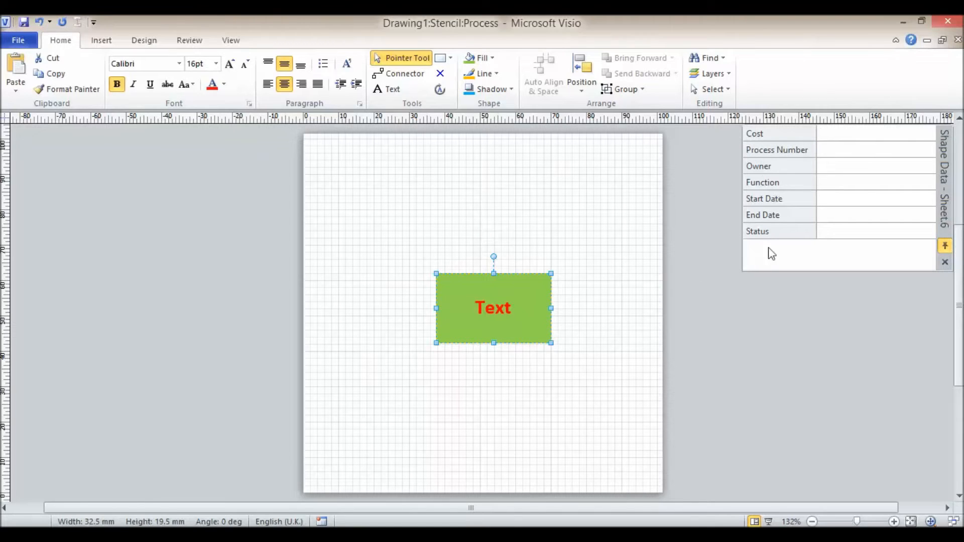
mouse_move(825, 156)
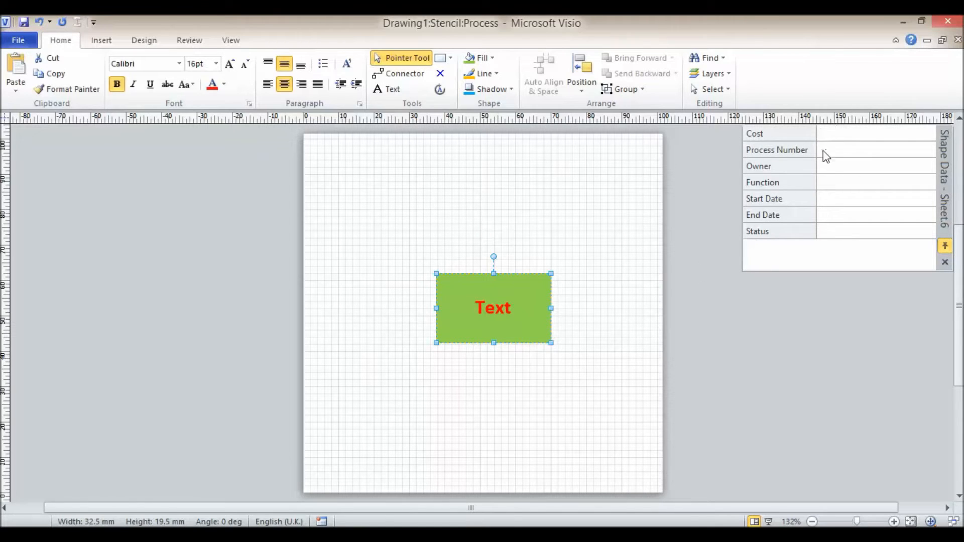
mouse_move(831, 218)
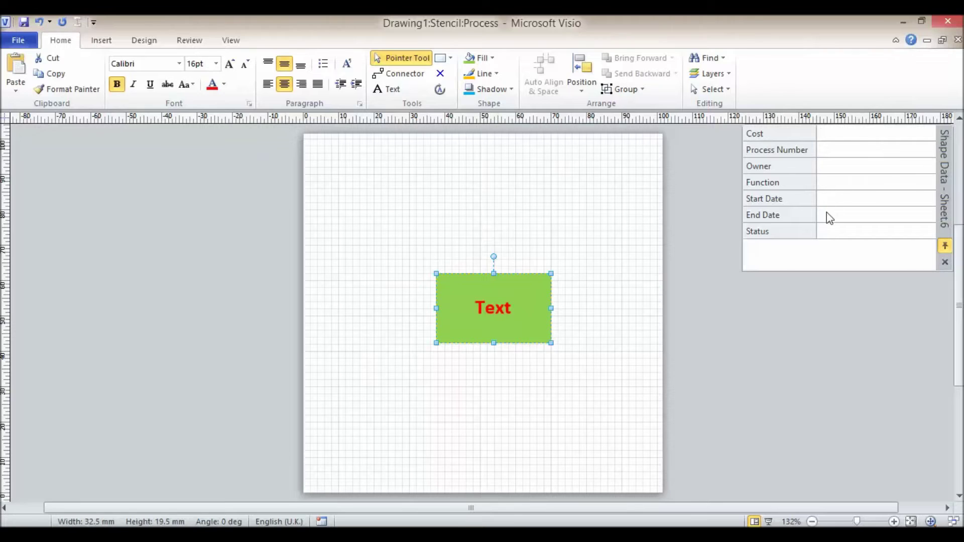
left_click(872, 133)
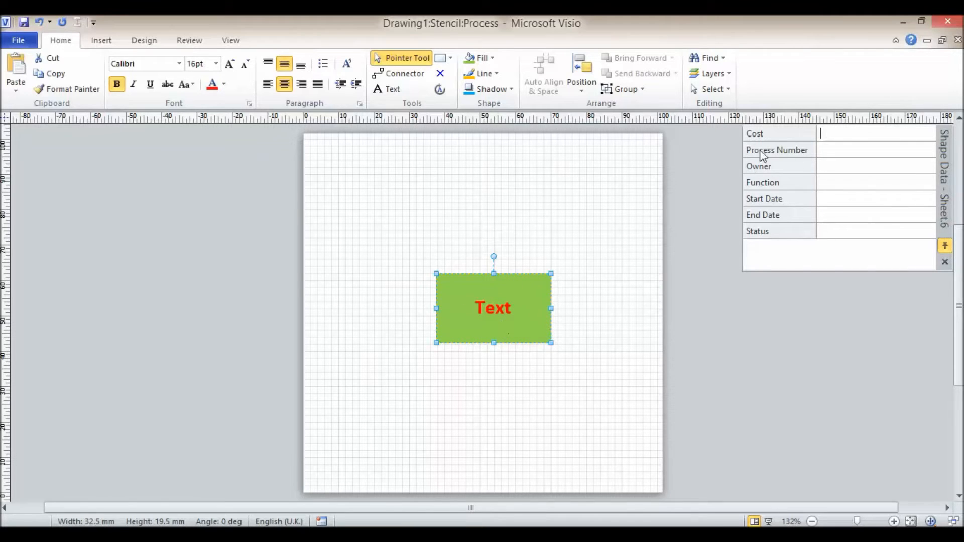
mouse_move(793, 193)
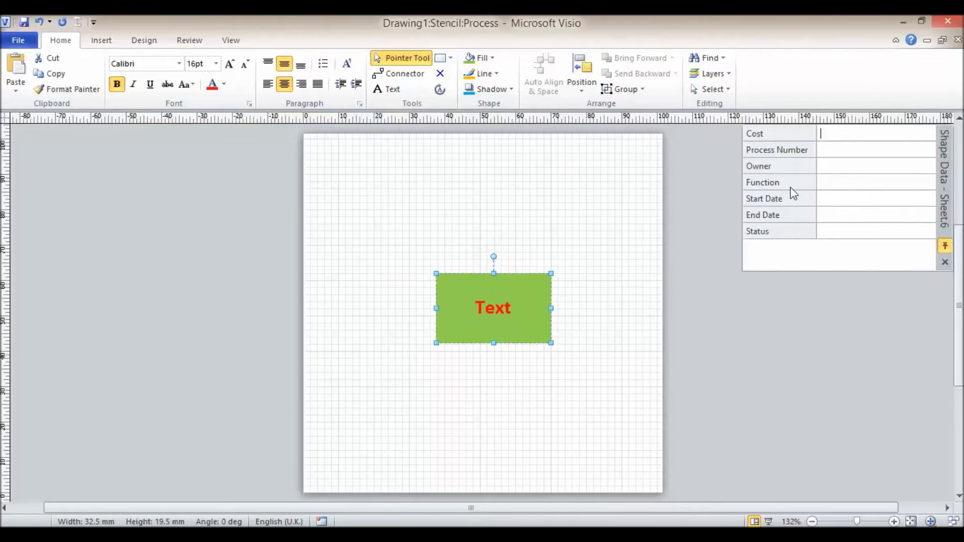
mouse_move(785, 239)
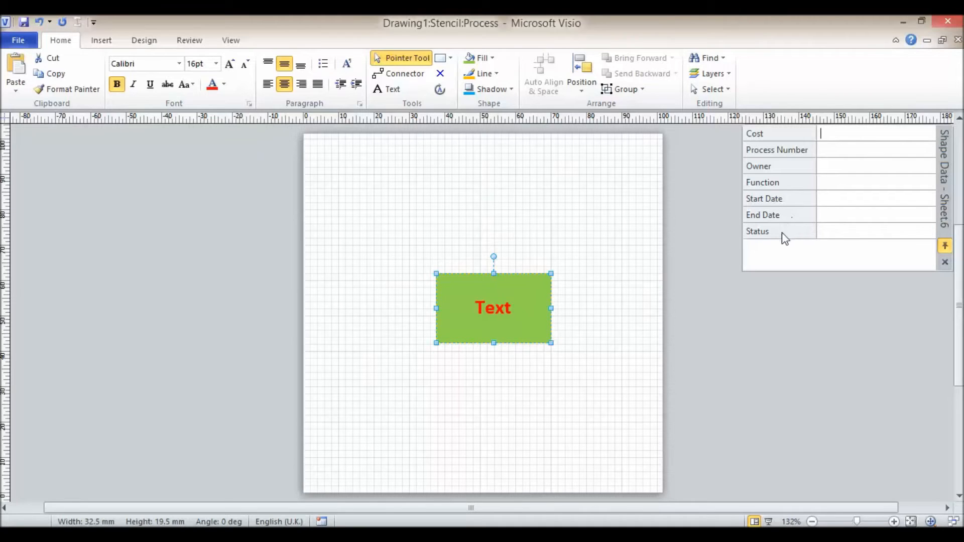
mouse_move(941, 267)
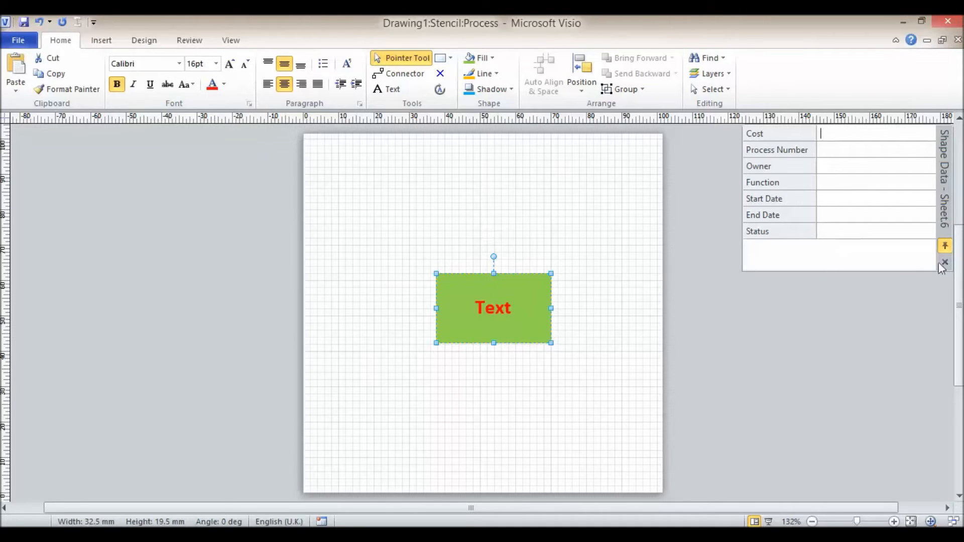
left_click(943, 263)
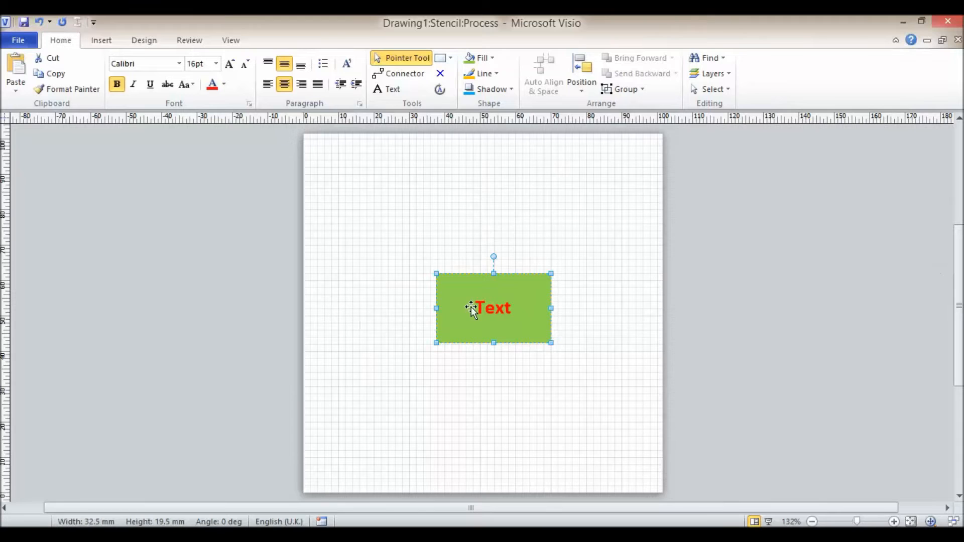
double_click(493, 307)
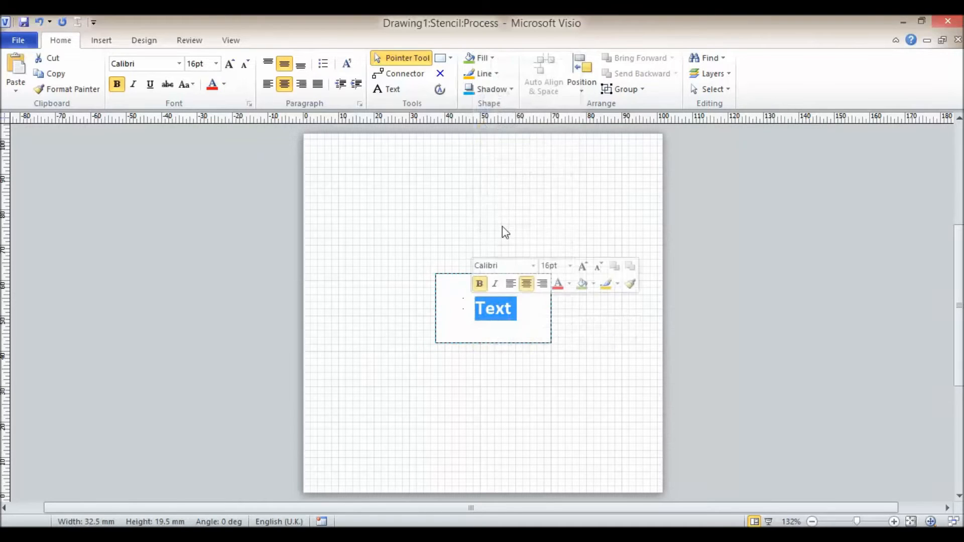
right_click(494, 307)
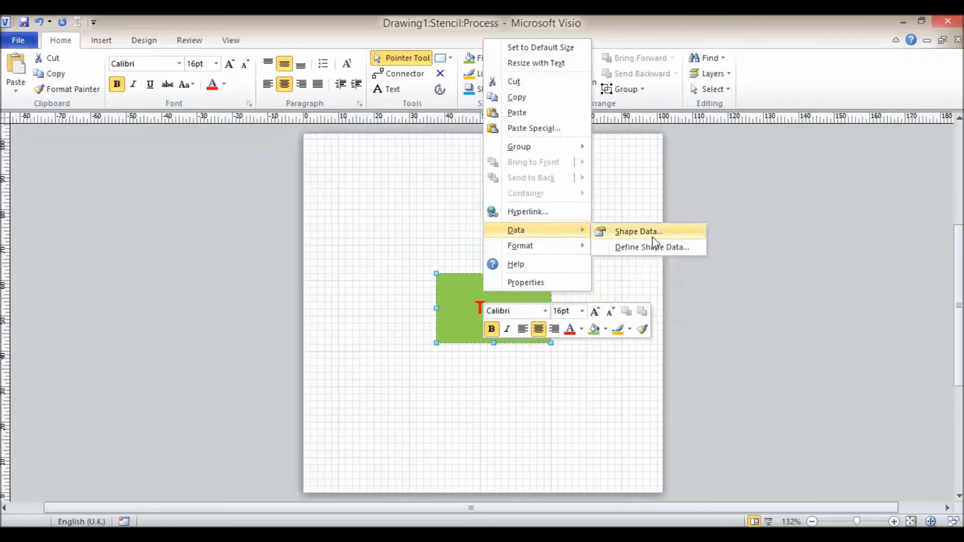
Define a new shape data field labelled Department of type Fixed List.
left_click(651, 247)
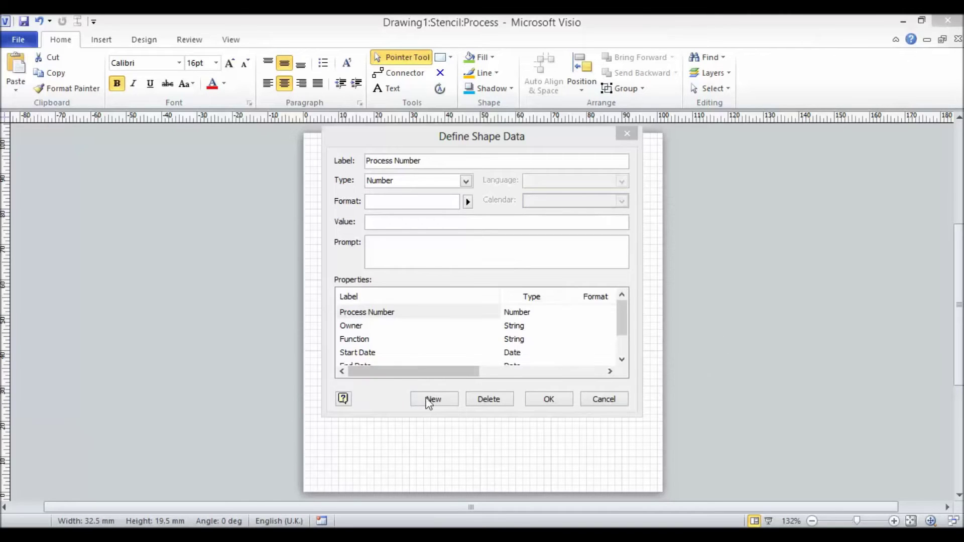
left_click(433, 398)
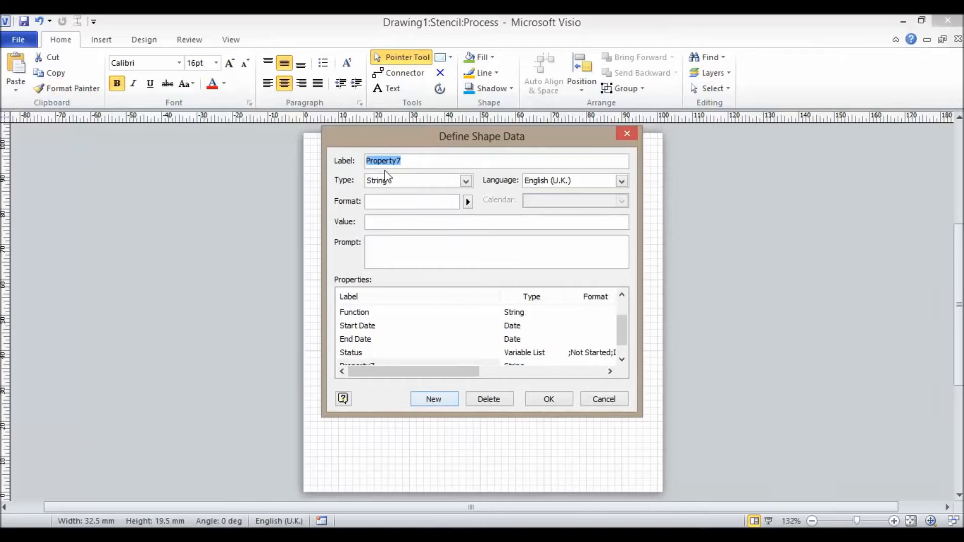
type("Depar")
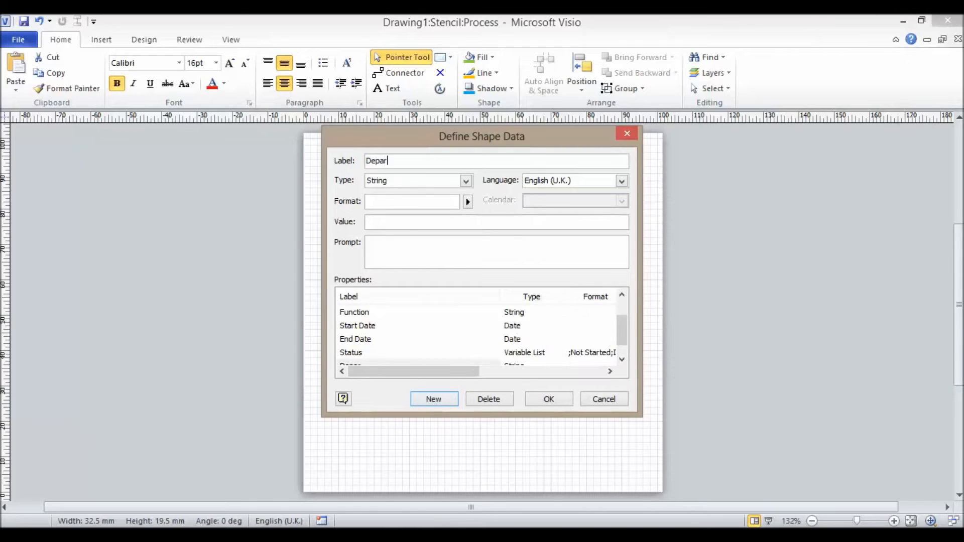
type("tment")
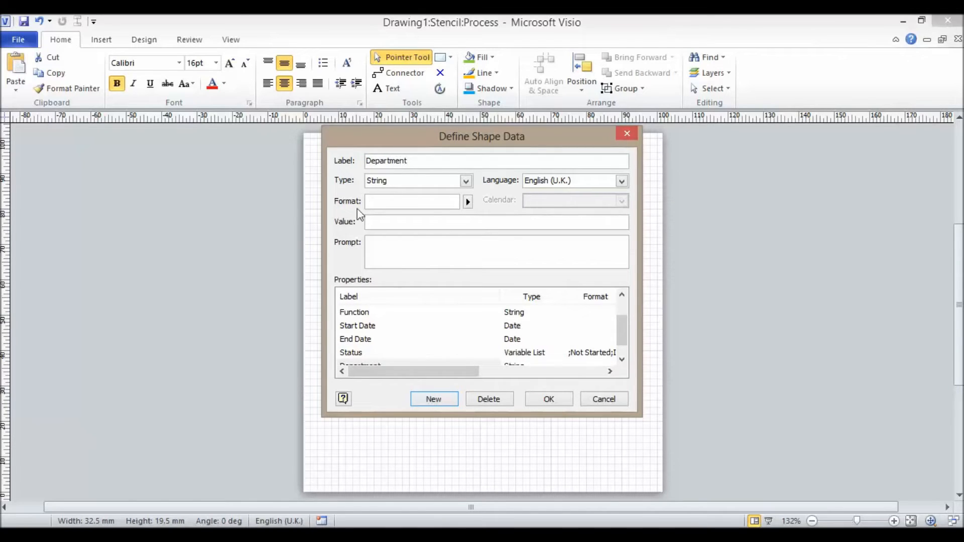
left_click(464, 180)
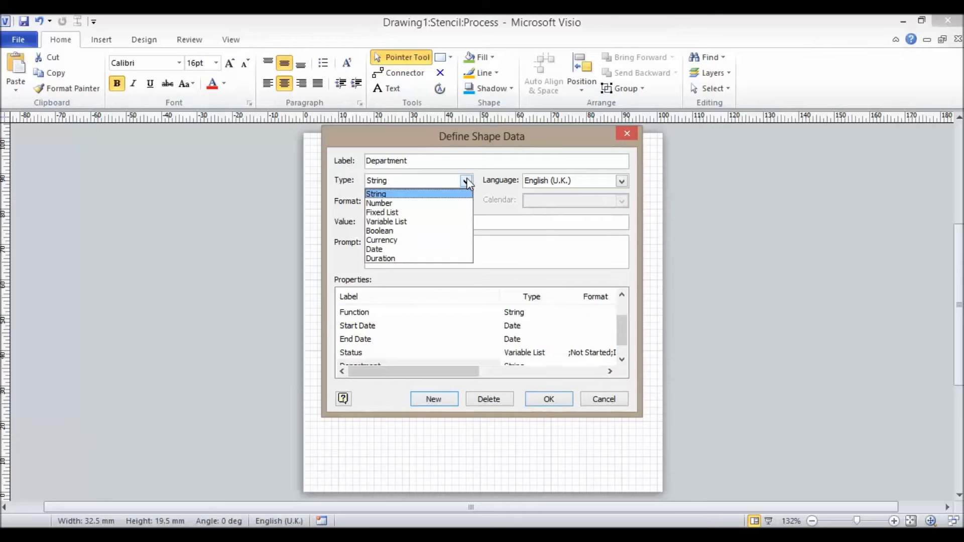
mouse_move(350, 188)
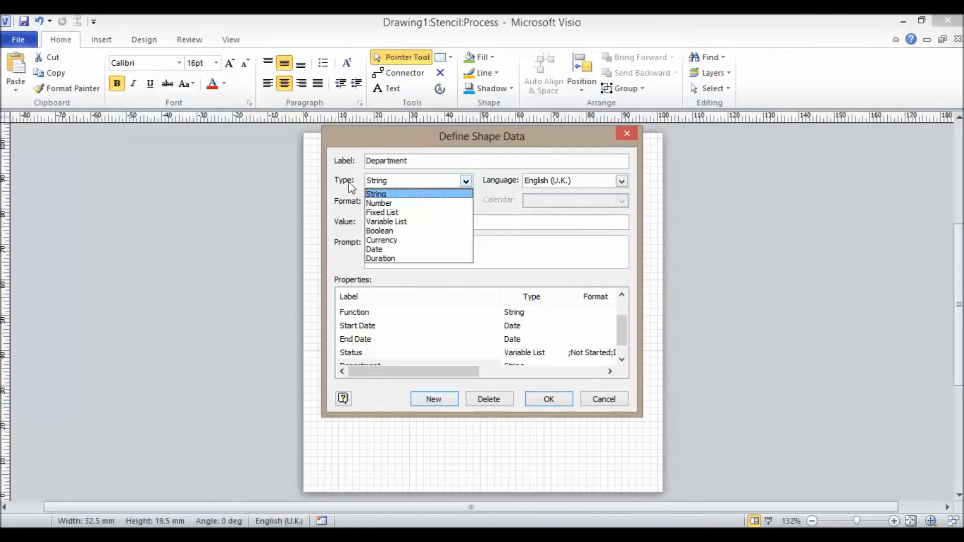
left_click(383, 212)
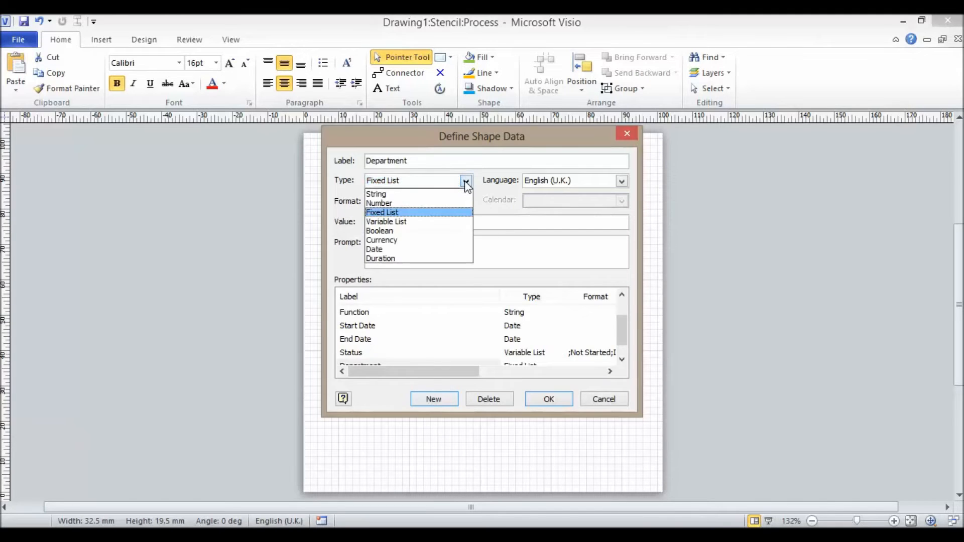
left_click(383, 212)
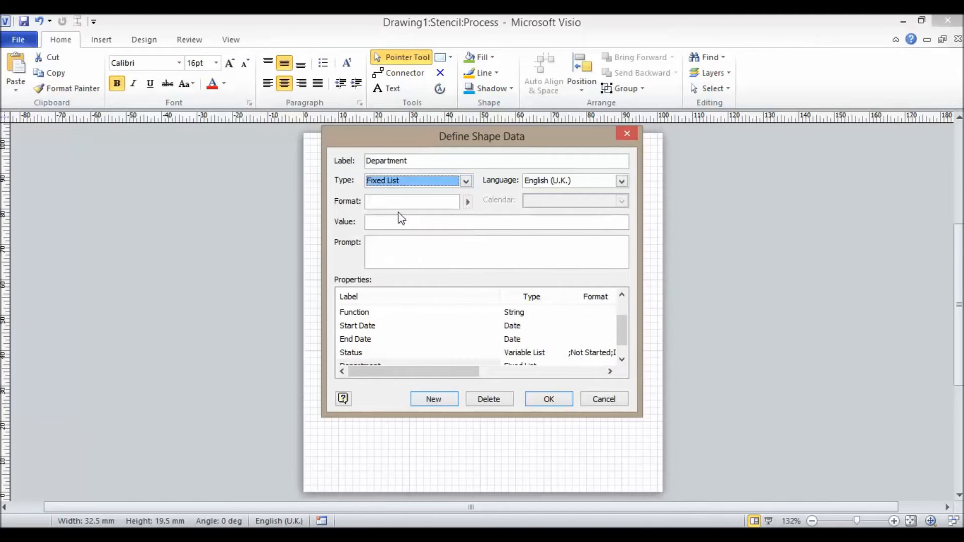
Set the Department list format to HR;IT;Sales and confirm the field.
type("HR")
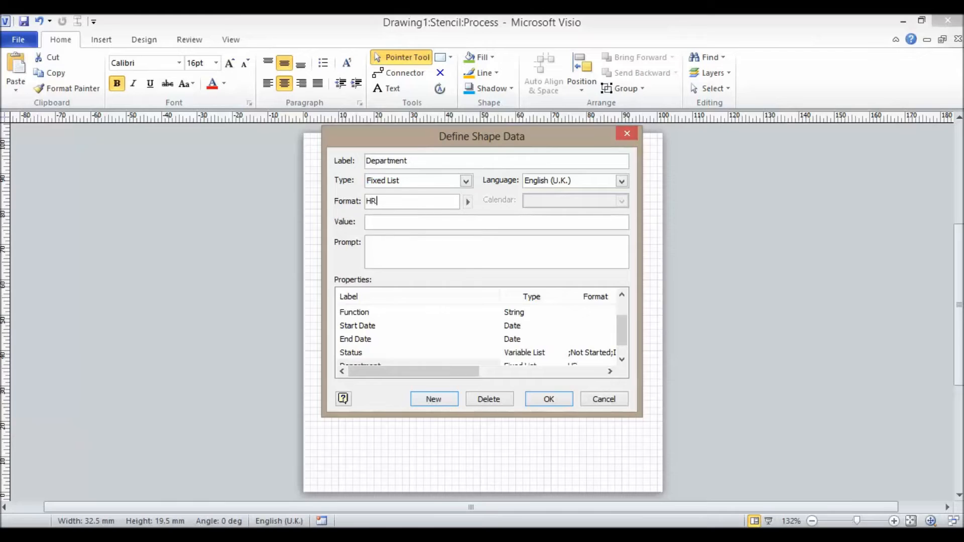
type(";IT")
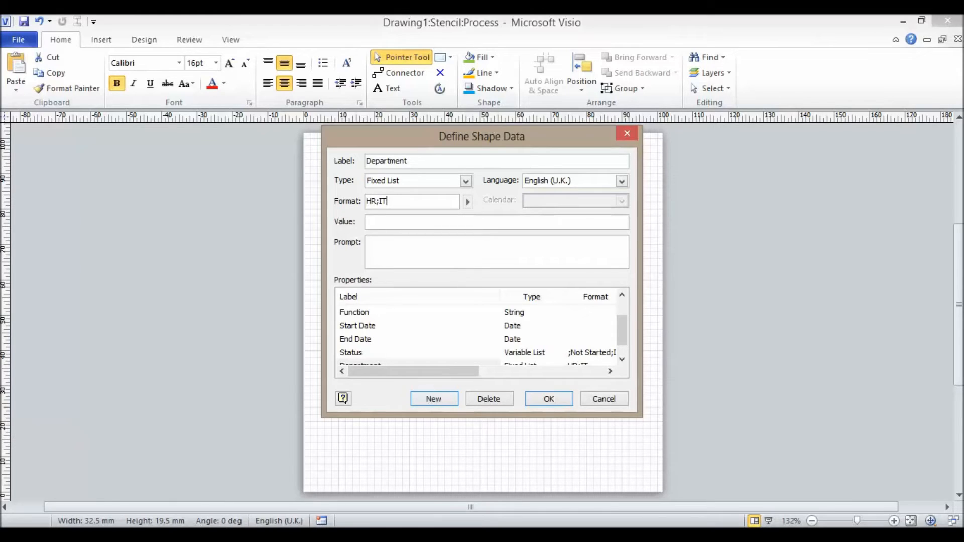
type("Sal")
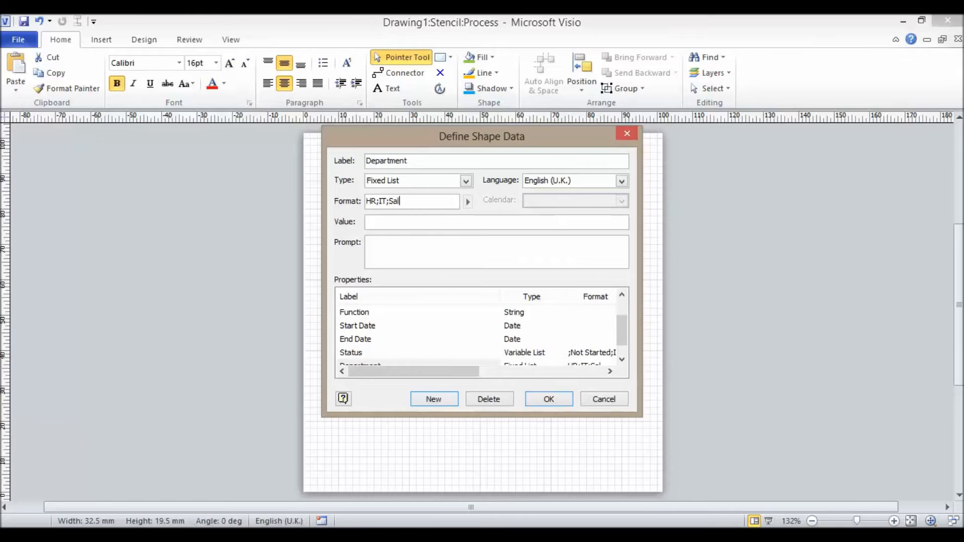
type("es")
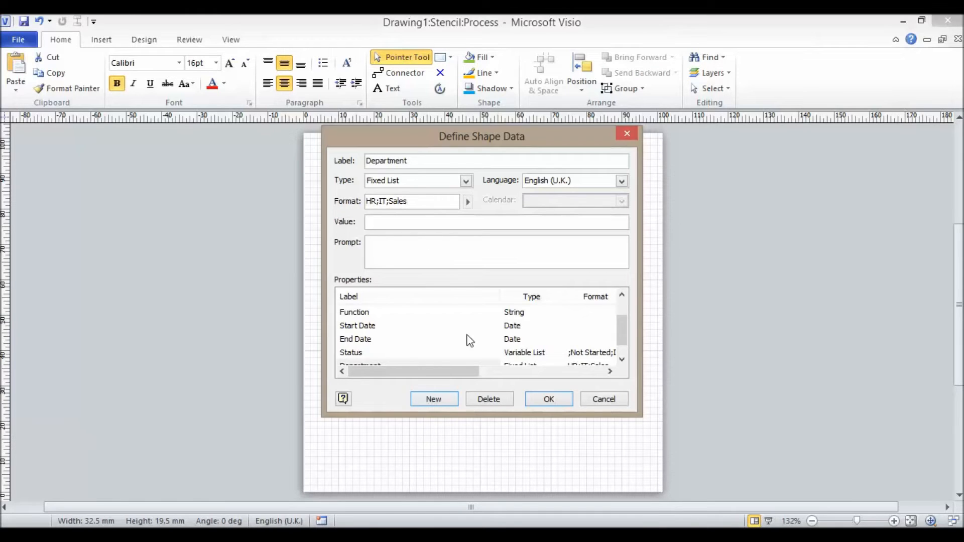
left_click(548, 399)
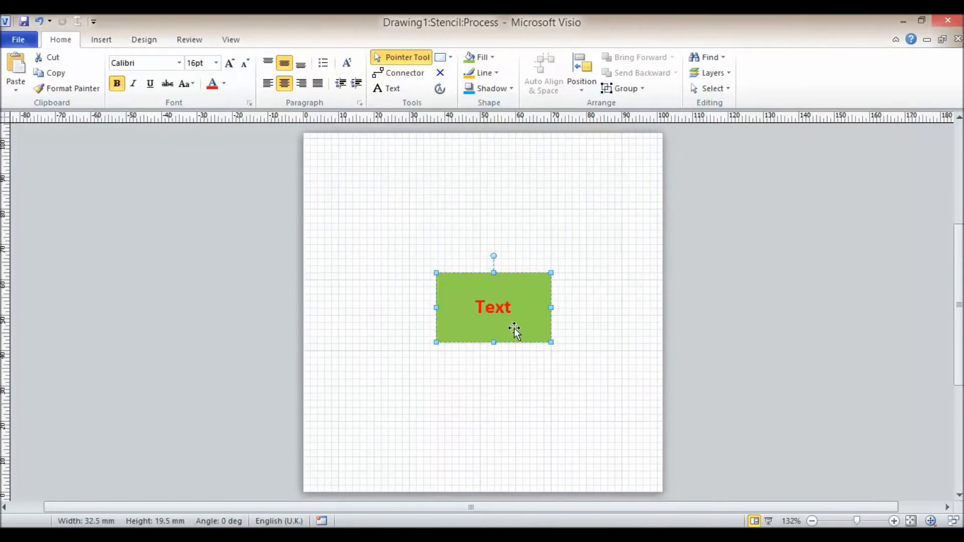
Show the Process master rectangle's shape data fields with Department listed first.
right_click(513, 327)
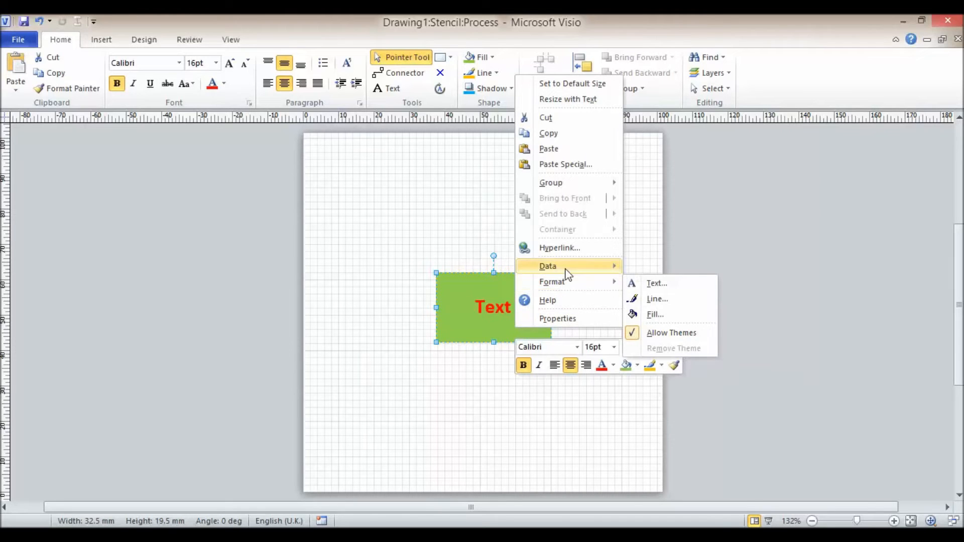
left_click(547, 265)
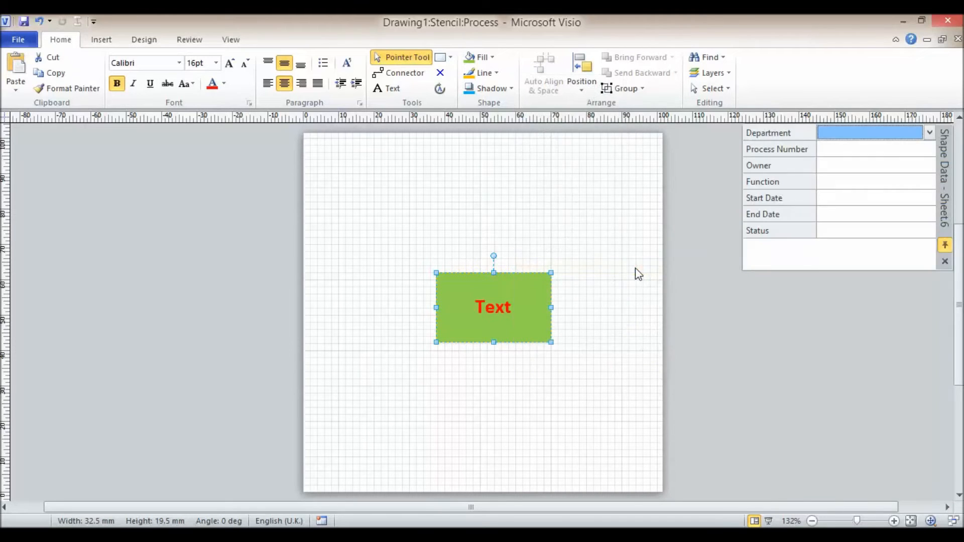
mouse_move(809, 300)
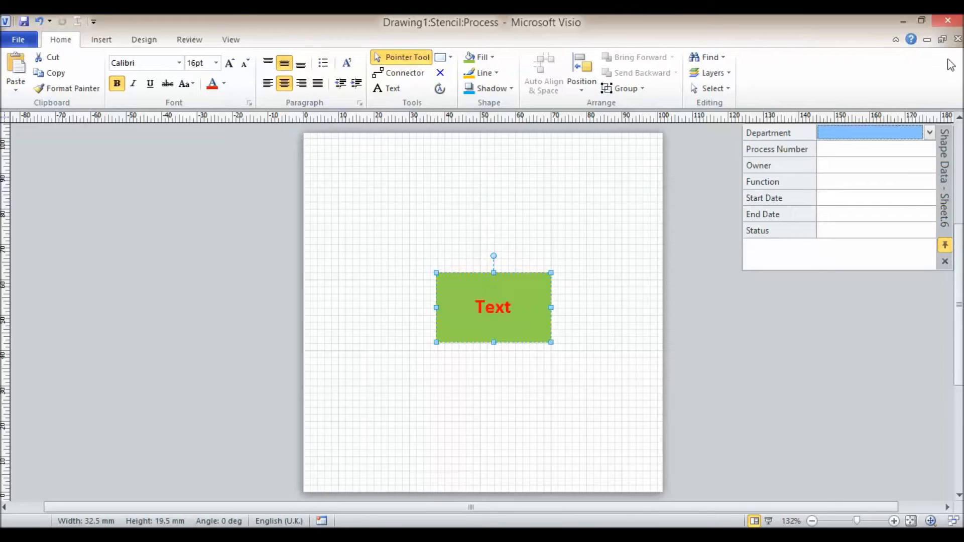
mouse_move(957, 41)
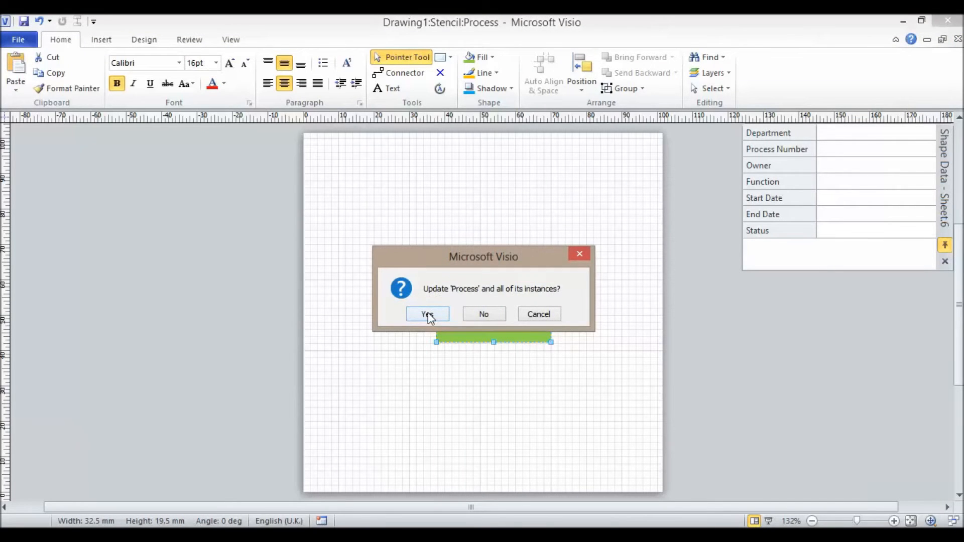
Update Process and all its instances, then show the Shape Data pane for the right-hand green process.
left_click(426, 314)
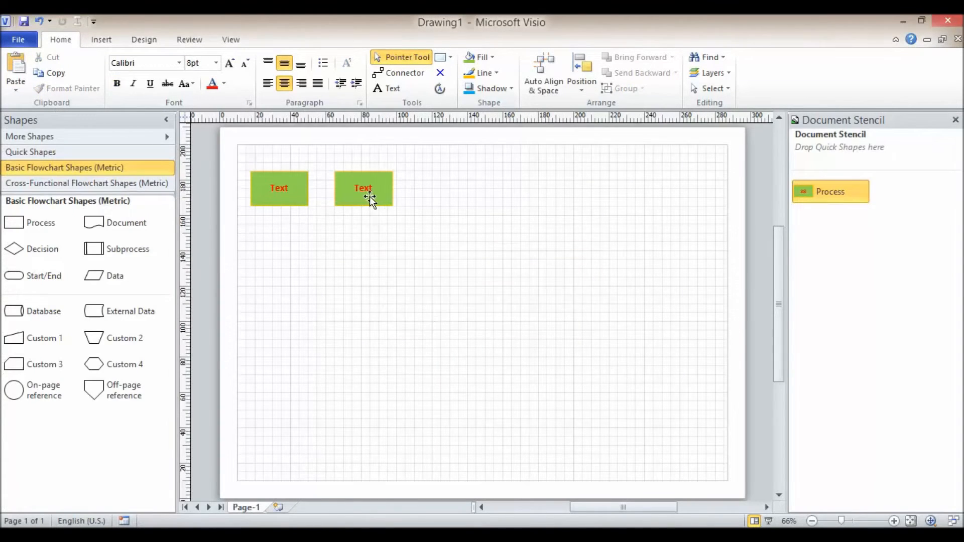
left_click(362, 187)
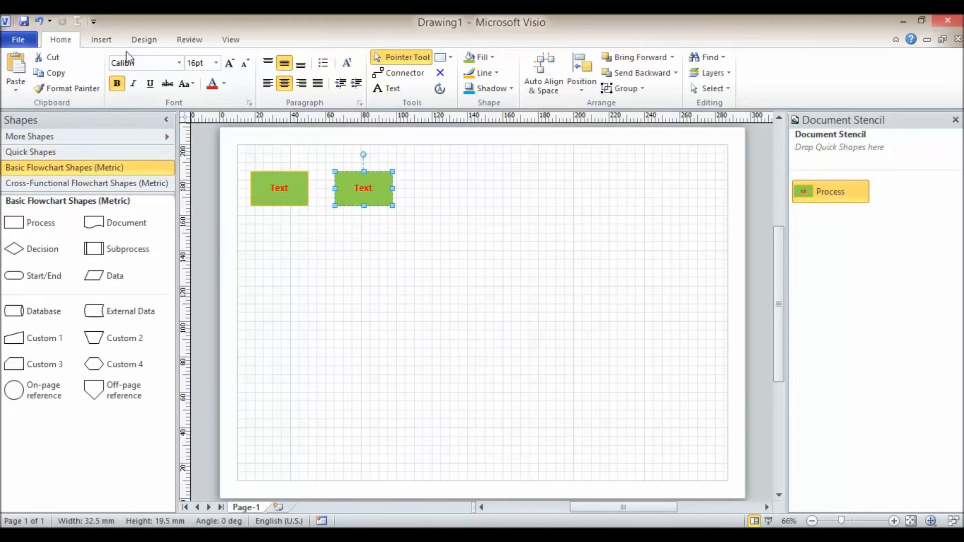
left_click(231, 39)
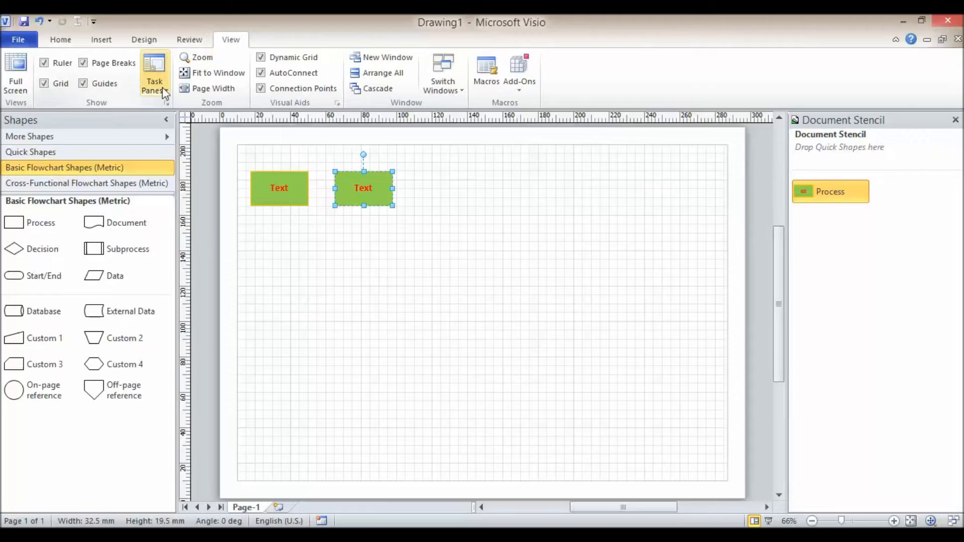
left_click(155, 73)
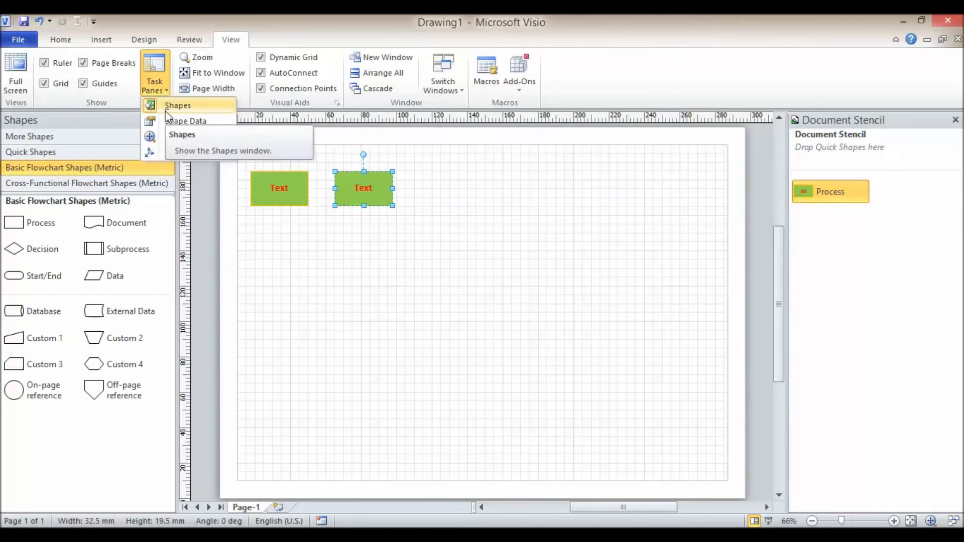
left_click(187, 120)
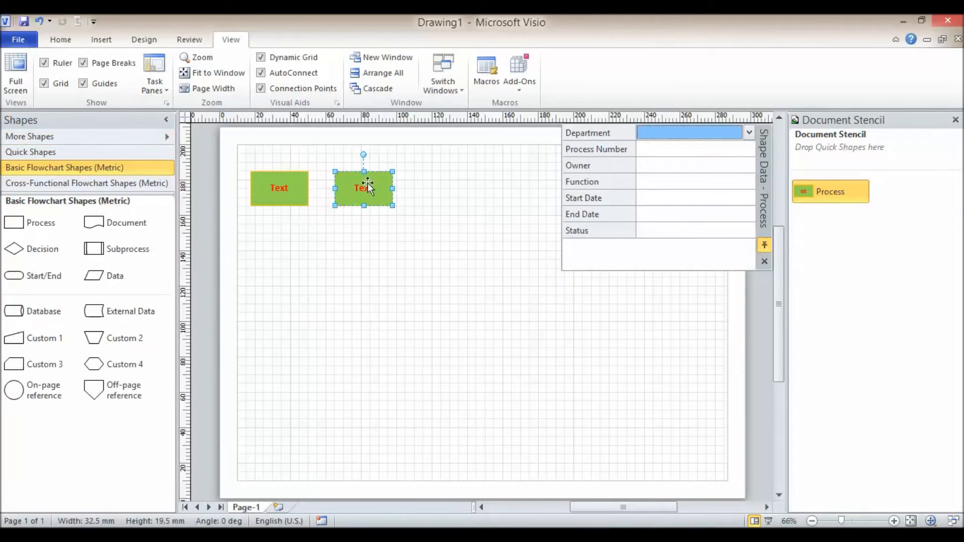
Set the left-hand process's Department to HR and the other process's Department to IT.
left_click(278, 188)
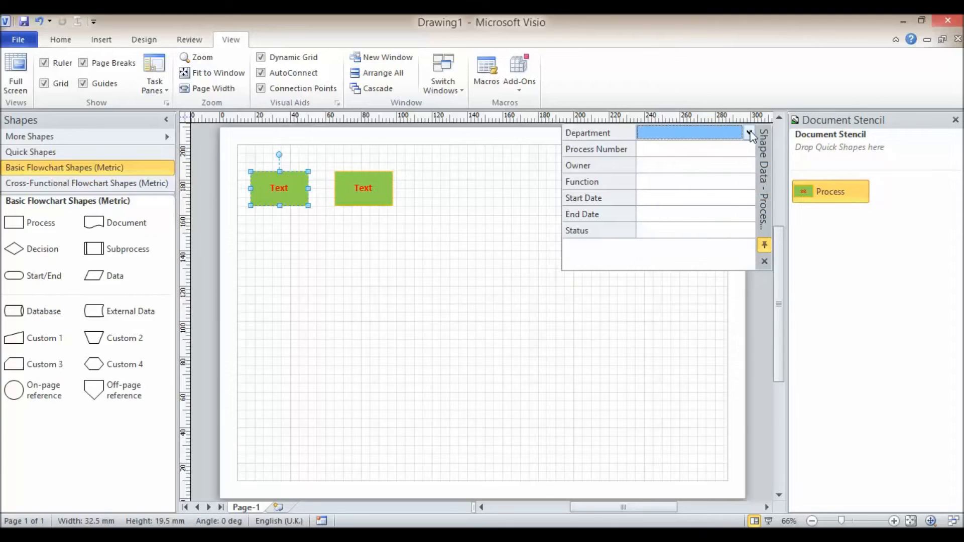
type("HR")
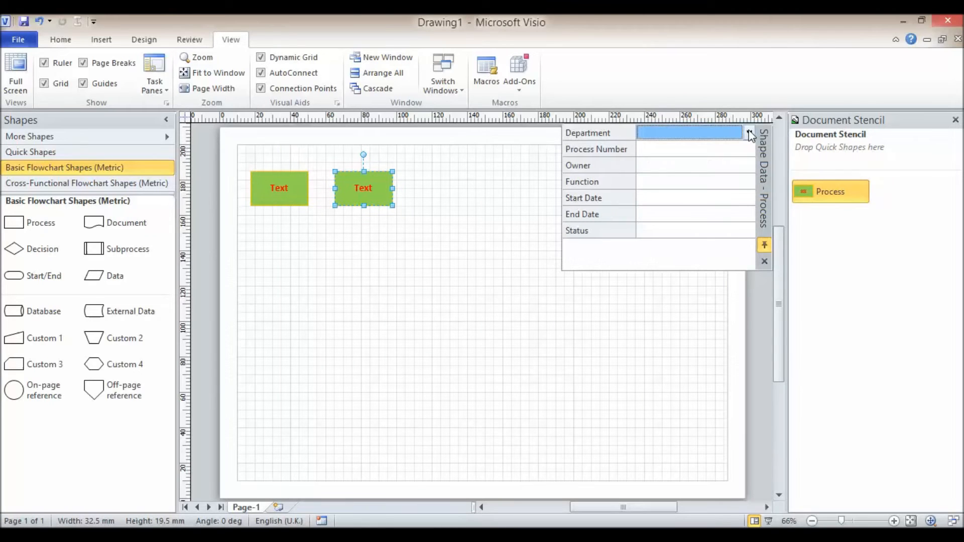
type("IT")
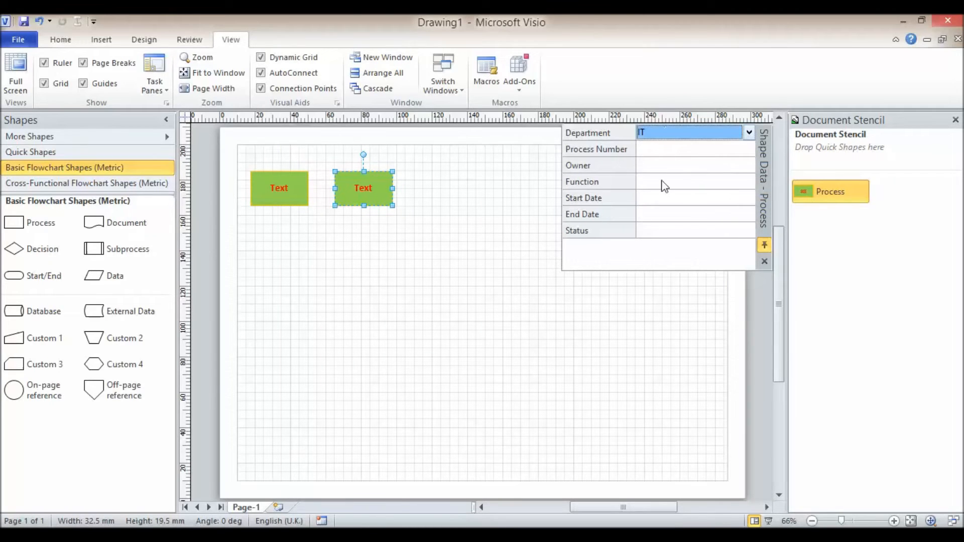
mouse_move(664, 196)
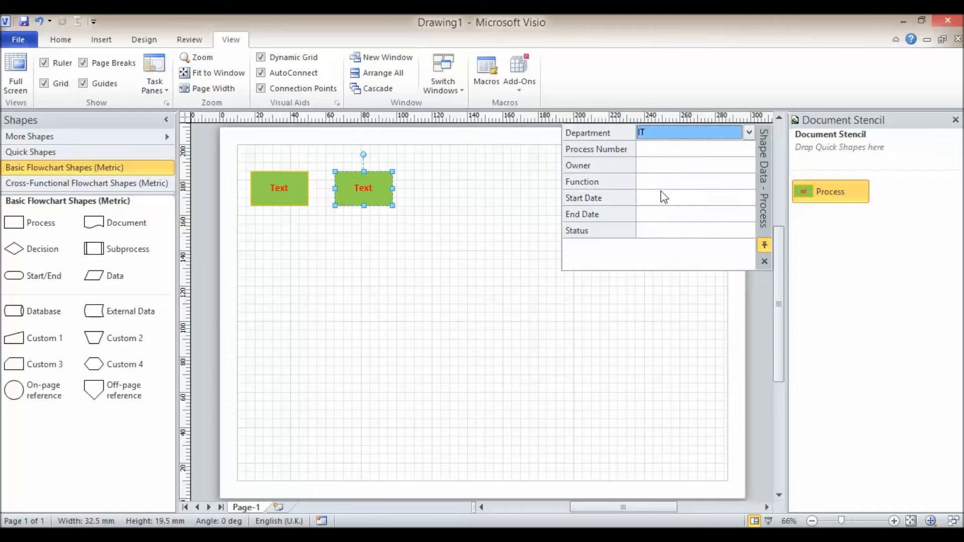
mouse_move(578, 310)
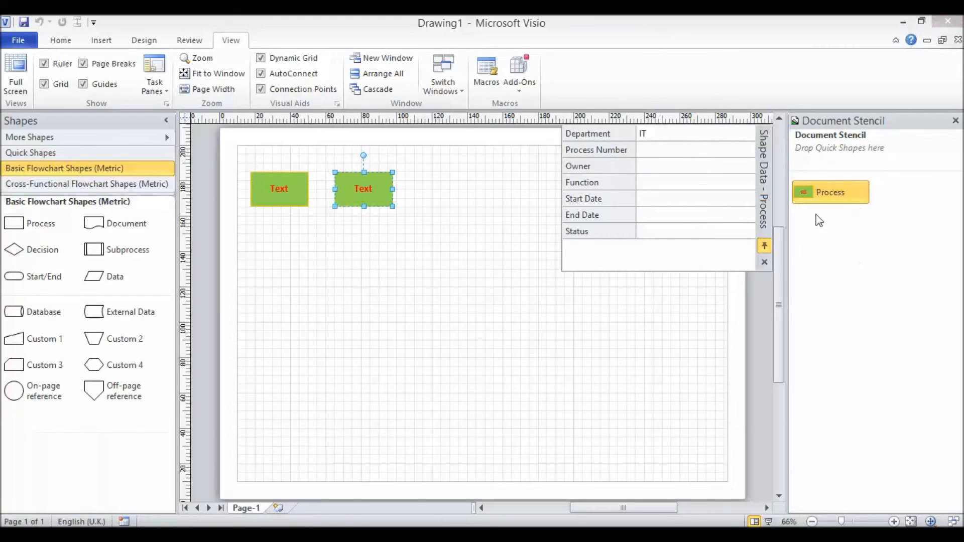
mouse_move(856, 270)
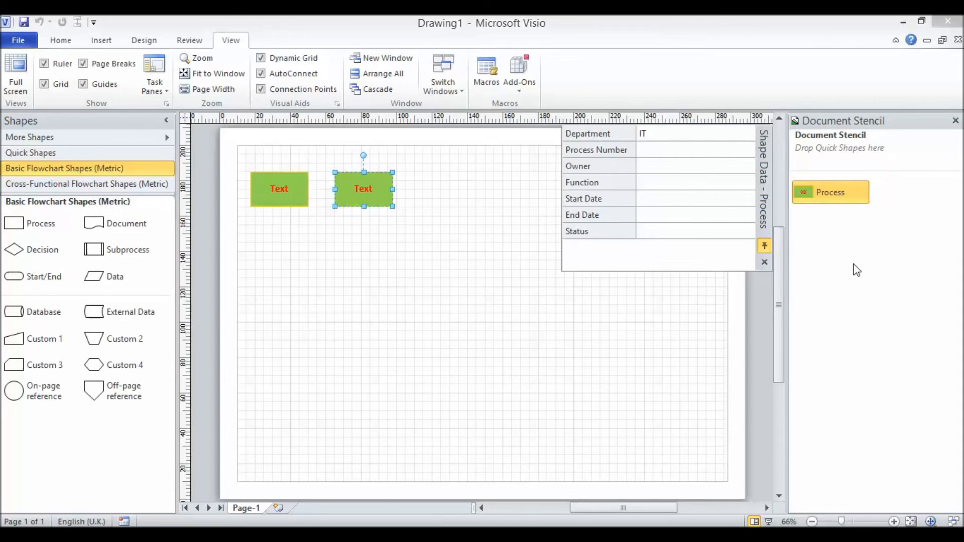
mouse_move(808, 197)
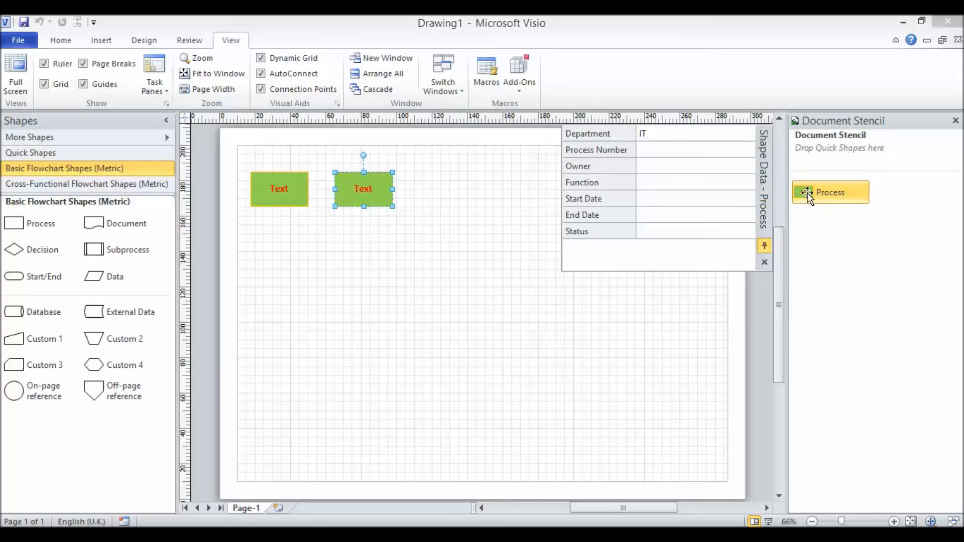
Bring up the Add to My Shapes choices for the Process master in the Document Stencil.
right_click(829, 192)
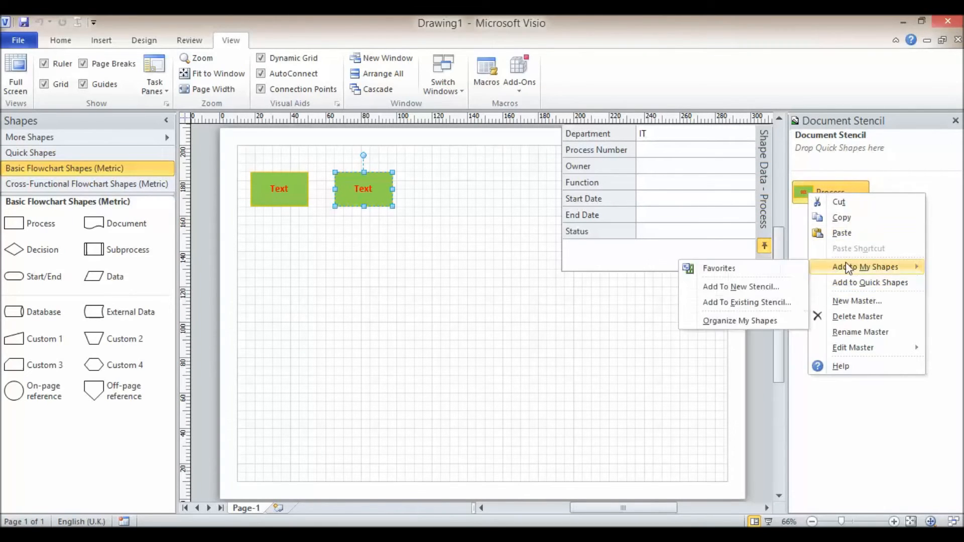
mouse_move(741, 287)
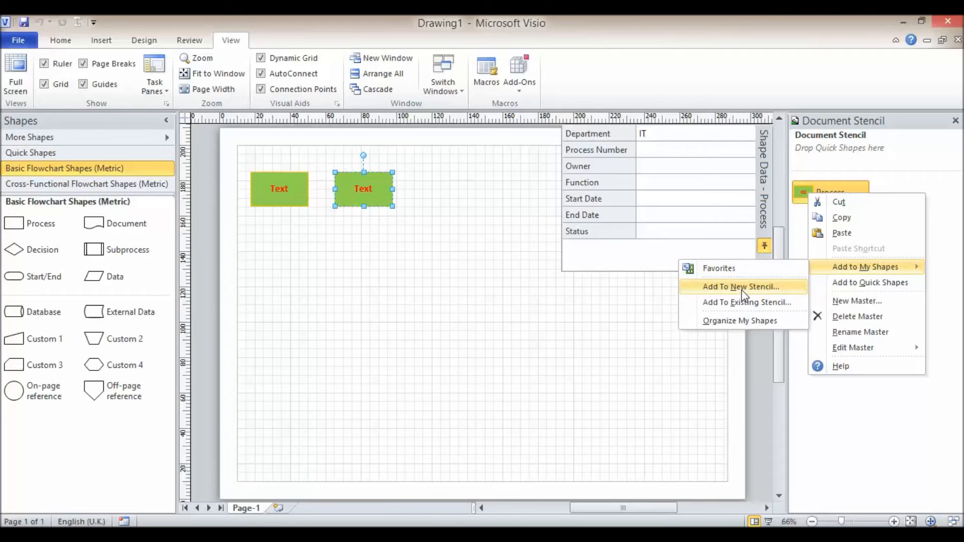
mouse_move(744, 302)
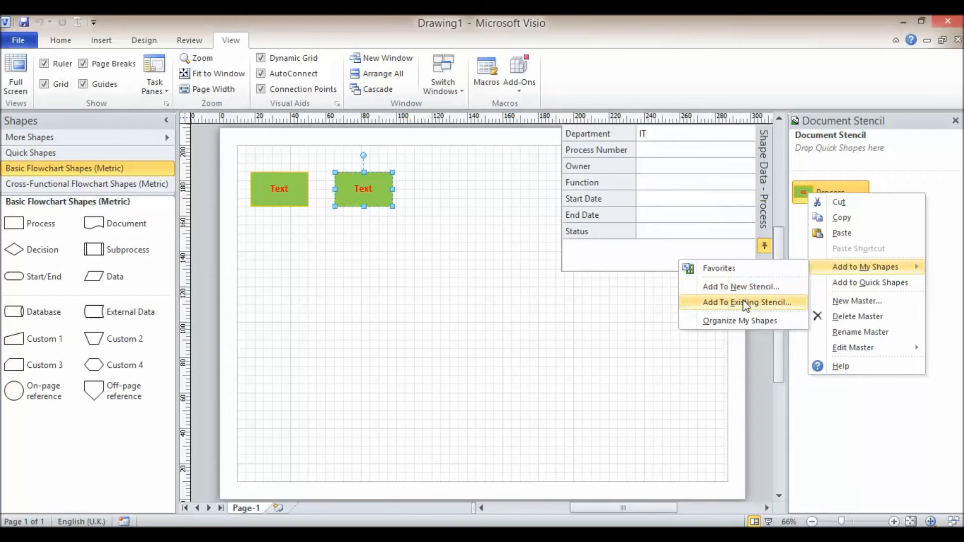
mouse_move(744, 286)
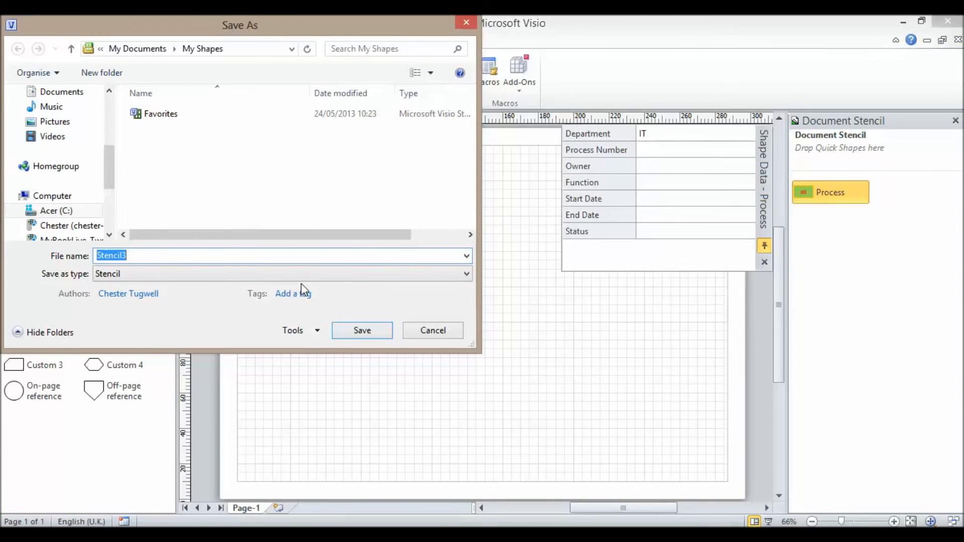
Save the new stencil as 'Flowchart Shapes' in the My Shapes folder.
type("Flowc")
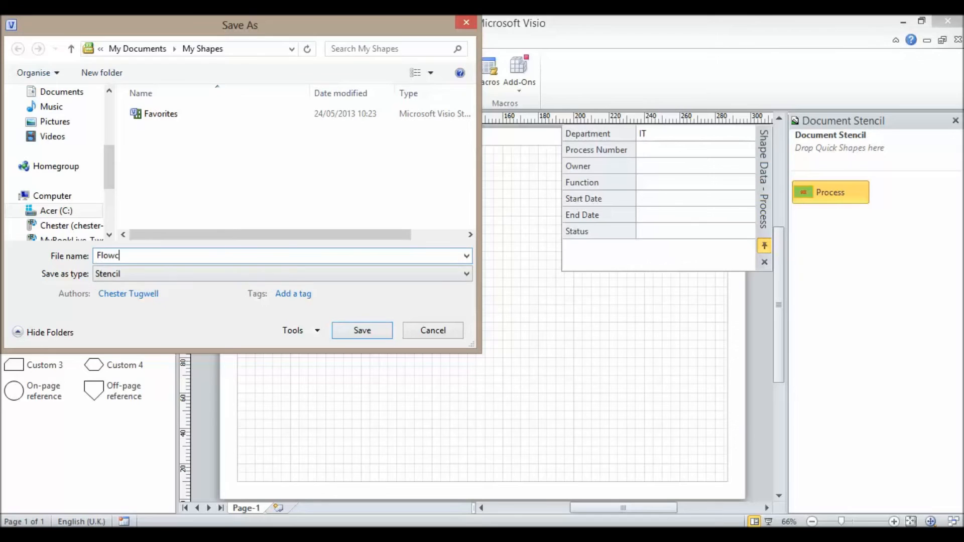
type("hart S")
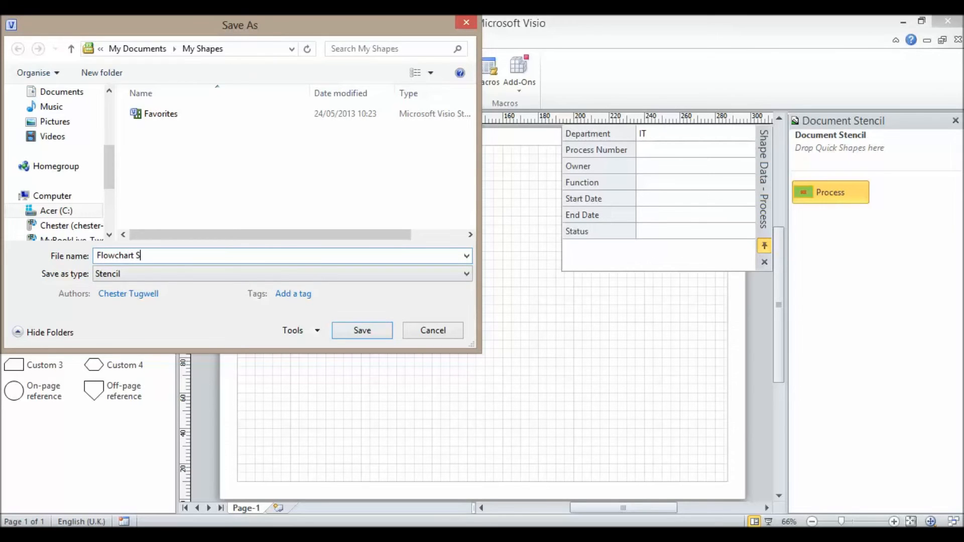
type("hapes")
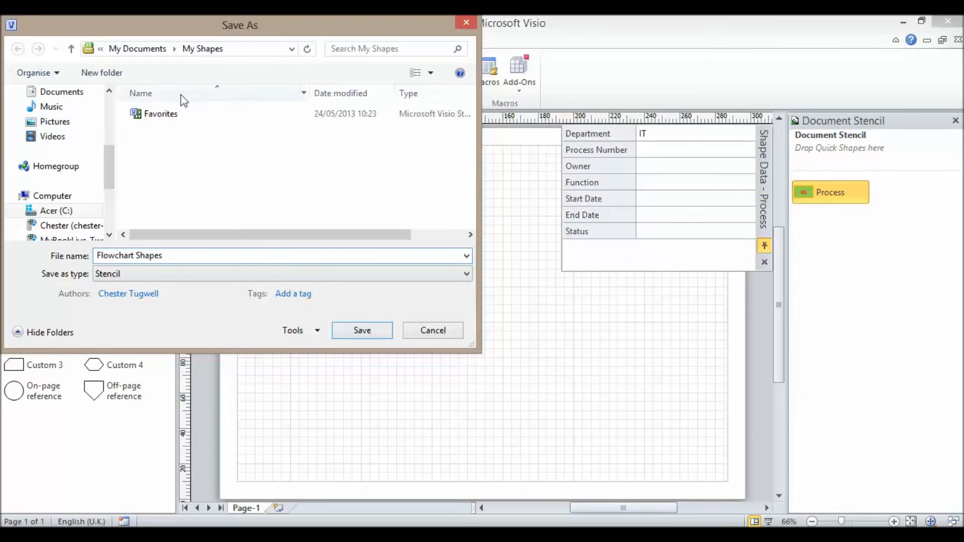
mouse_move(188, 61)
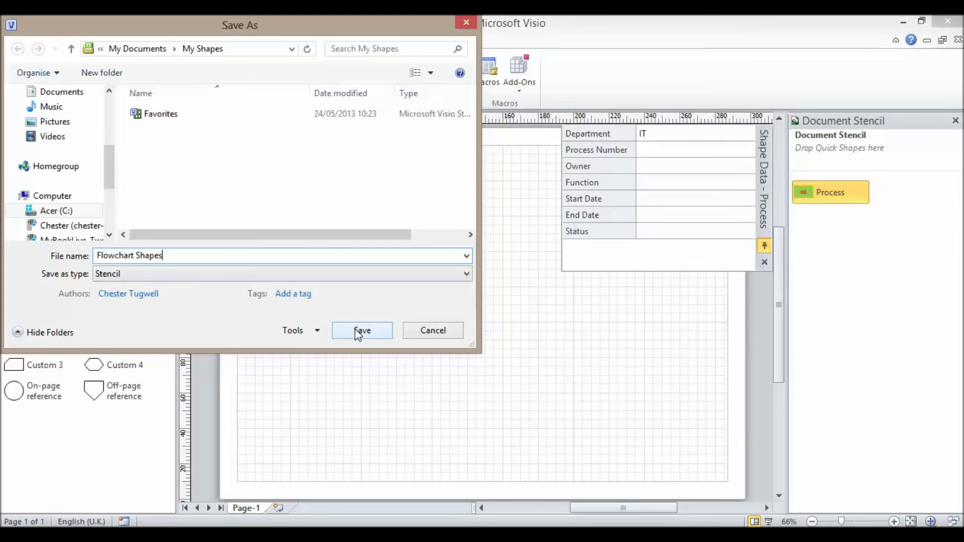
left_click(361, 330)
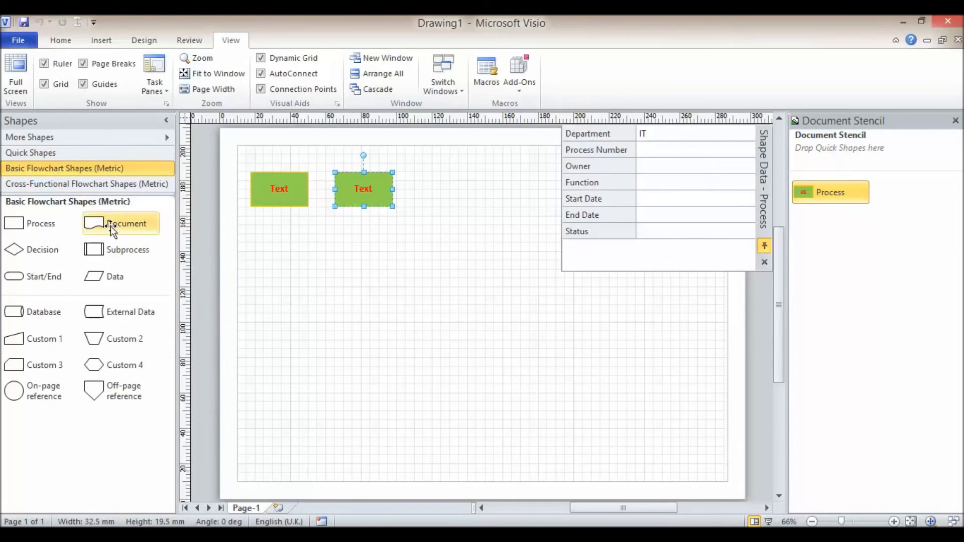
mouse_move(166, 141)
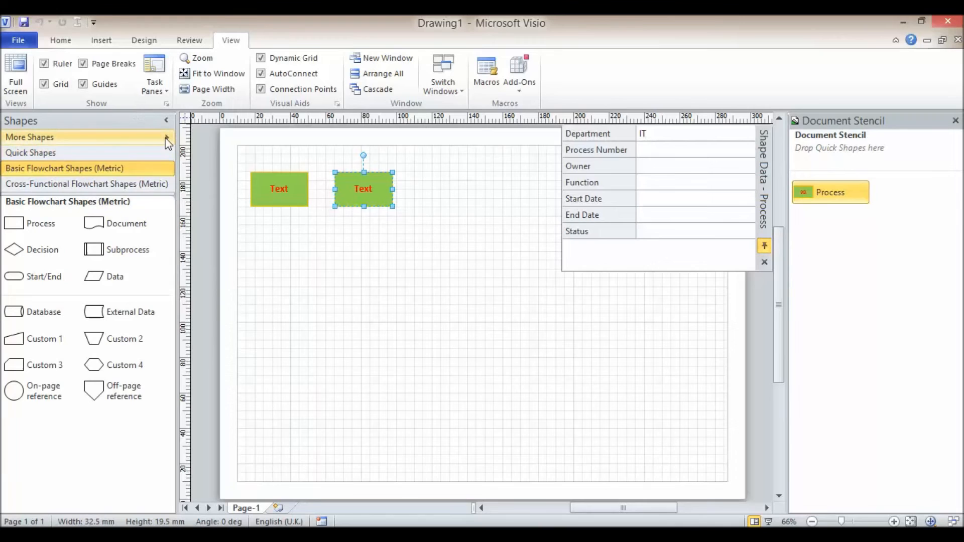
mouse_move(169, 143)
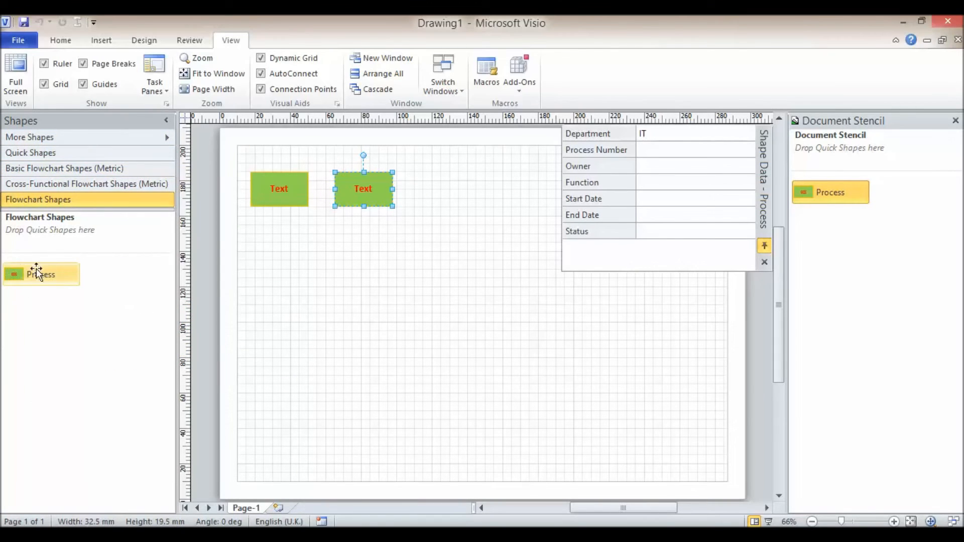
mouse_move(55, 283)
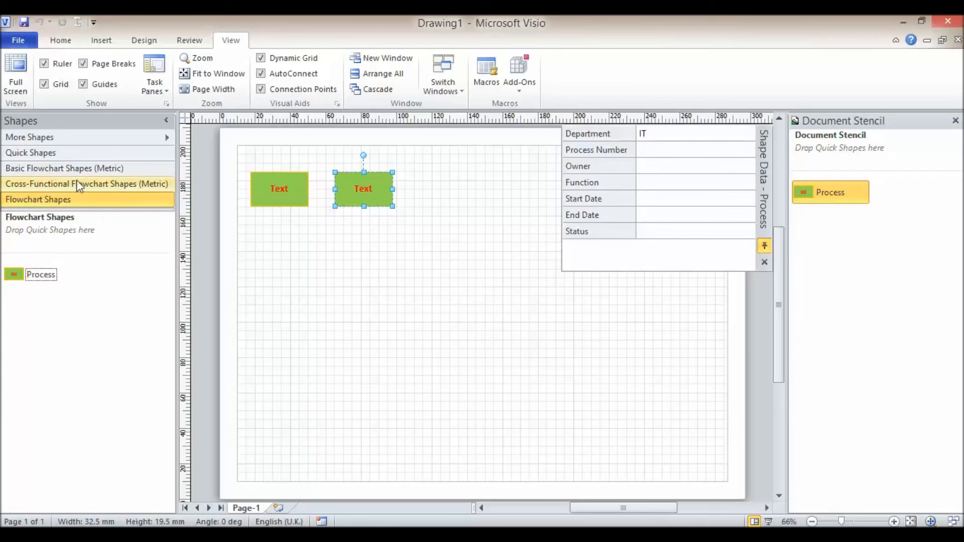
Return to the basic flowchart shapes and start editing the Decision master's shape to make it green.
left_click(64, 168)
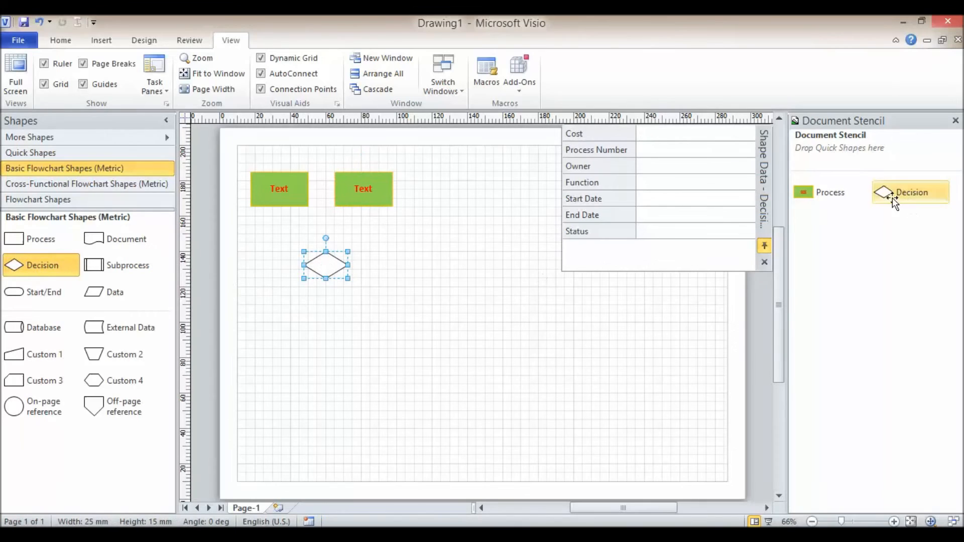
right_click(909, 193)
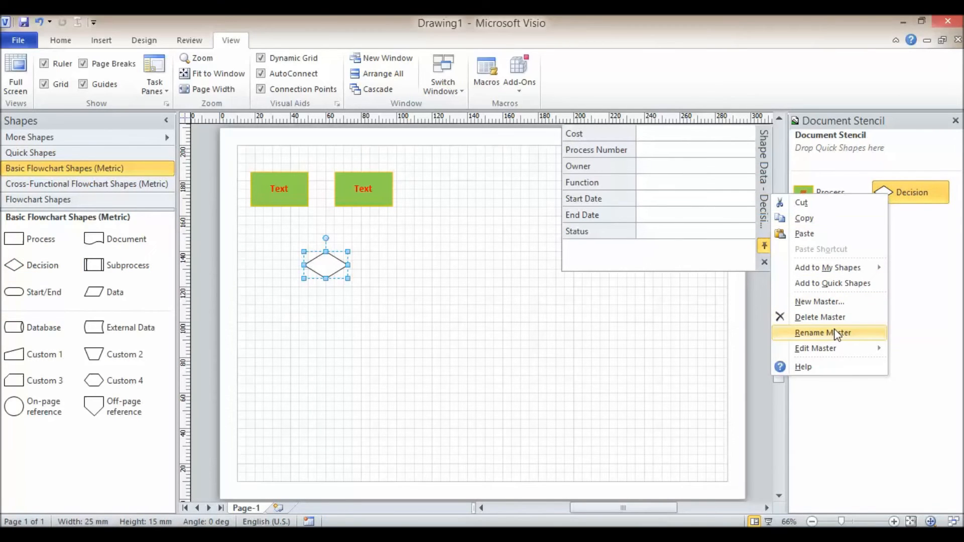
left_click(815, 348)
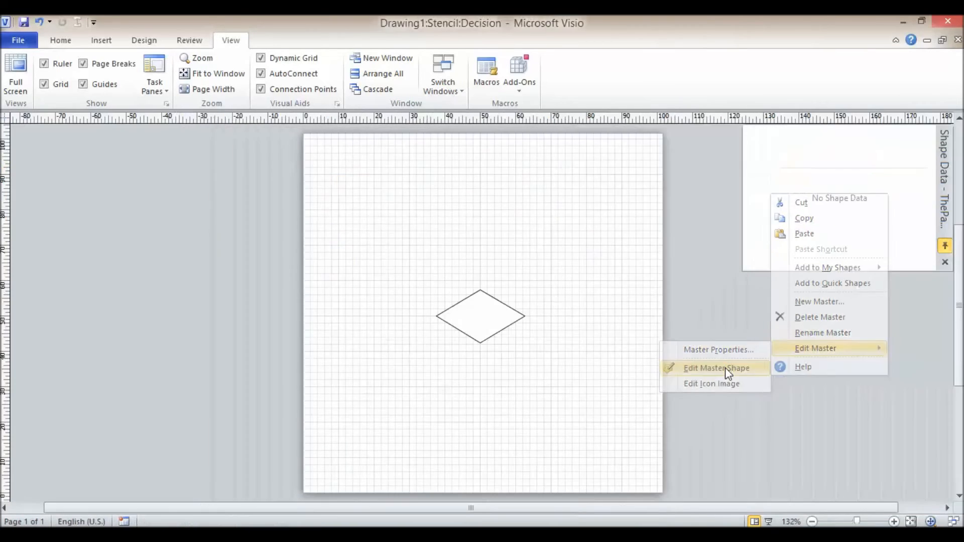
left_click(716, 368)
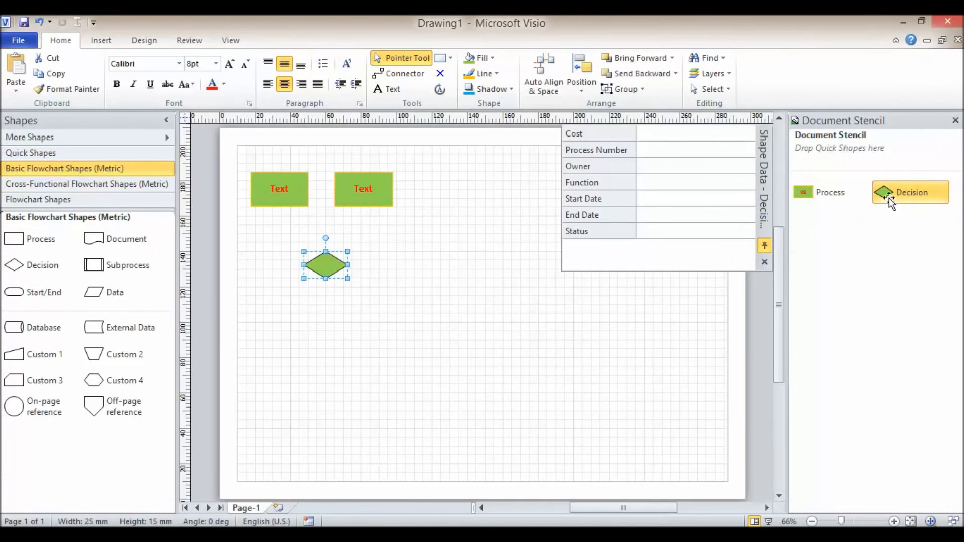
Add the green Decision master to the Flowchart Shapes stencil, allowing edits to the read-only stencil.
right_click(910, 192)
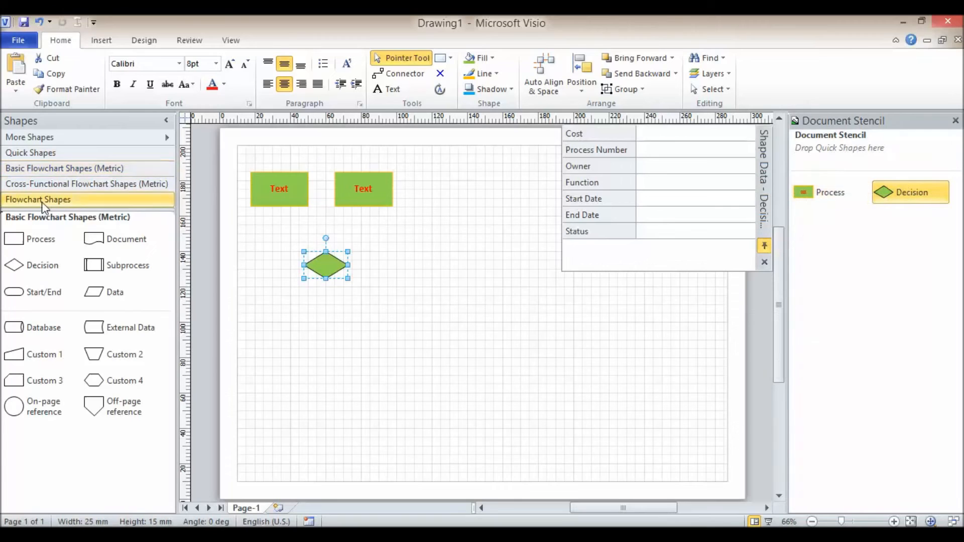
left_click(37, 198)
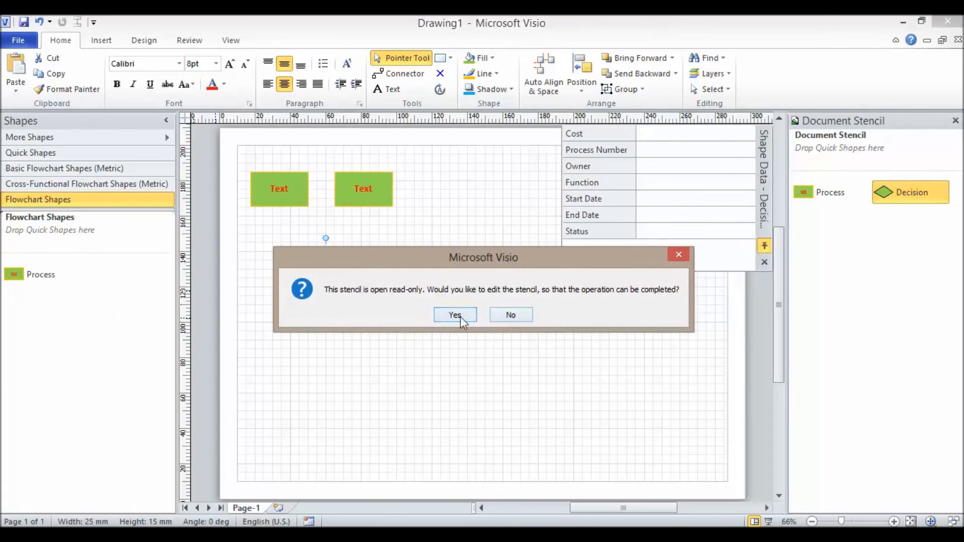
mouse_move(378, 295)
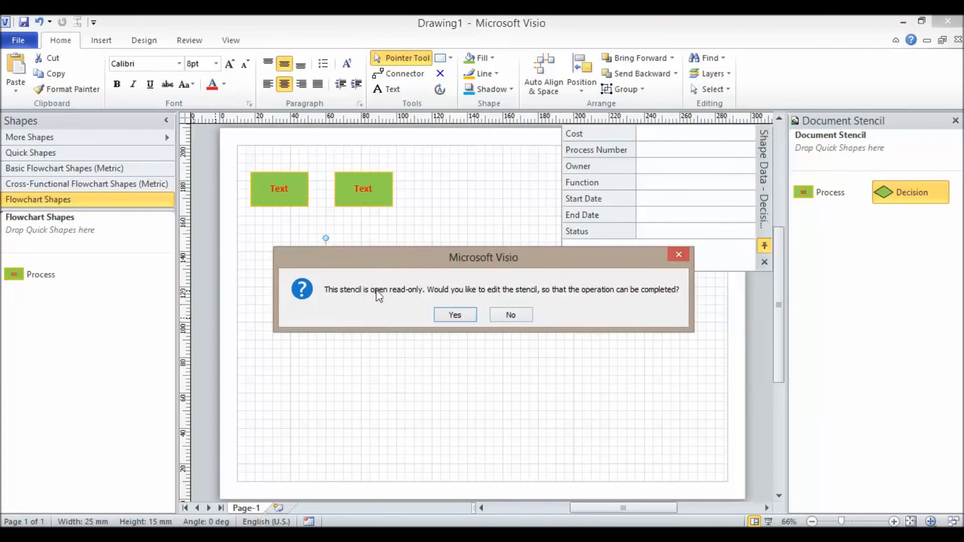
mouse_move(454, 314)
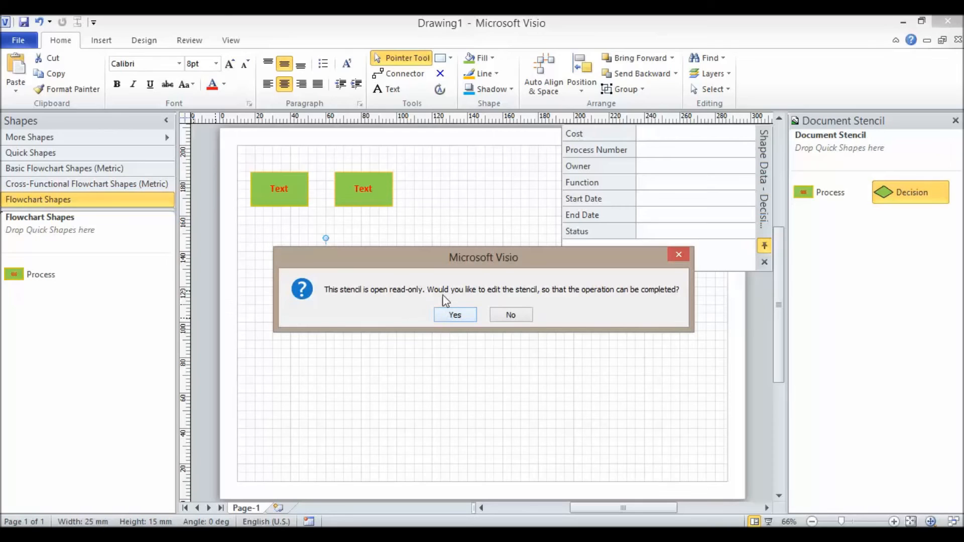
mouse_move(650, 297)
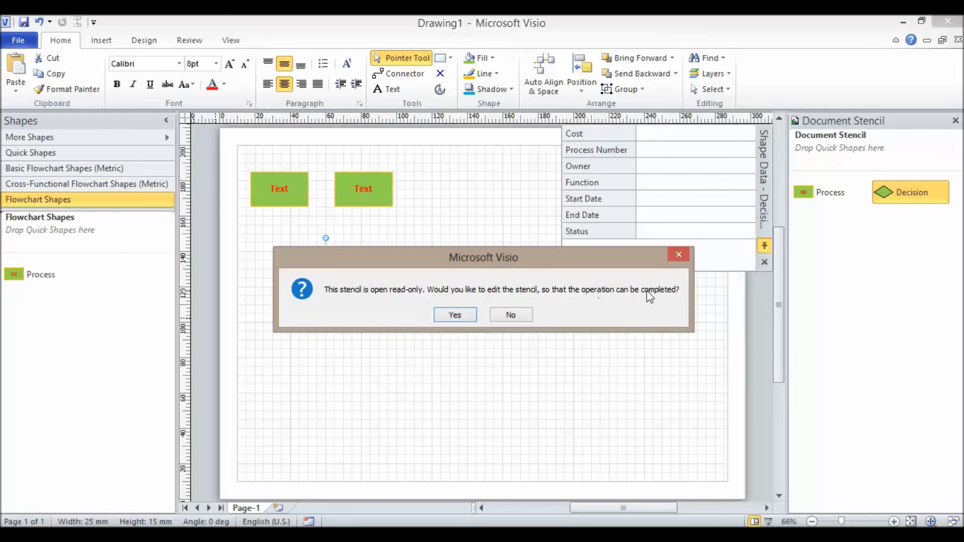
left_click(454, 315)
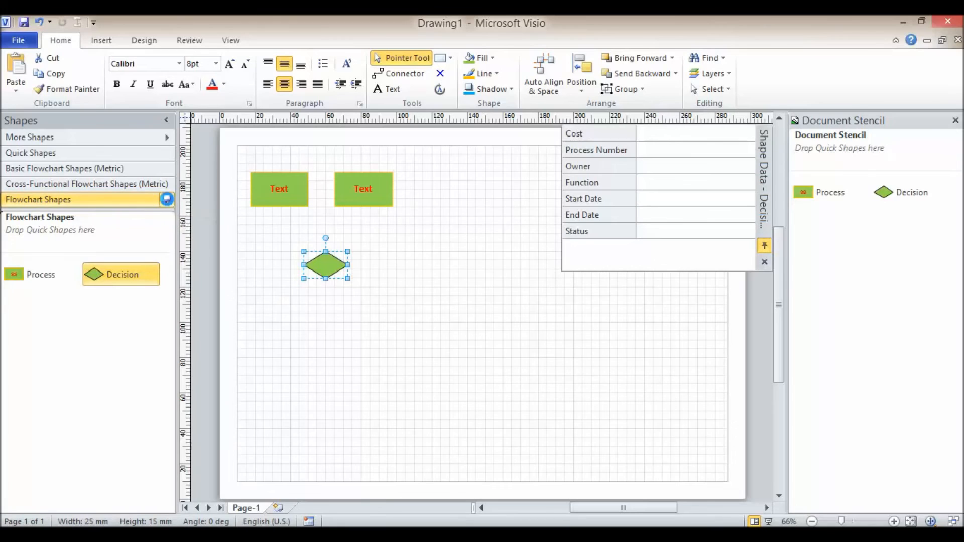
mouse_move(129, 204)
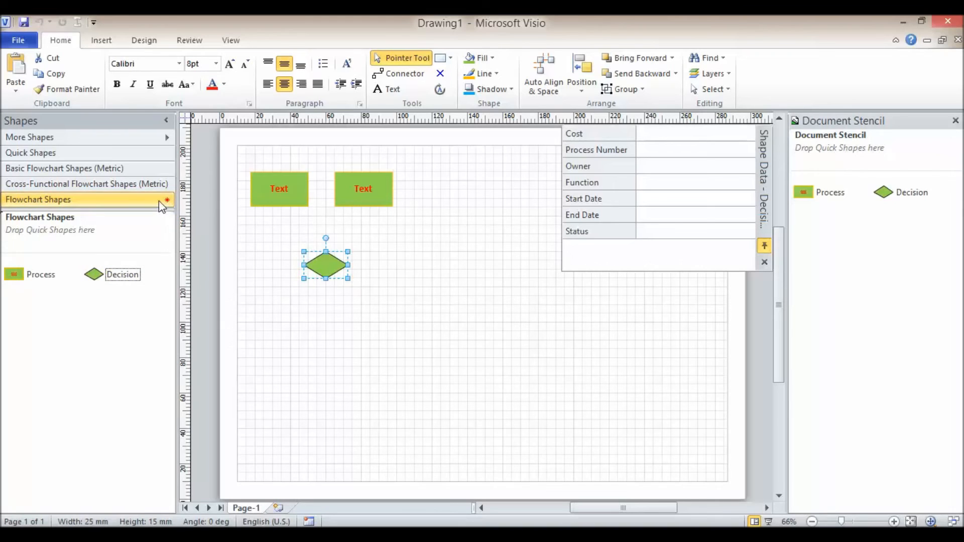
mouse_move(405, 337)
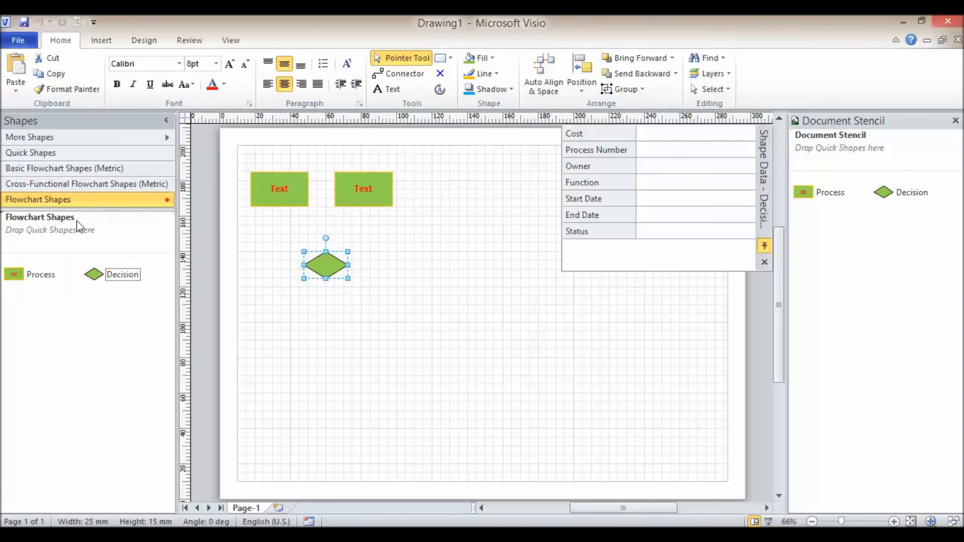
mouse_move(134, 358)
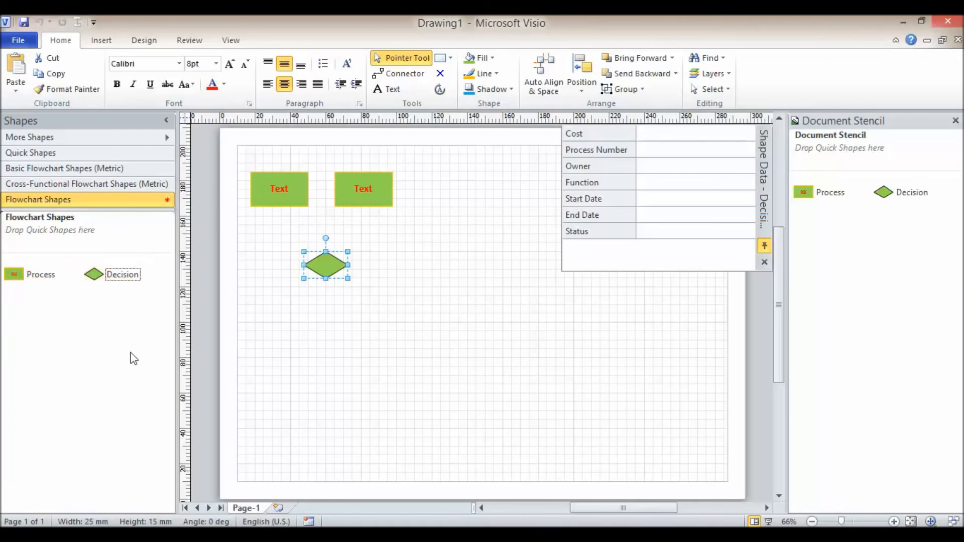
mouse_move(441, 339)
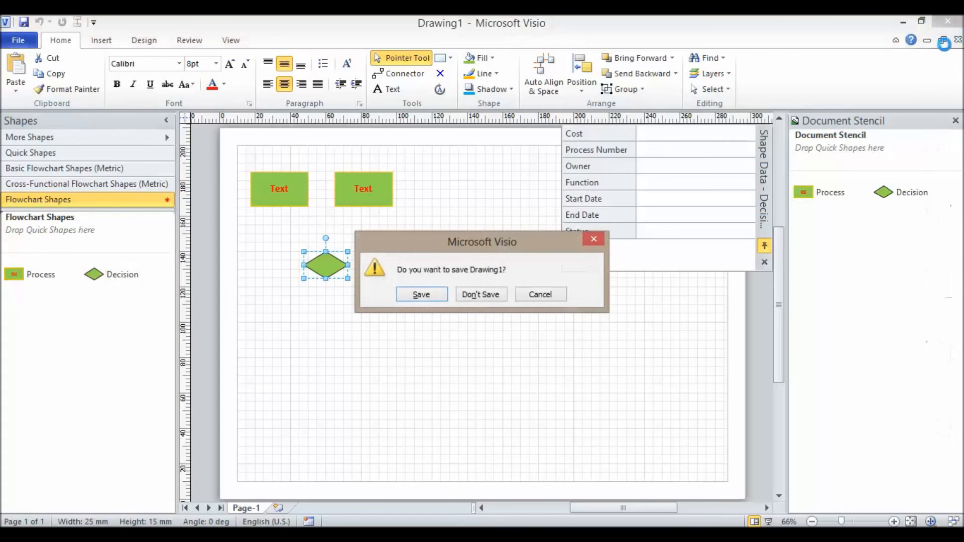
Discard Drawing1 and create a new Basic Flowchart (Metric) drawing.
left_click(480, 294)
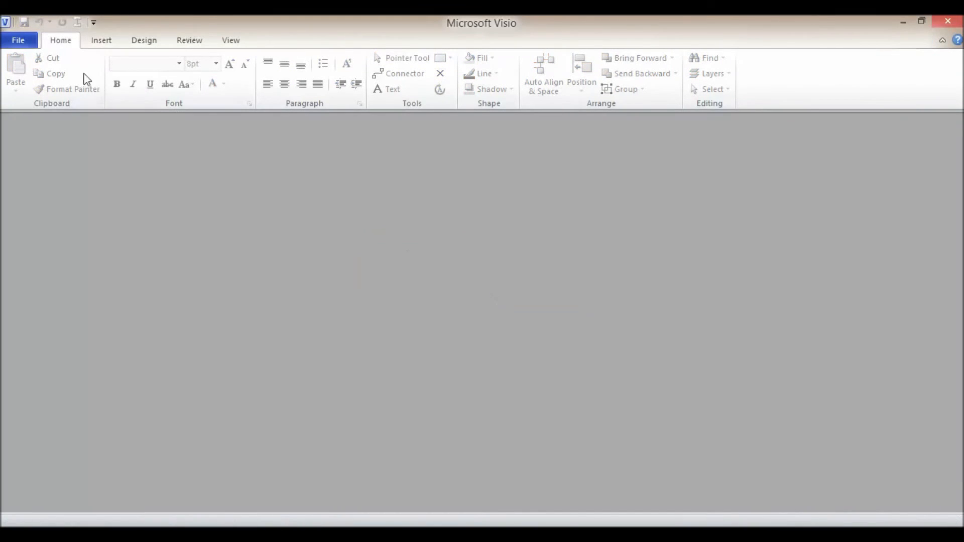
left_click(18, 41)
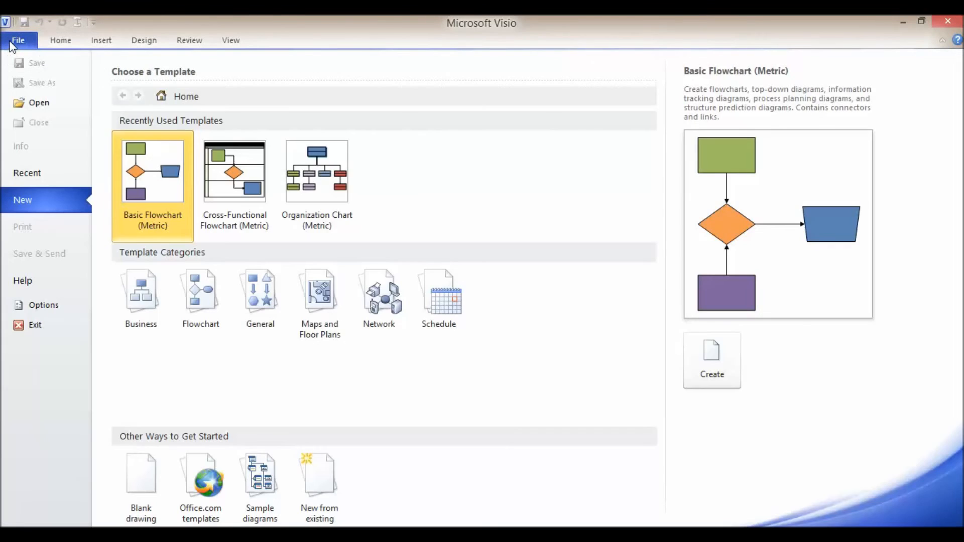
mouse_move(169, 188)
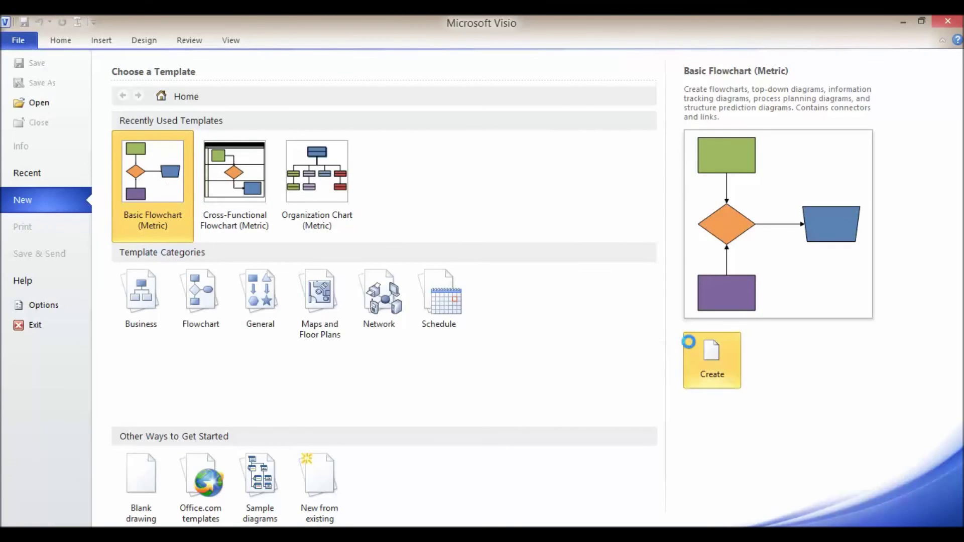
left_click(711, 360)
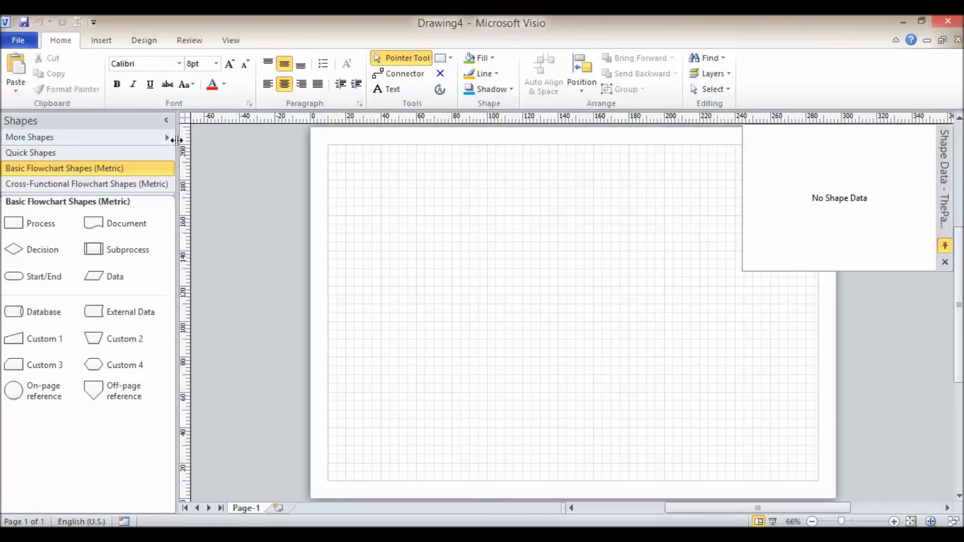
Show the new drawing's empty Document Stencil via More Shapes.
left_click(29, 138)
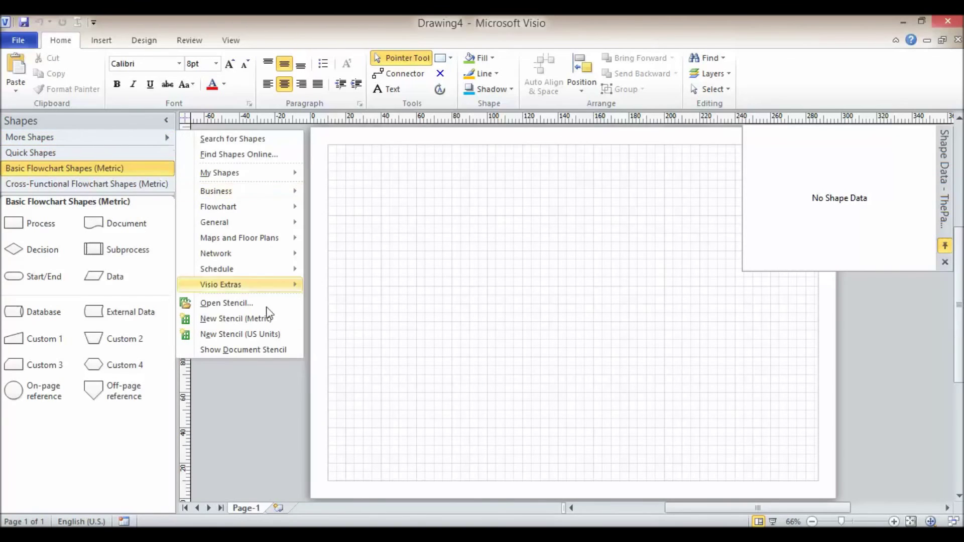
left_click(243, 349)
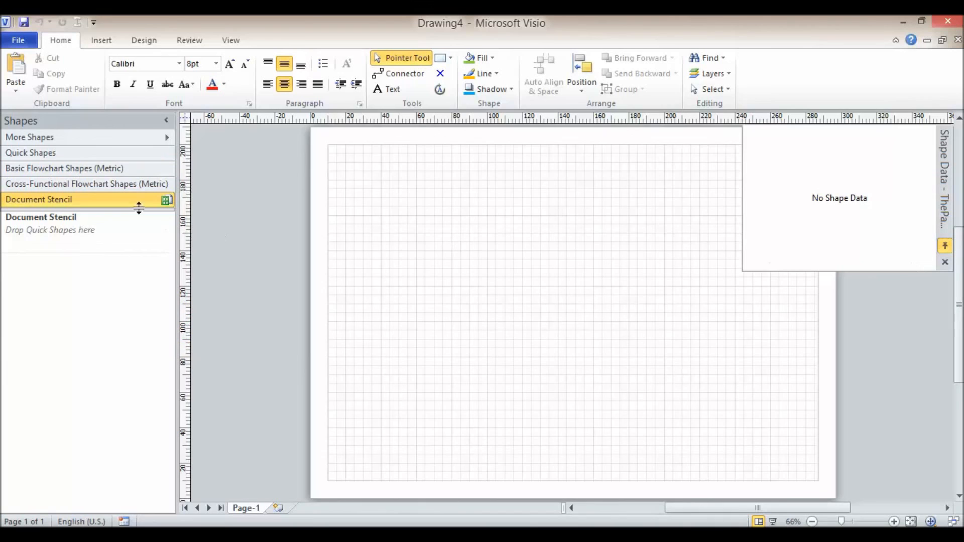
mouse_move(48, 254)
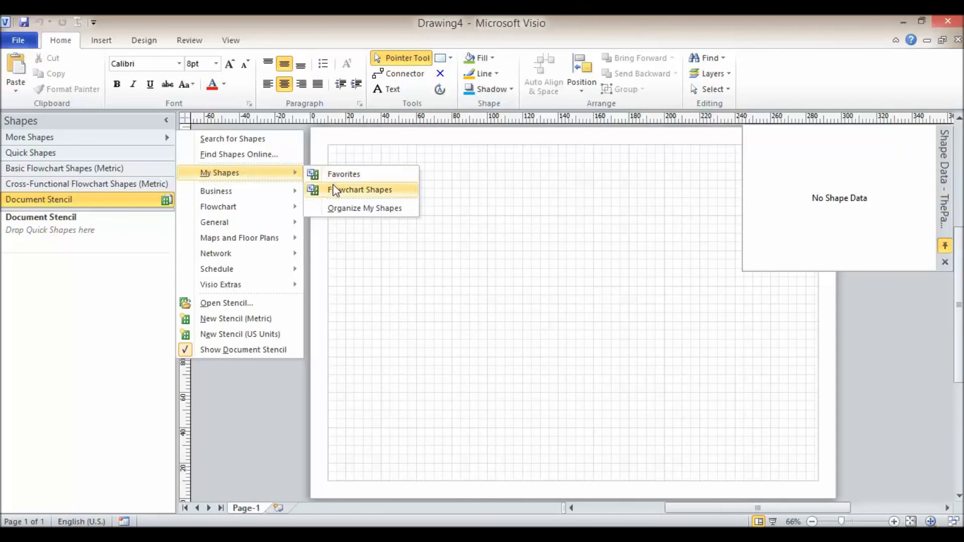
Open the custom Flowchart Shapes stencil from My Shapes in Drawing4.
left_click(360, 189)
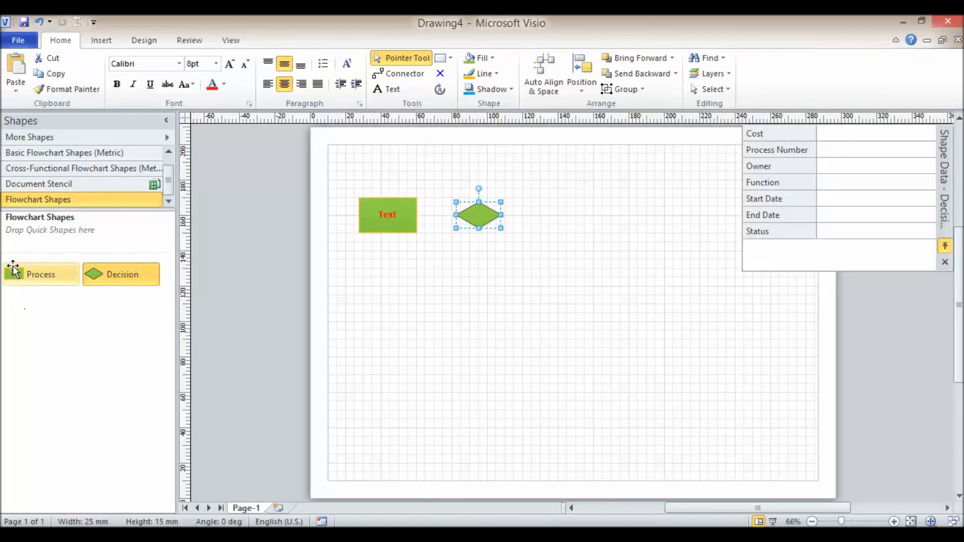
mouse_move(32, 292)
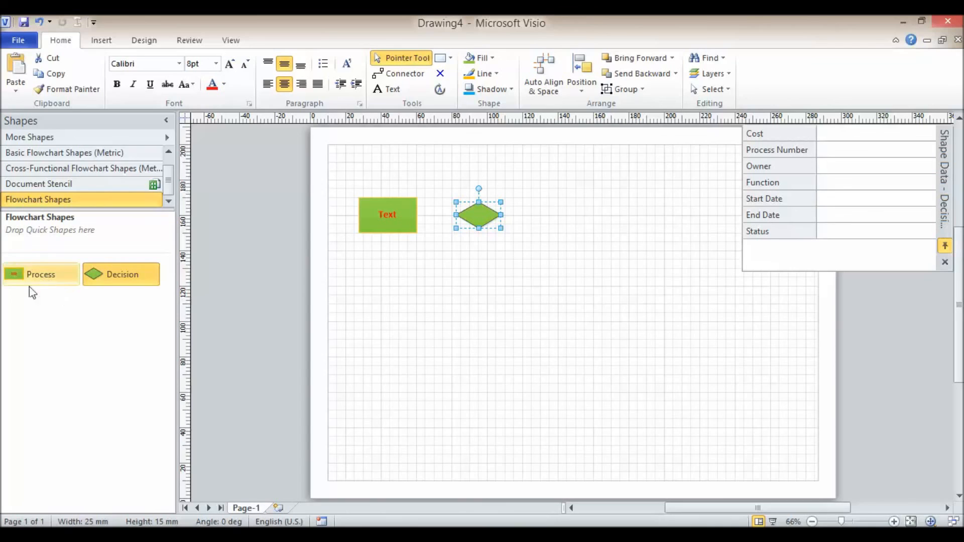
mouse_move(51, 306)
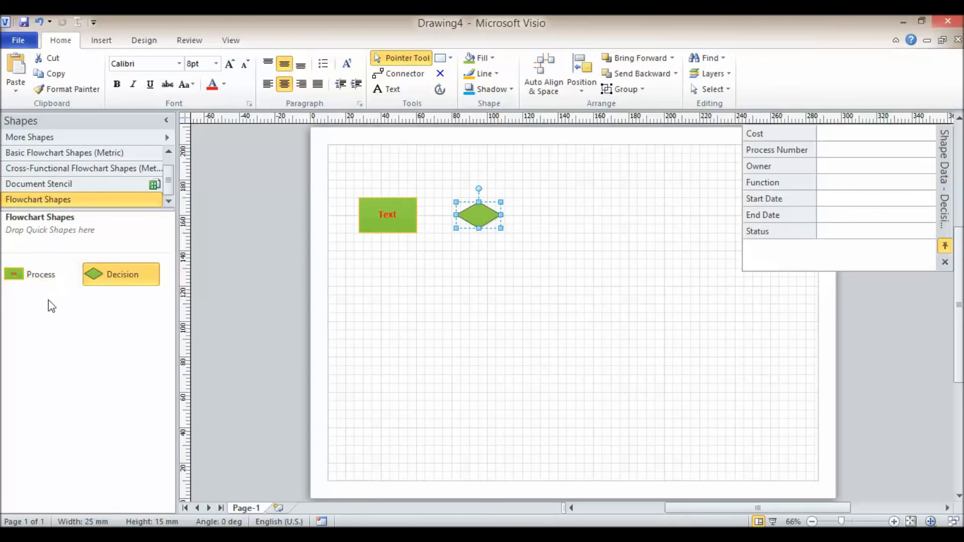
mouse_move(40, 273)
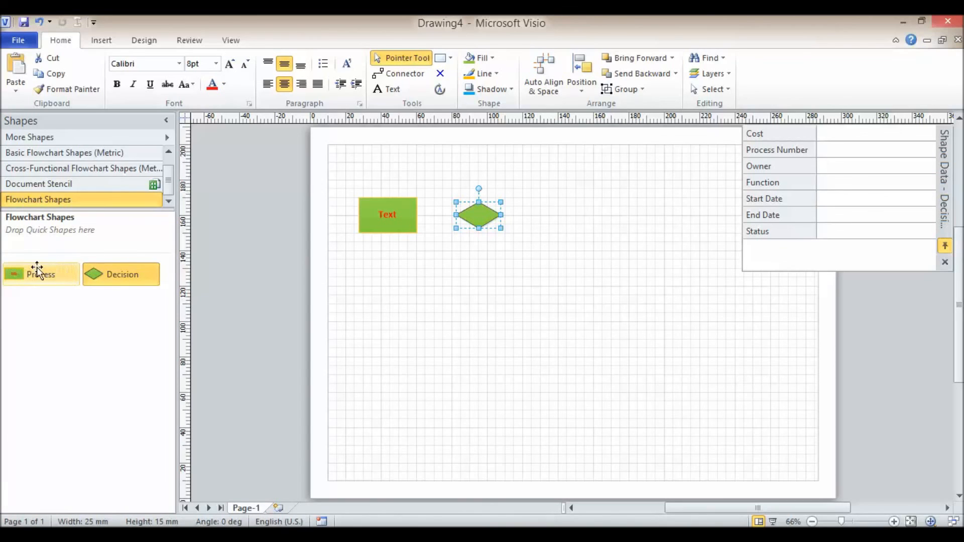
mouse_move(66, 318)
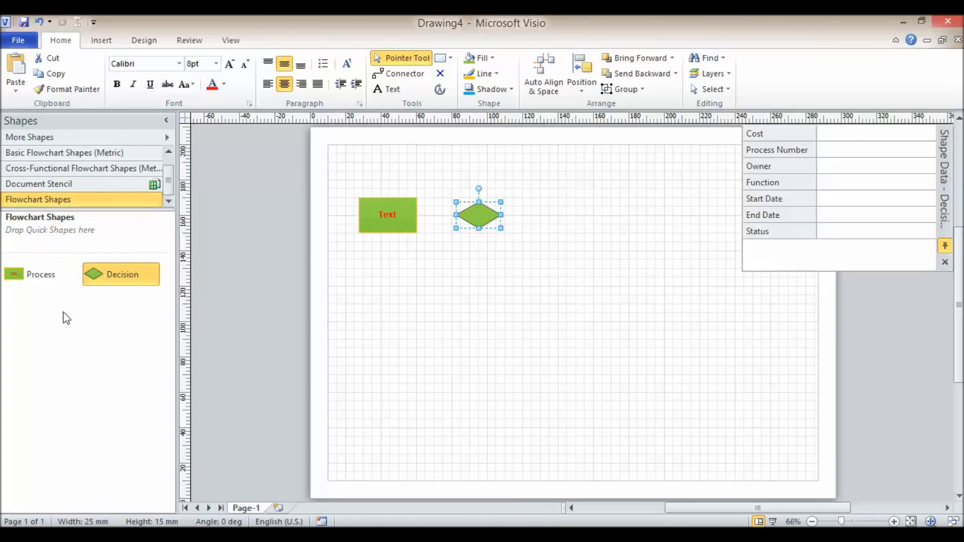
mouse_move(41, 273)
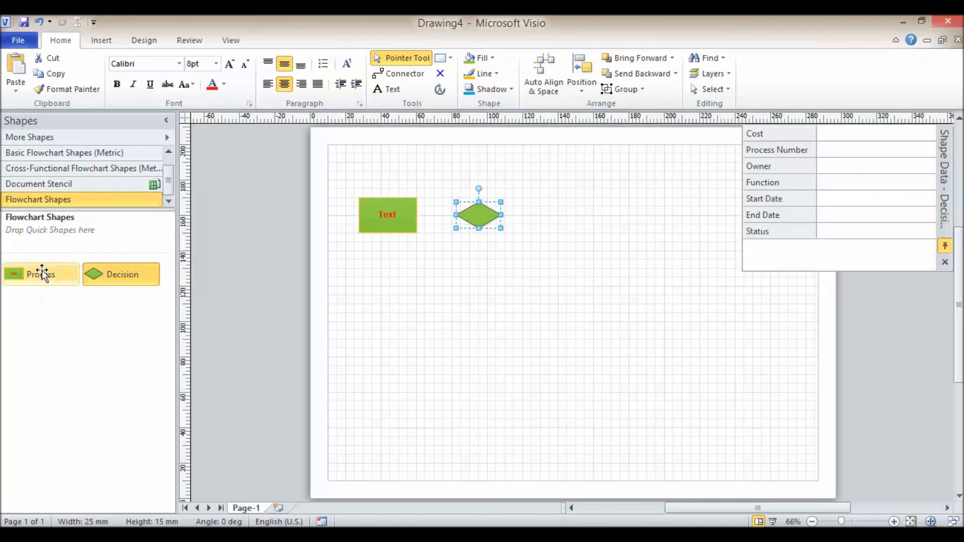
Make the Process master editable, recolor it yellow, and confirm updating the master.
right_click(40, 274)
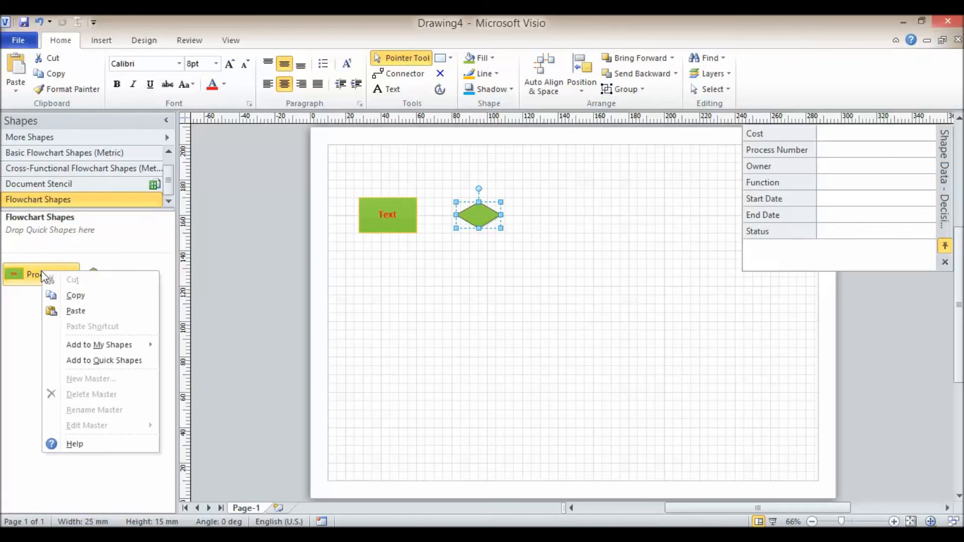
mouse_move(118, 229)
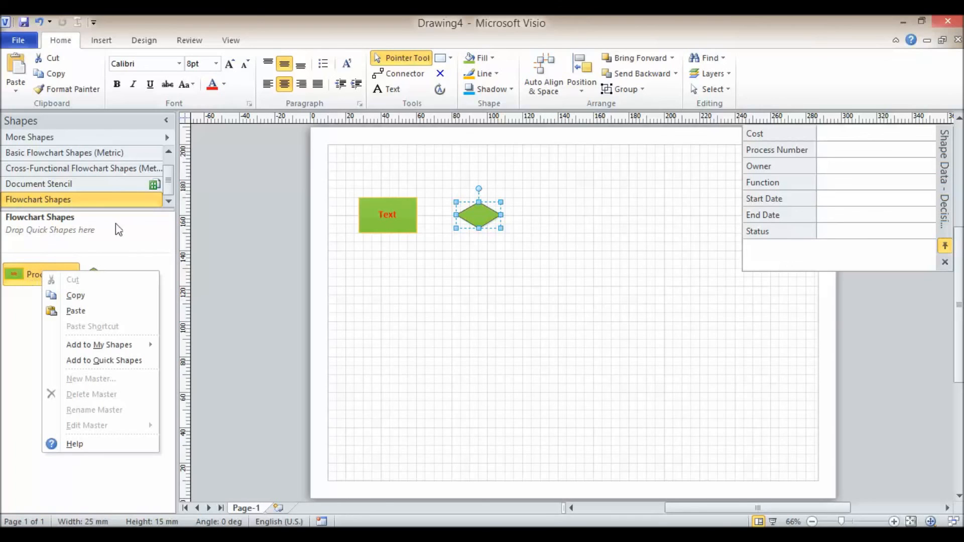
right_click(37, 199)
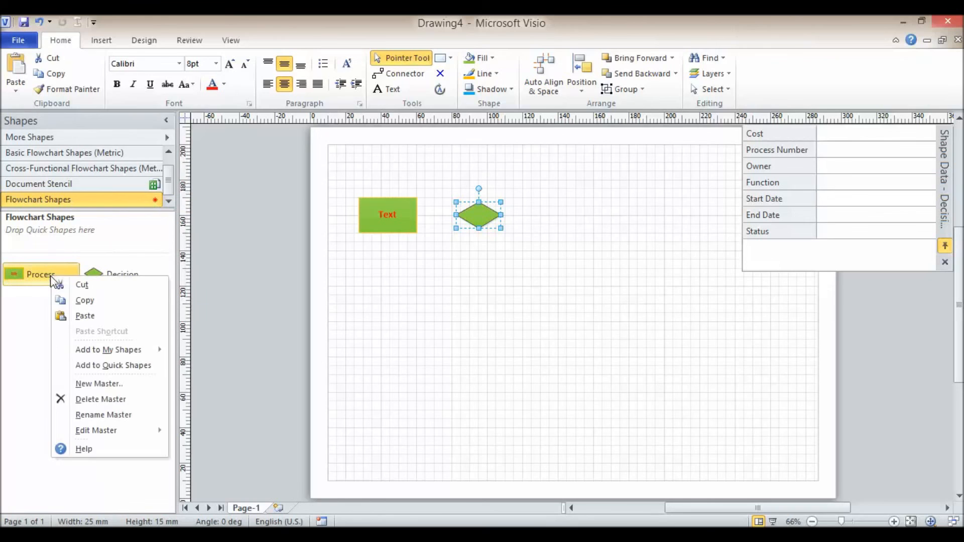
mouse_move(100, 399)
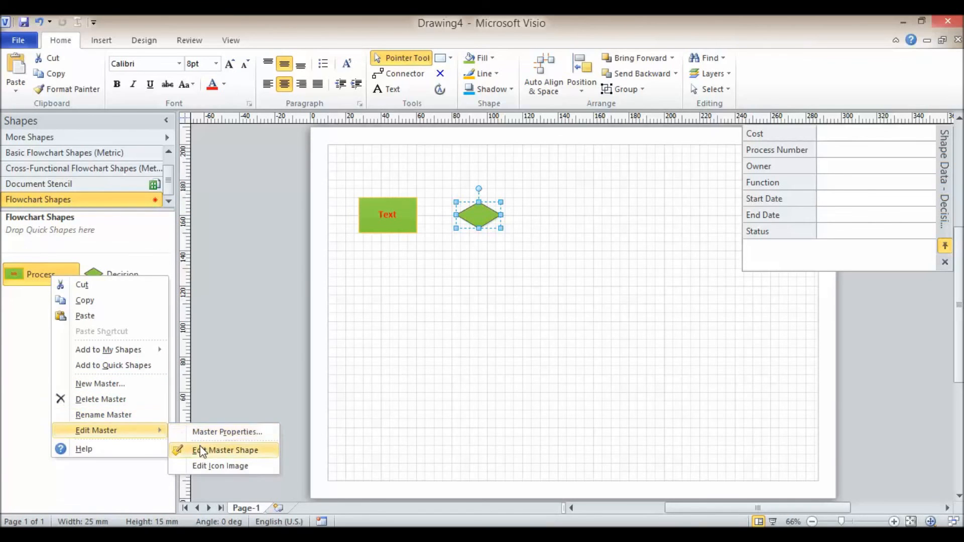
left_click(231, 450)
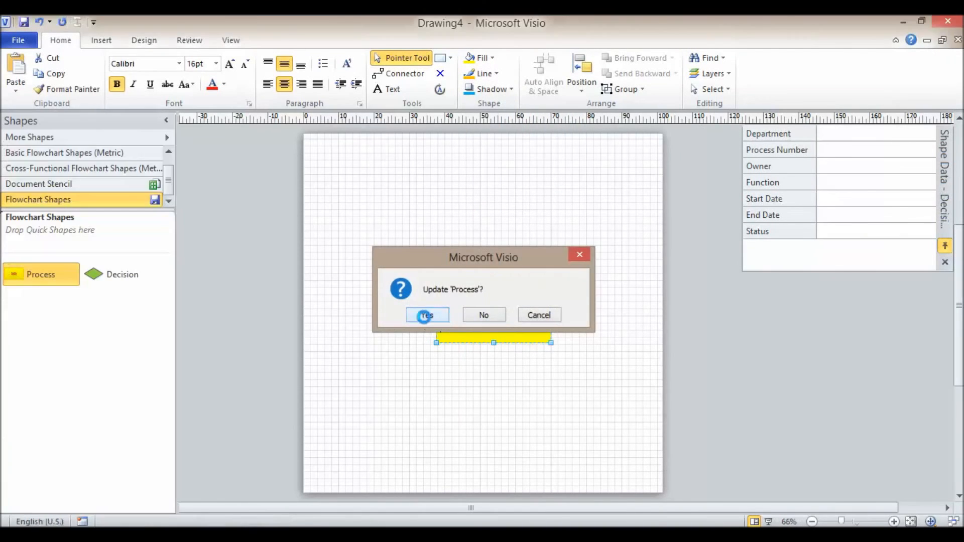
left_click(426, 315)
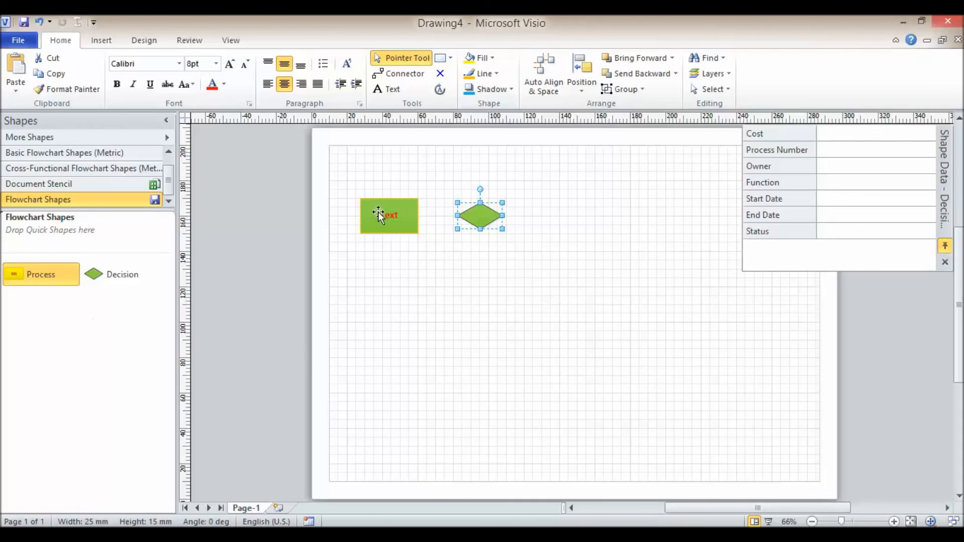
mouse_move(538, 250)
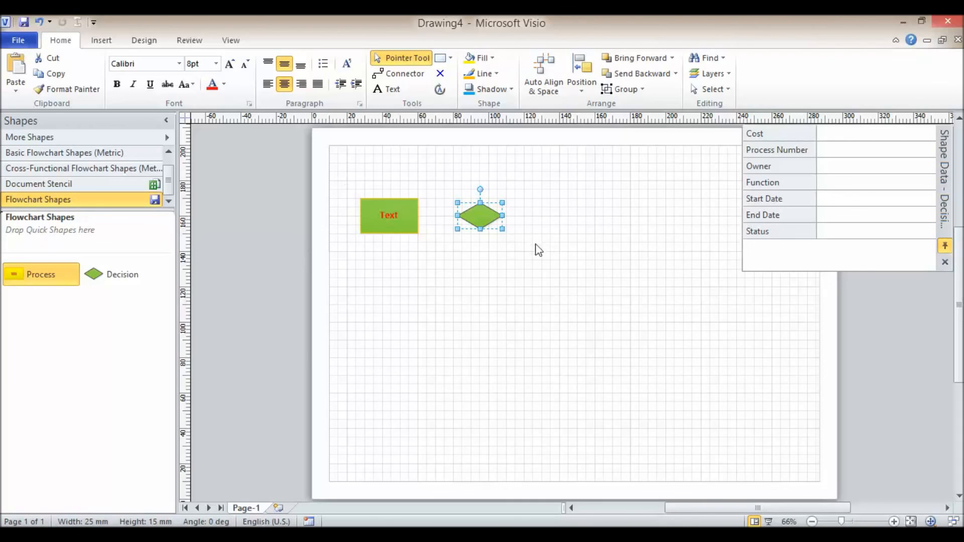
mouse_move(866, 228)
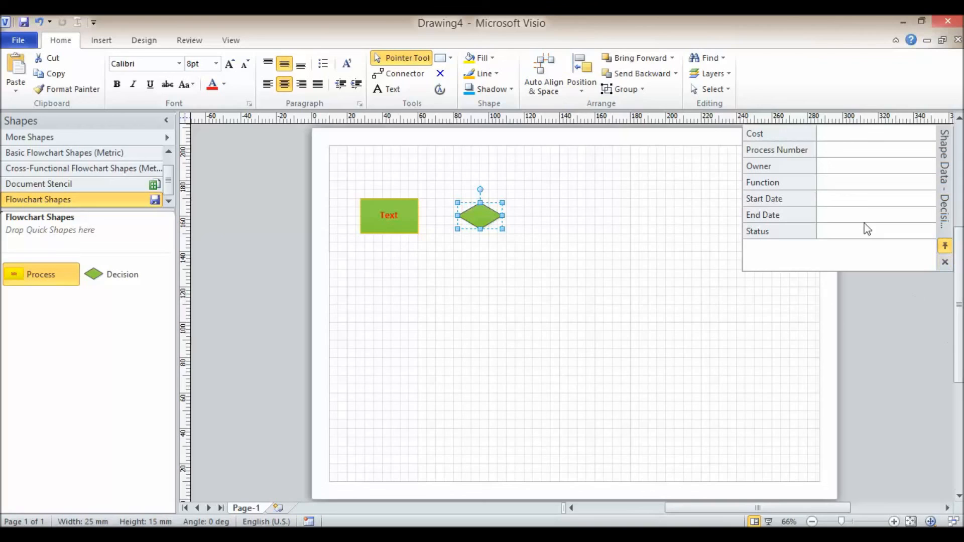
mouse_move(452, 338)
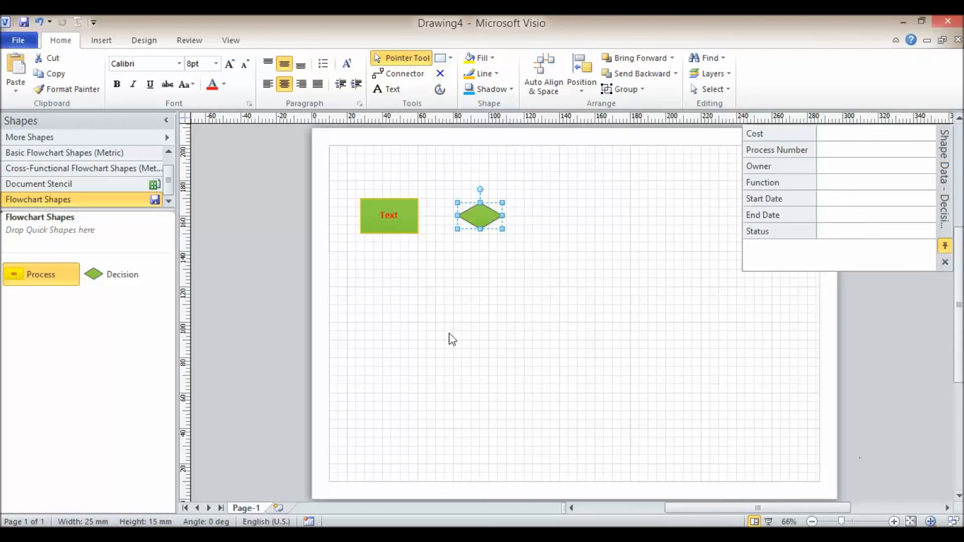
mouse_move(901, 448)
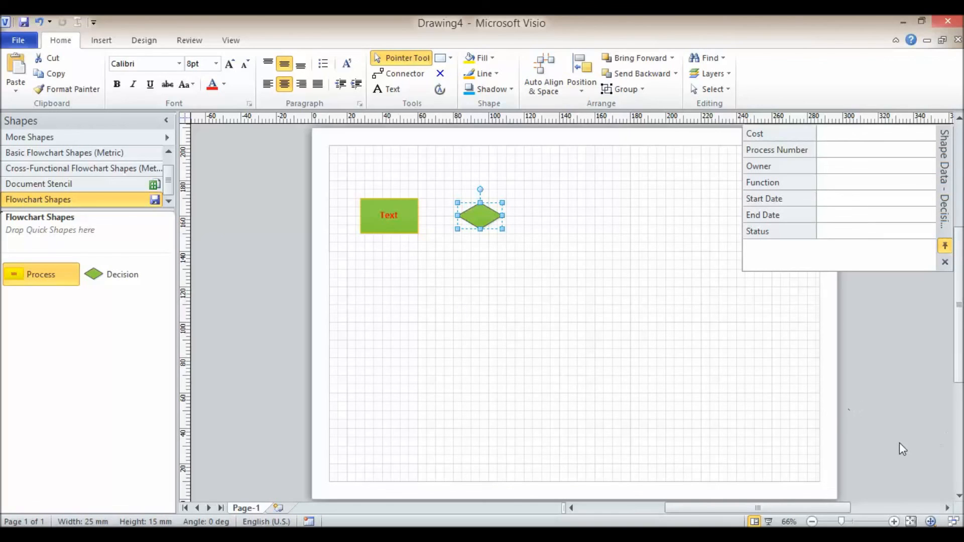
mouse_move(53, 298)
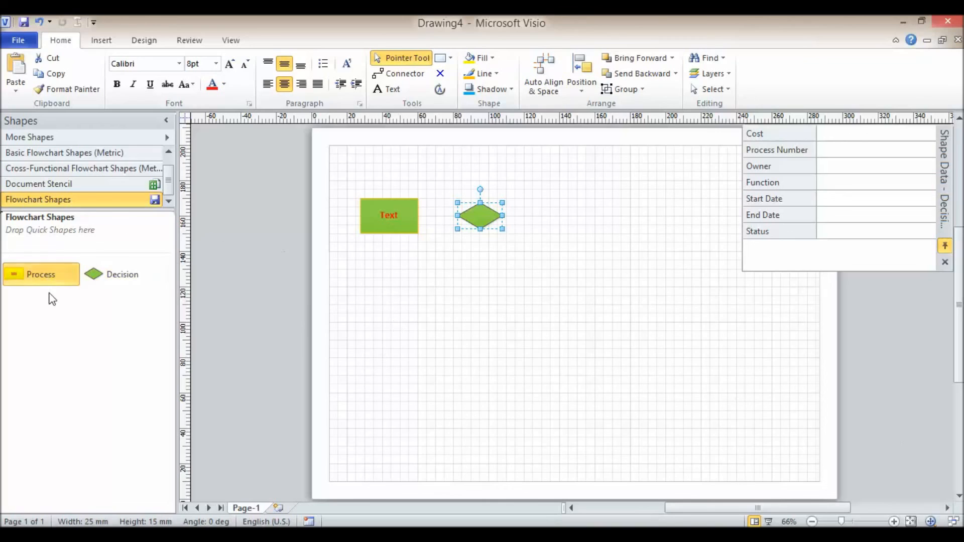